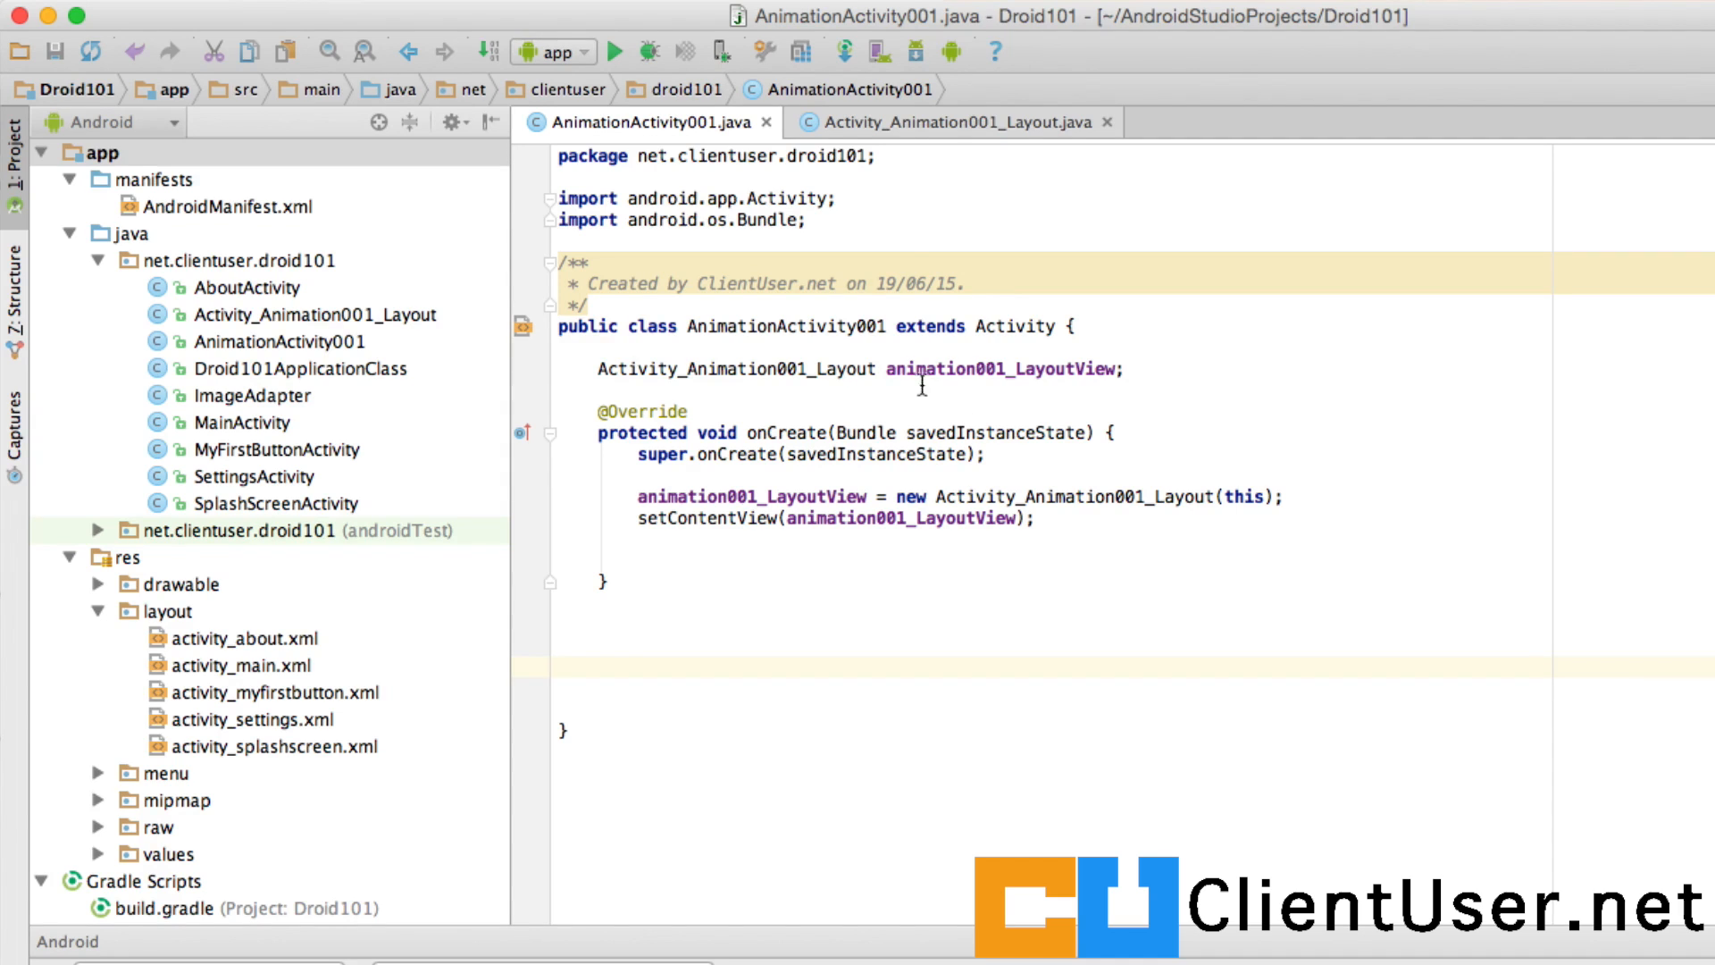
Open Activity_Animation001_Layout.java and make room above the constructor for new fields
double_click(732, 368)
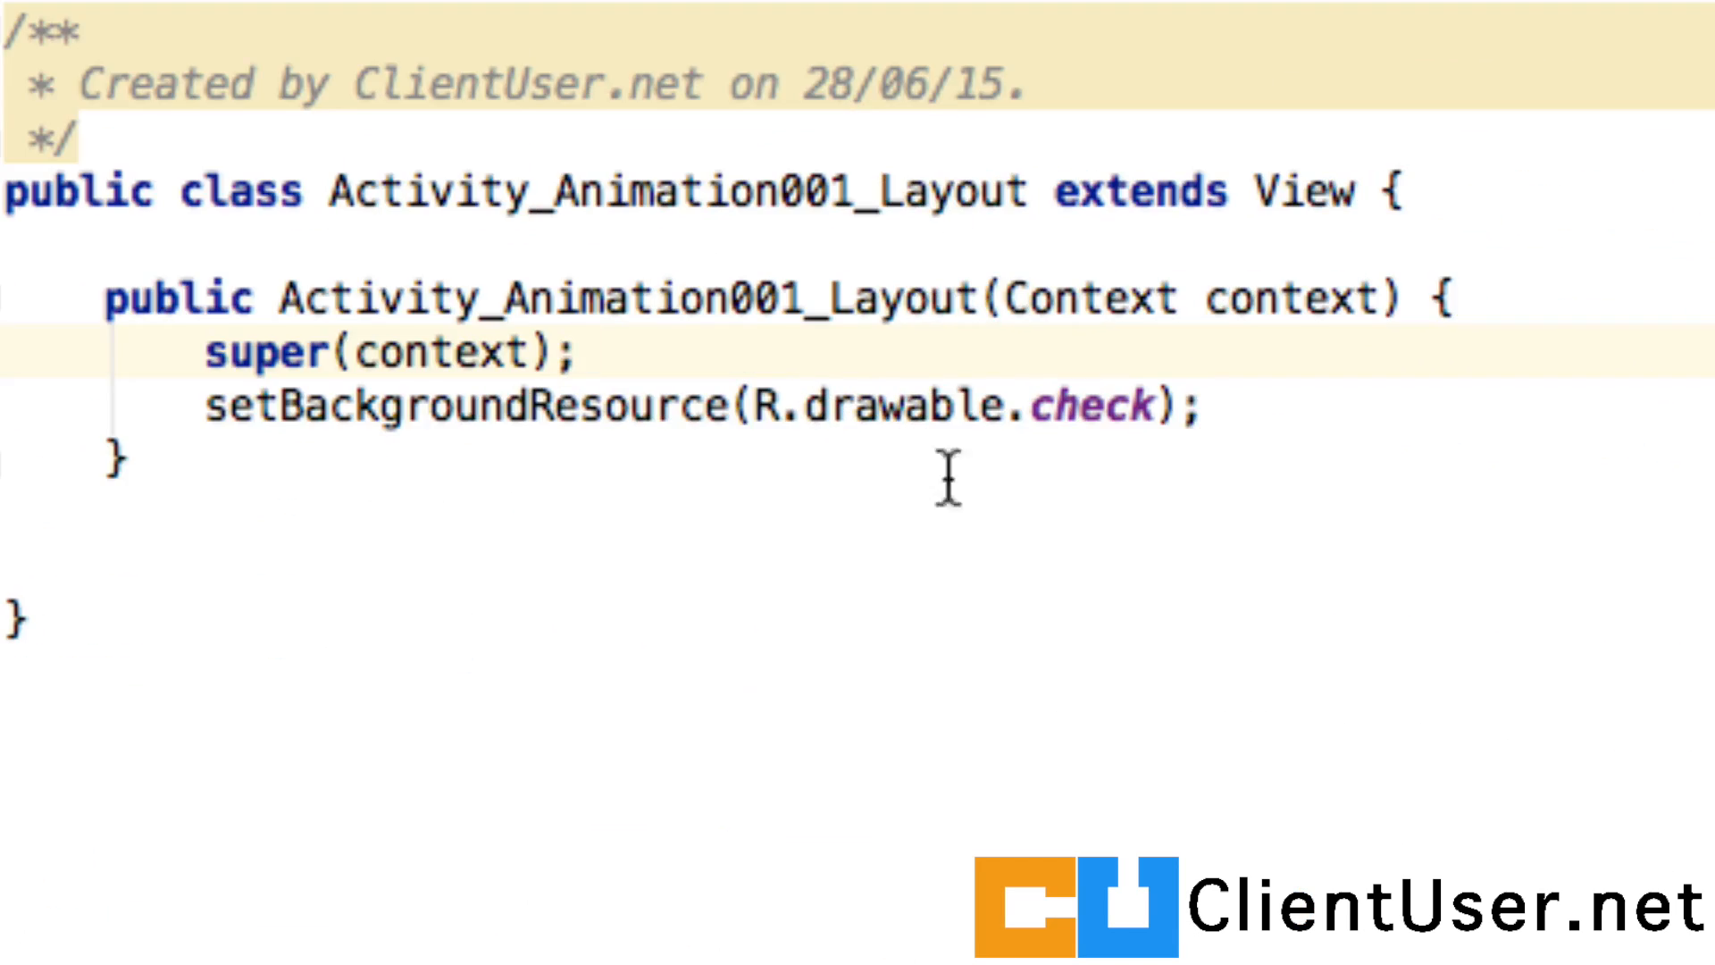
left_click_drag(393, 411, 1202, 411)
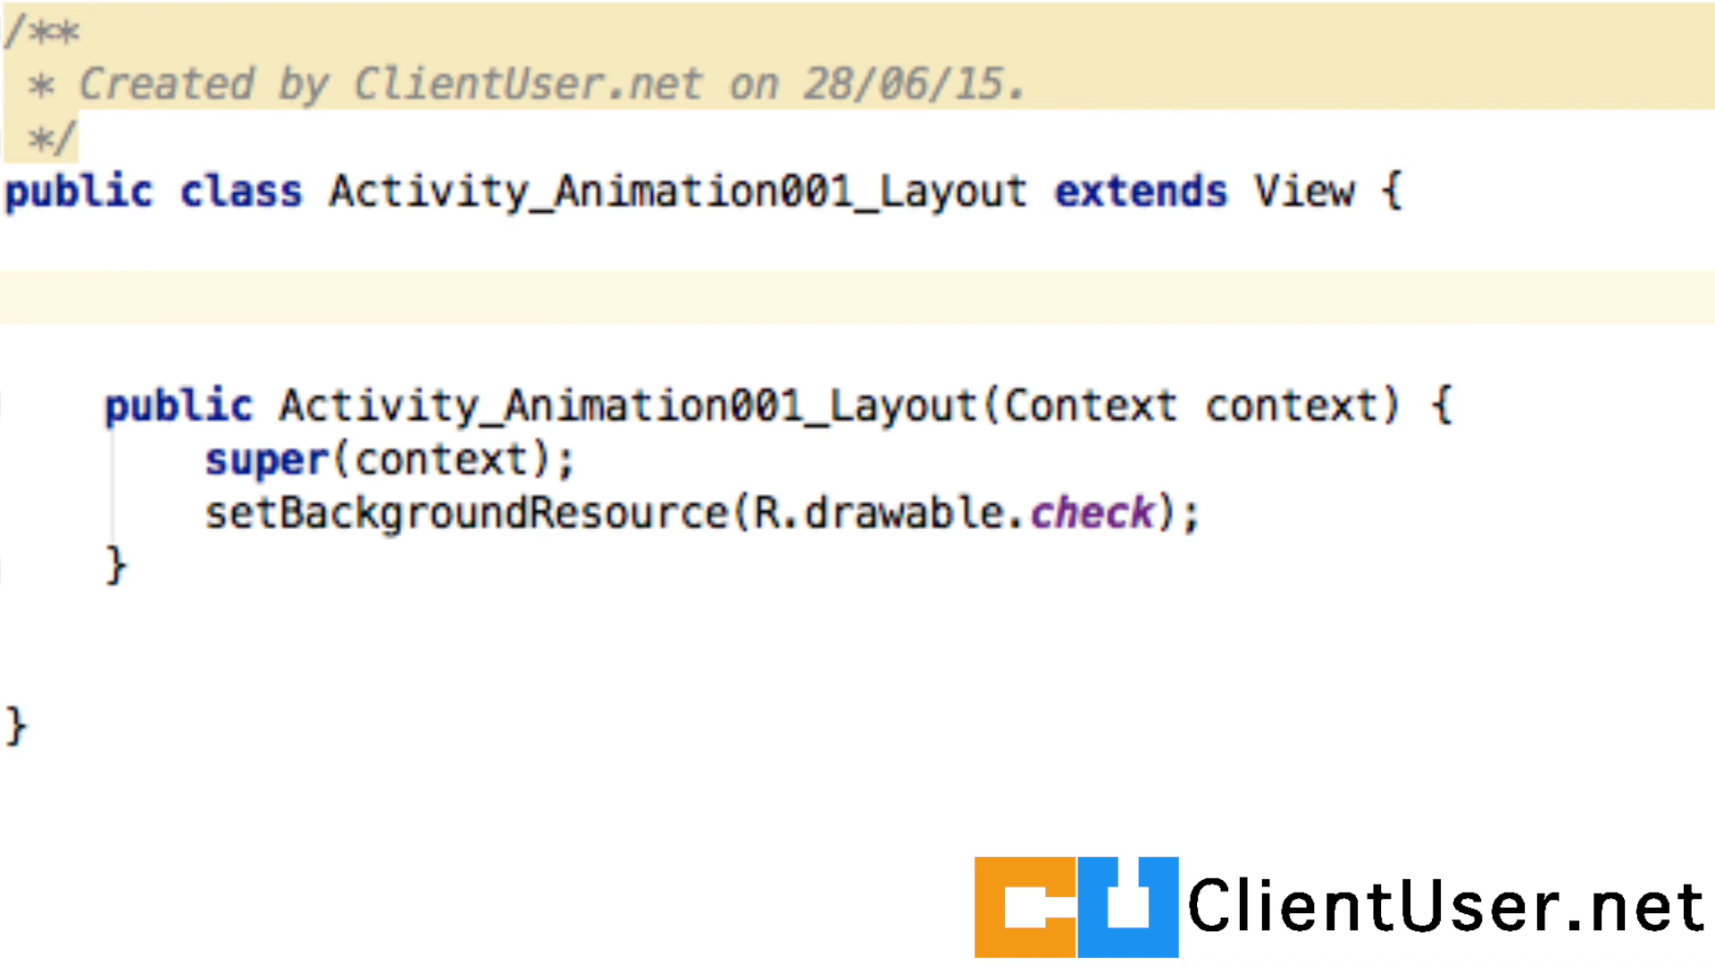
Declare Paint fields red_paintbrush_fill, blue_paintbrush_fill and green_paintbrush_fill
type("Pain")
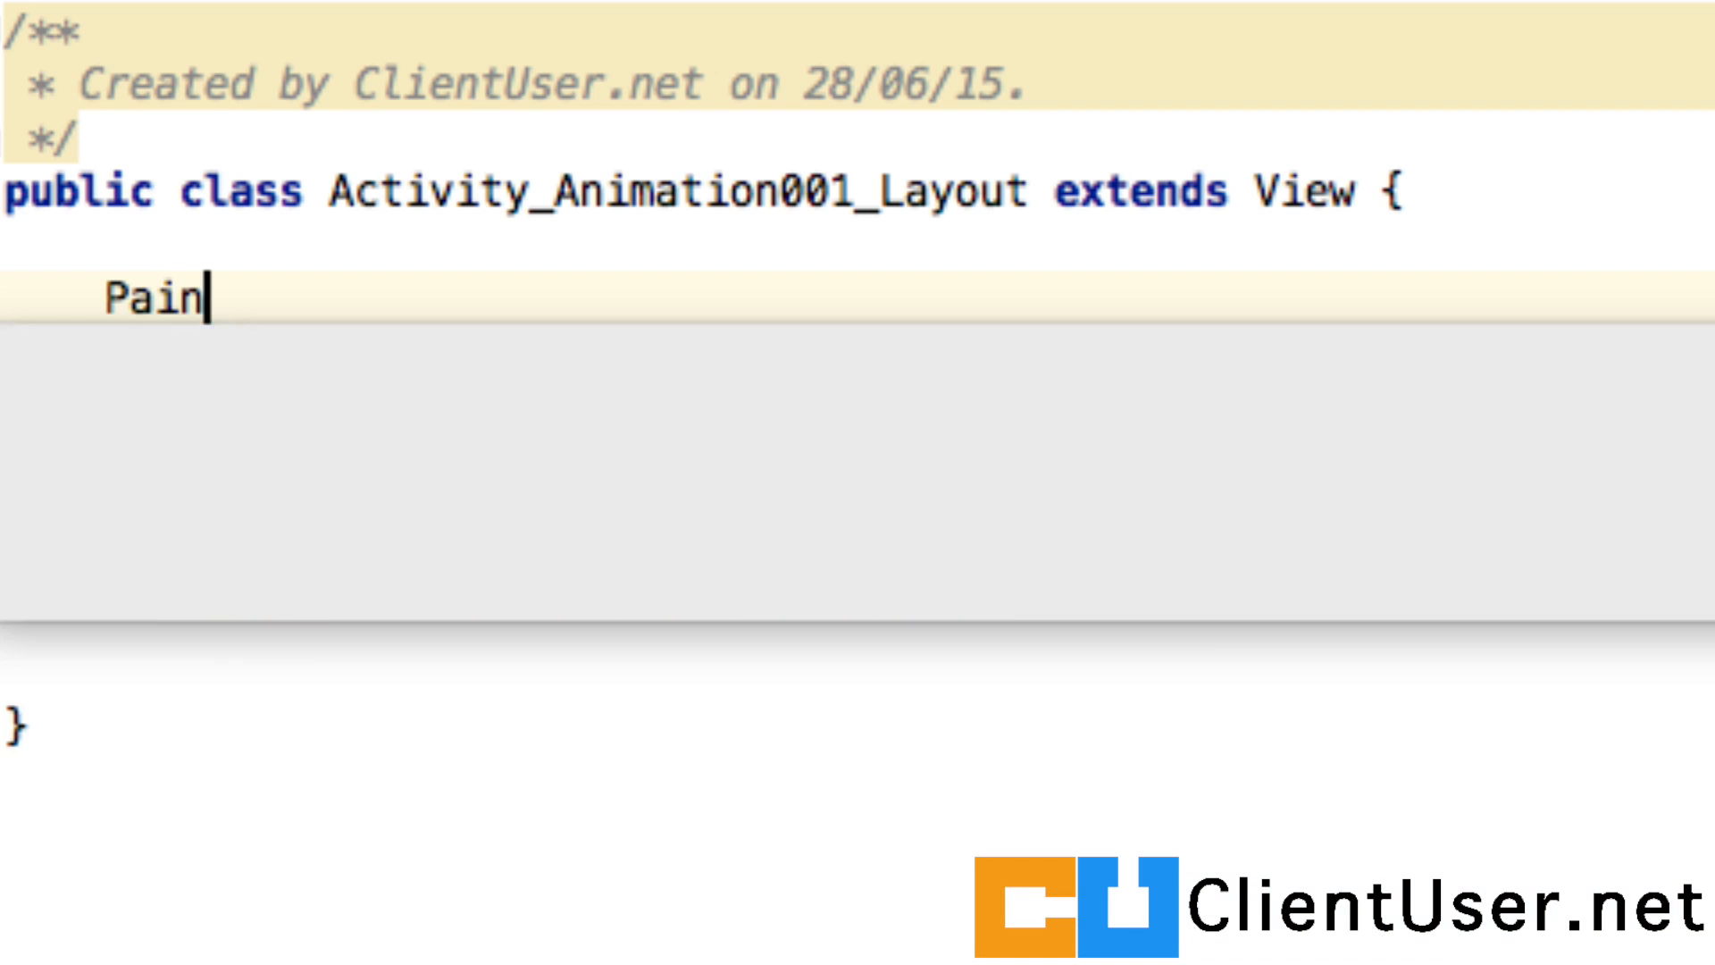
type("t")
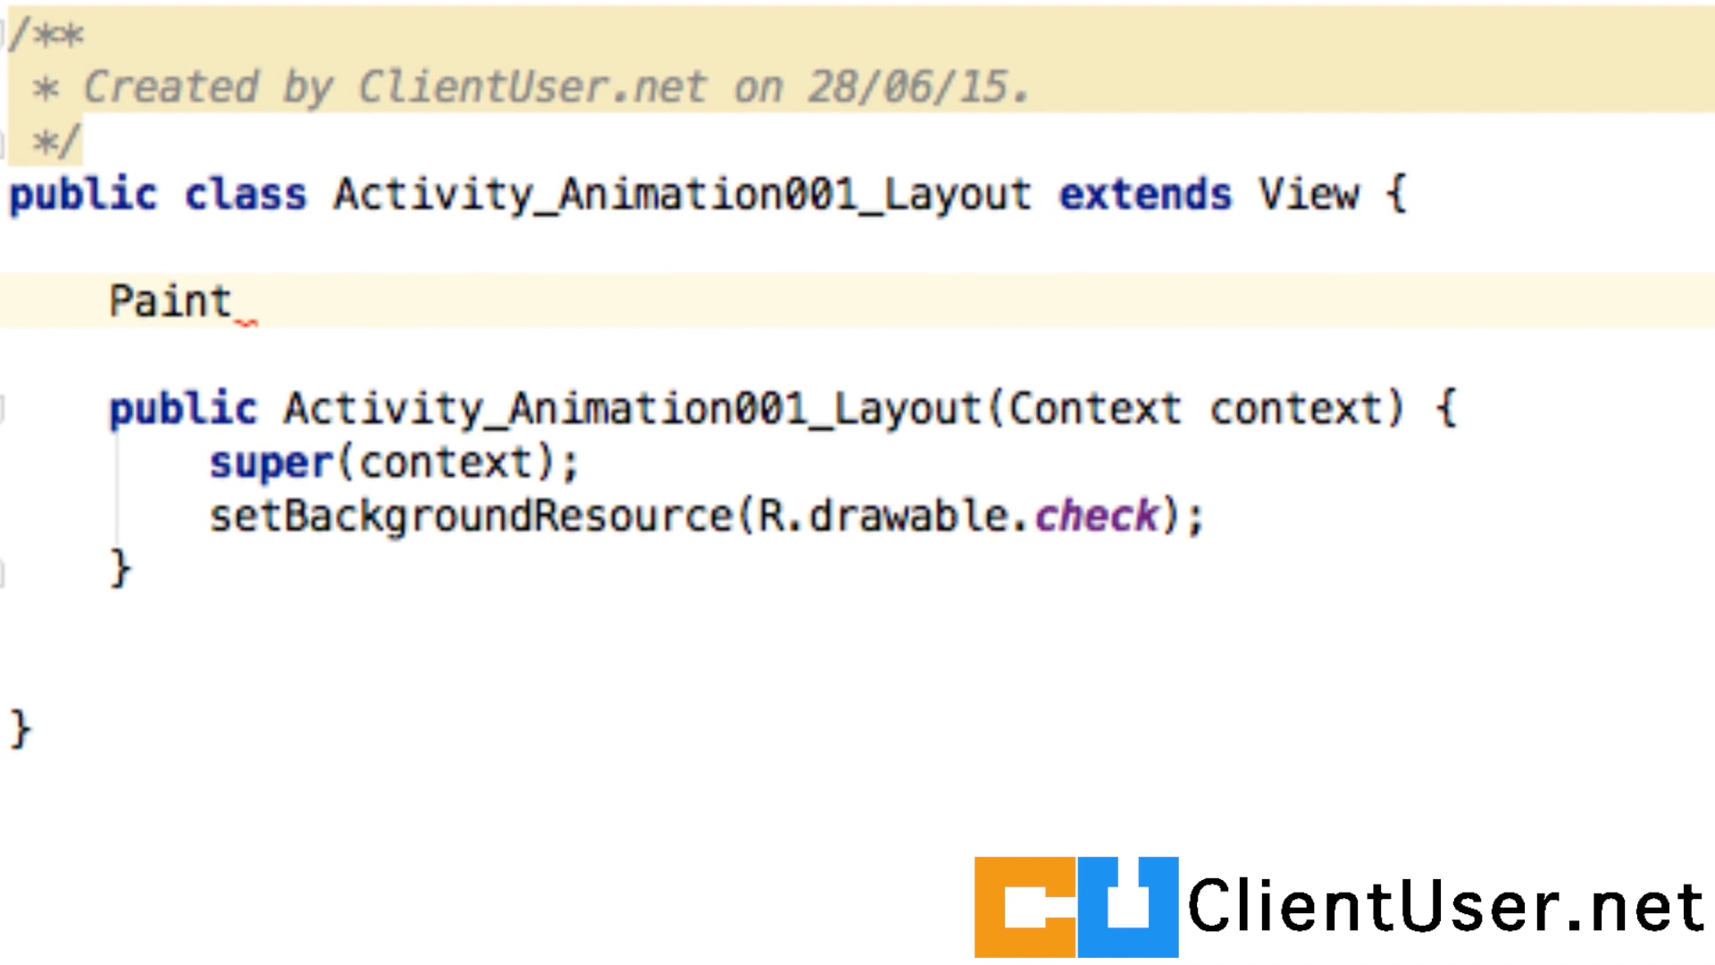
type("red_")
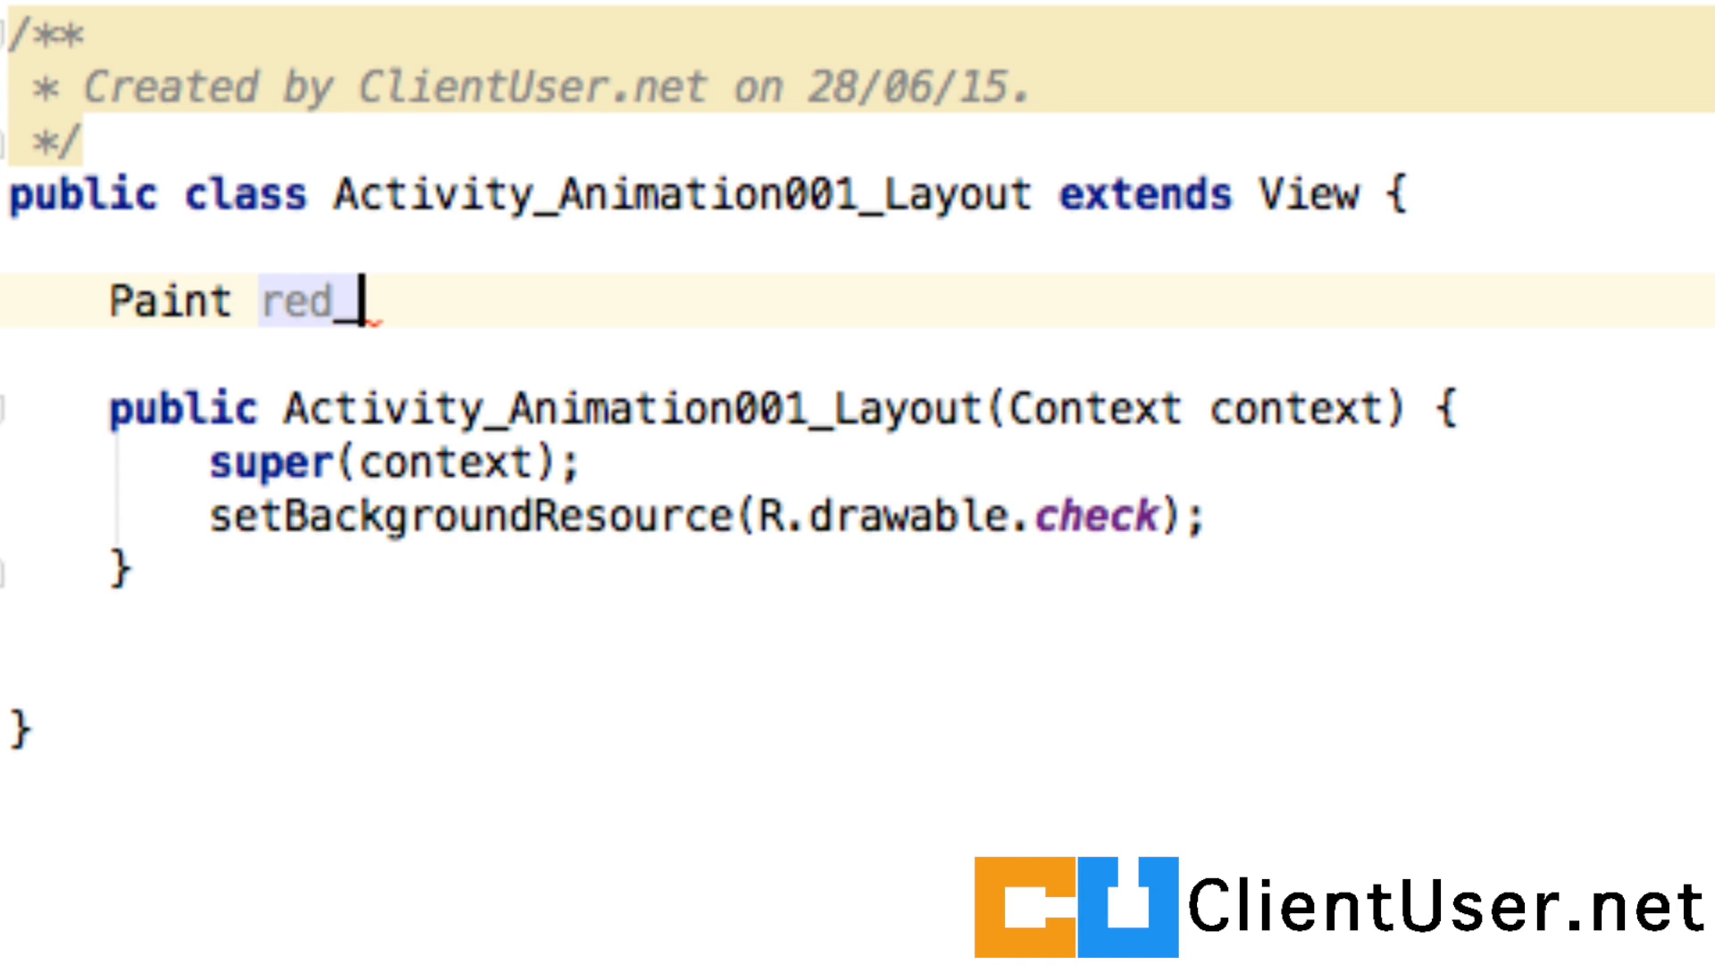
type("paintb")
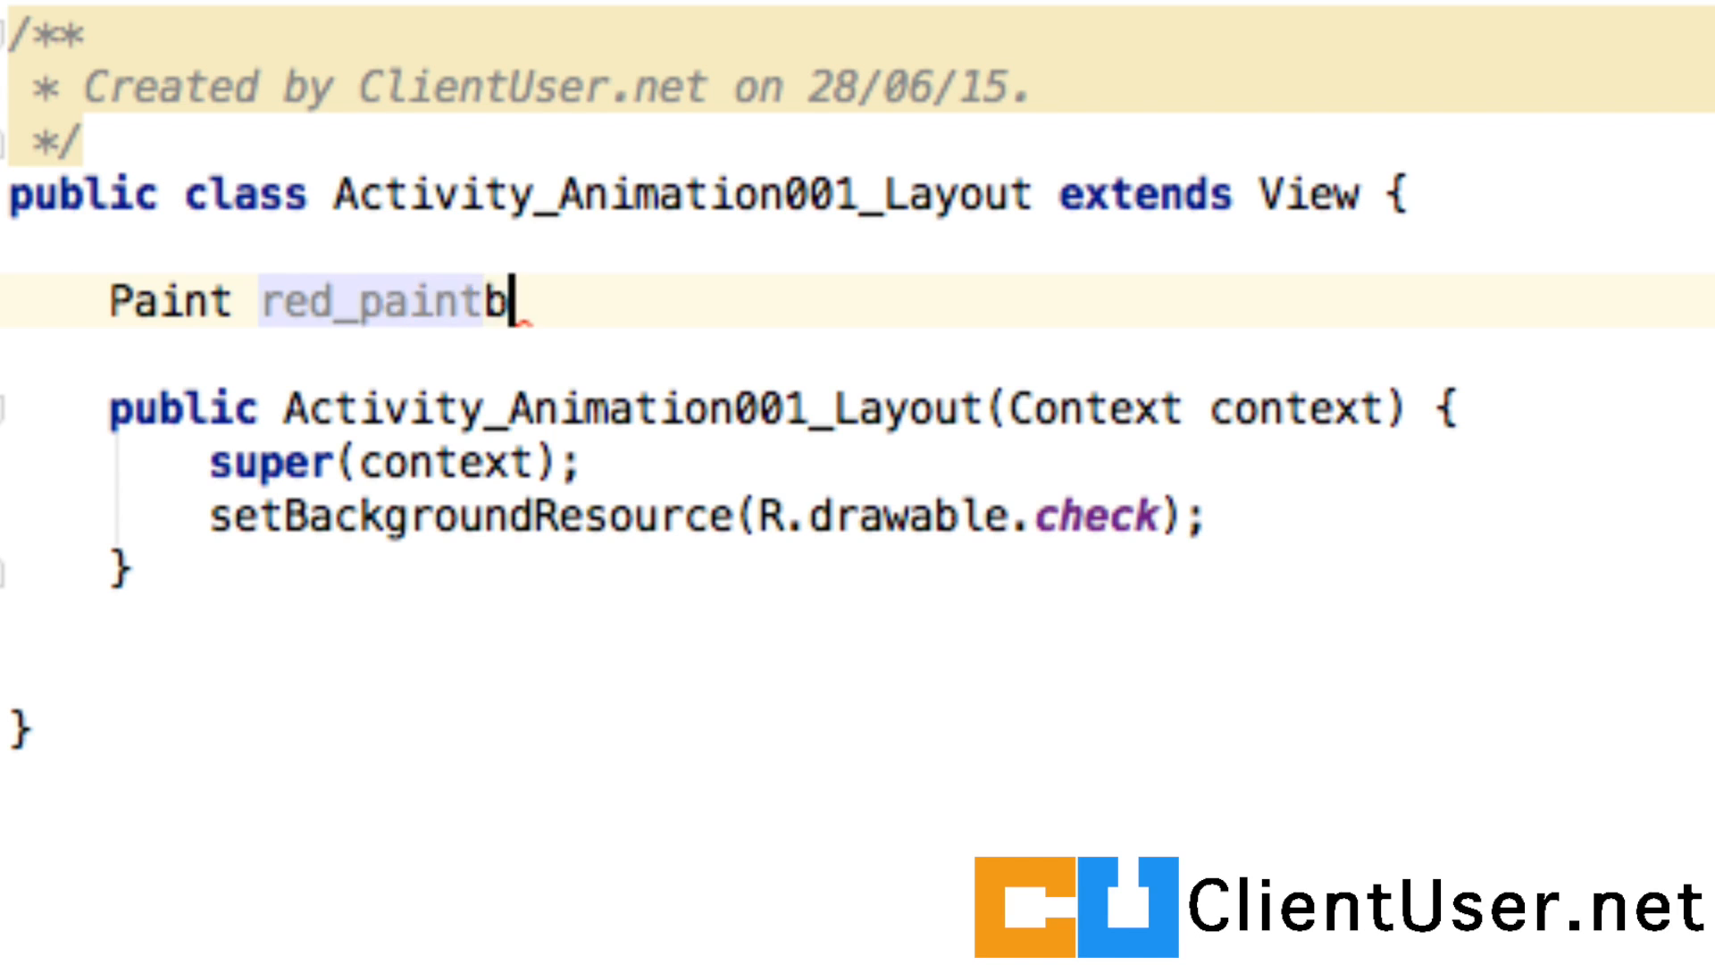
type("rush")
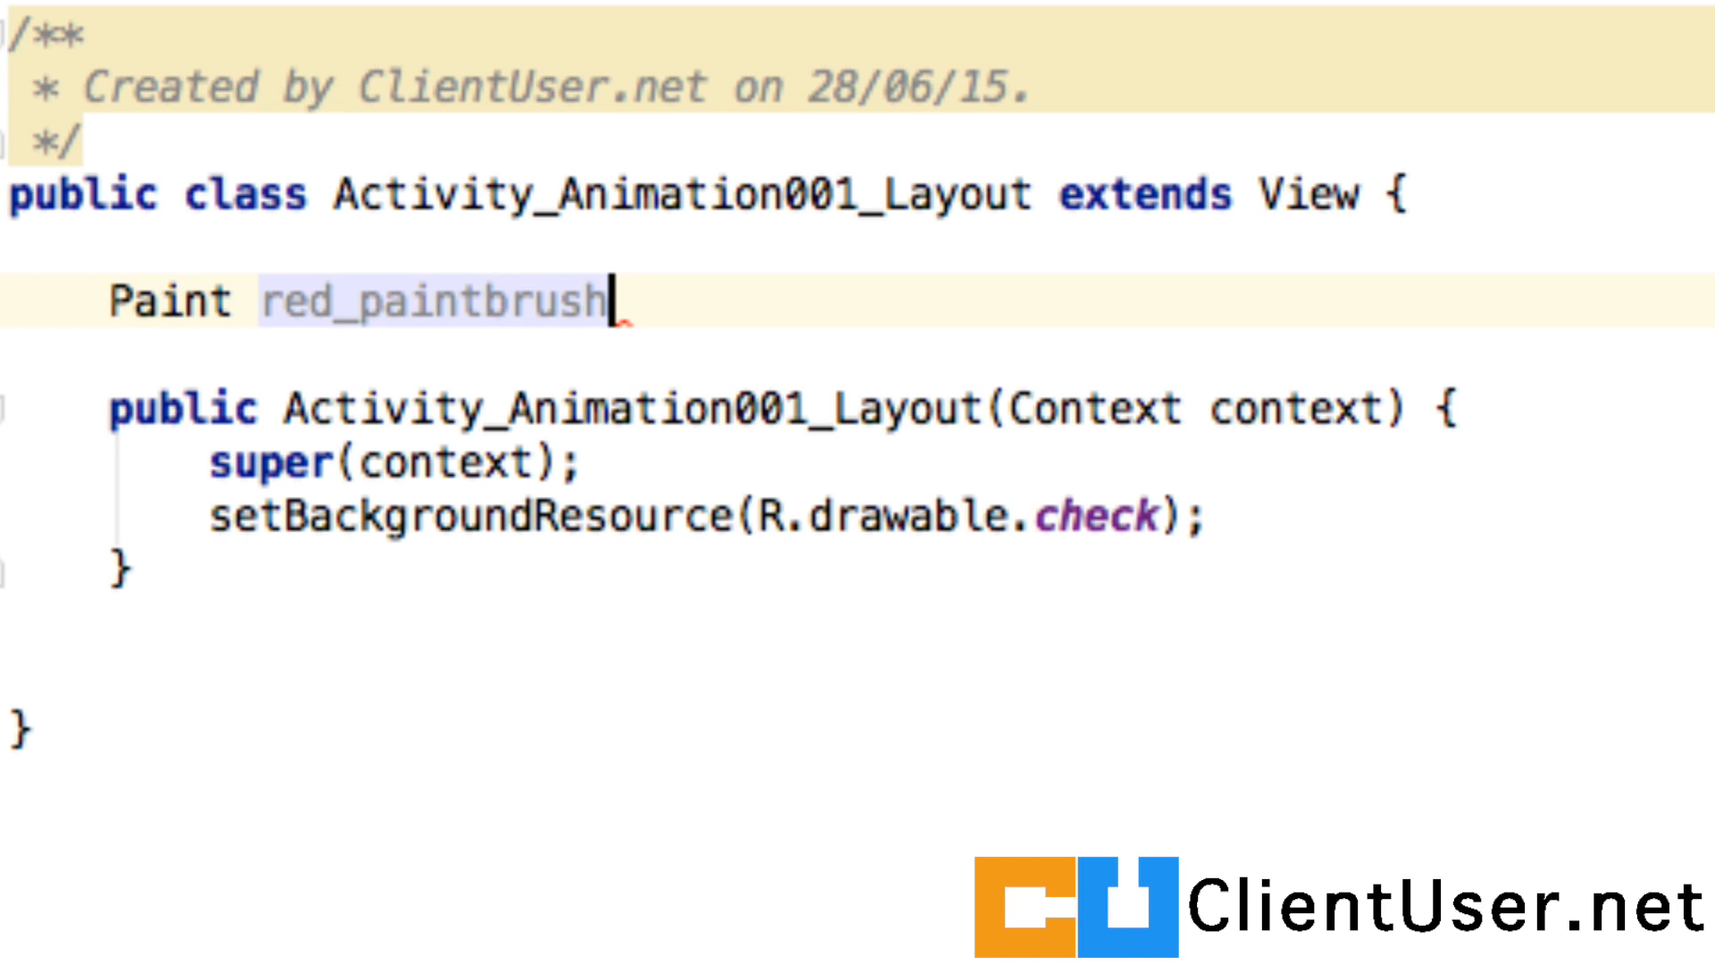
type("_f")
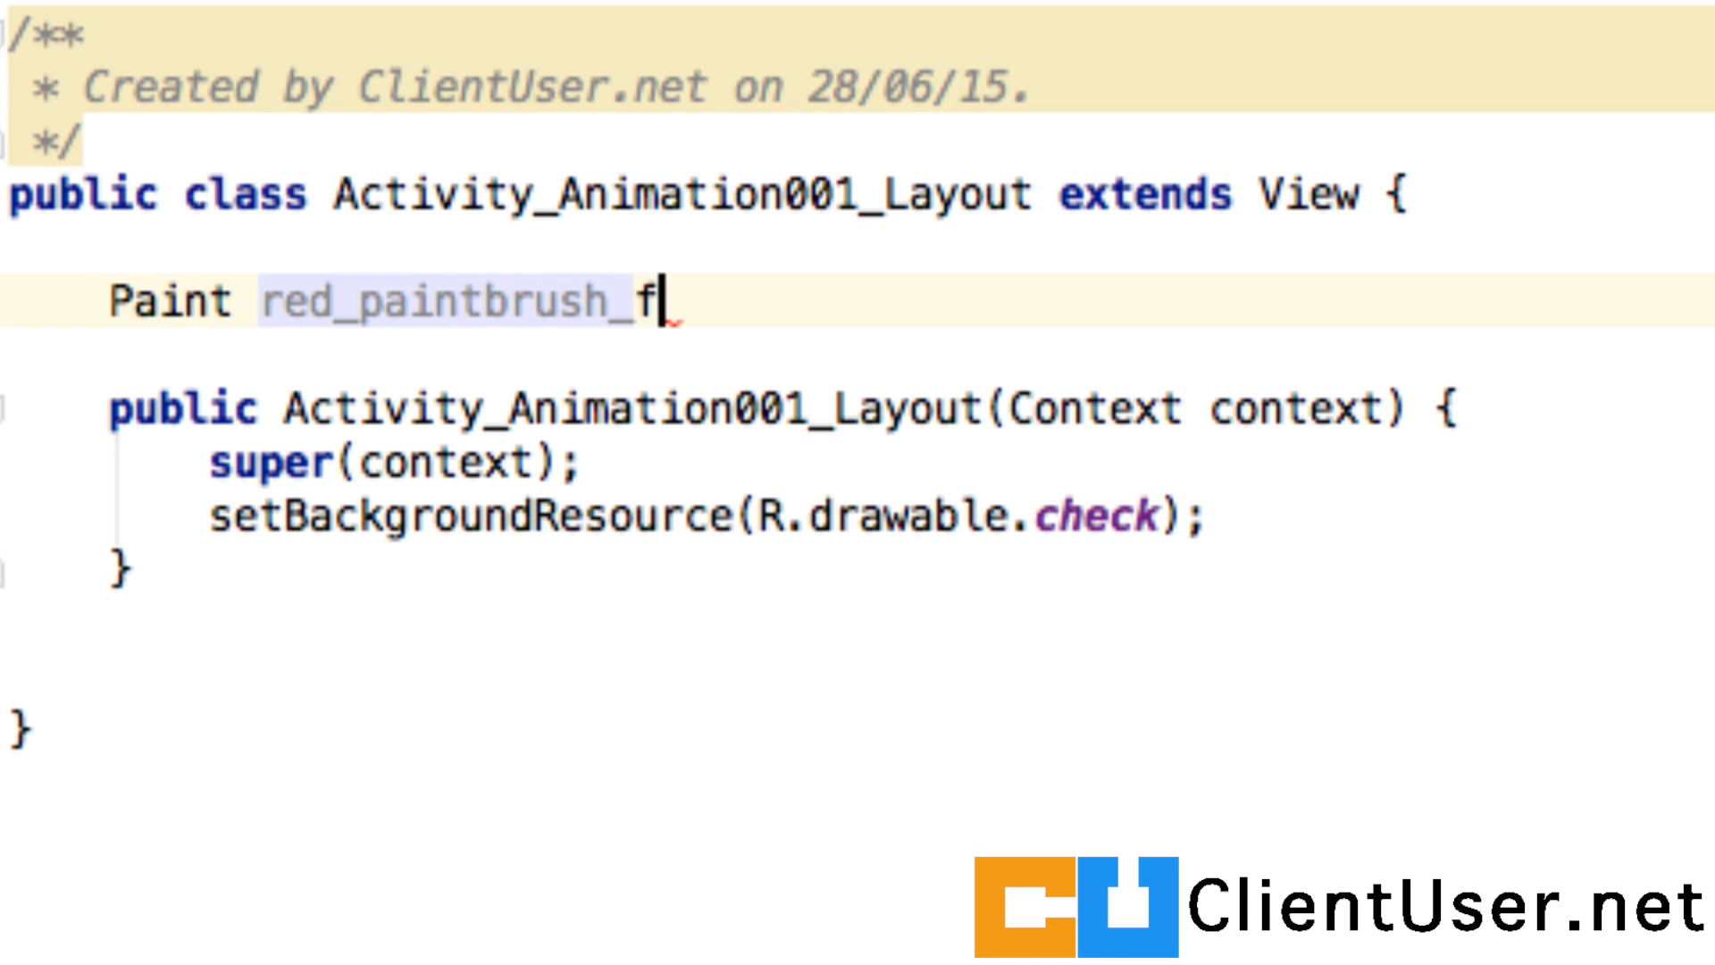
type("ill")
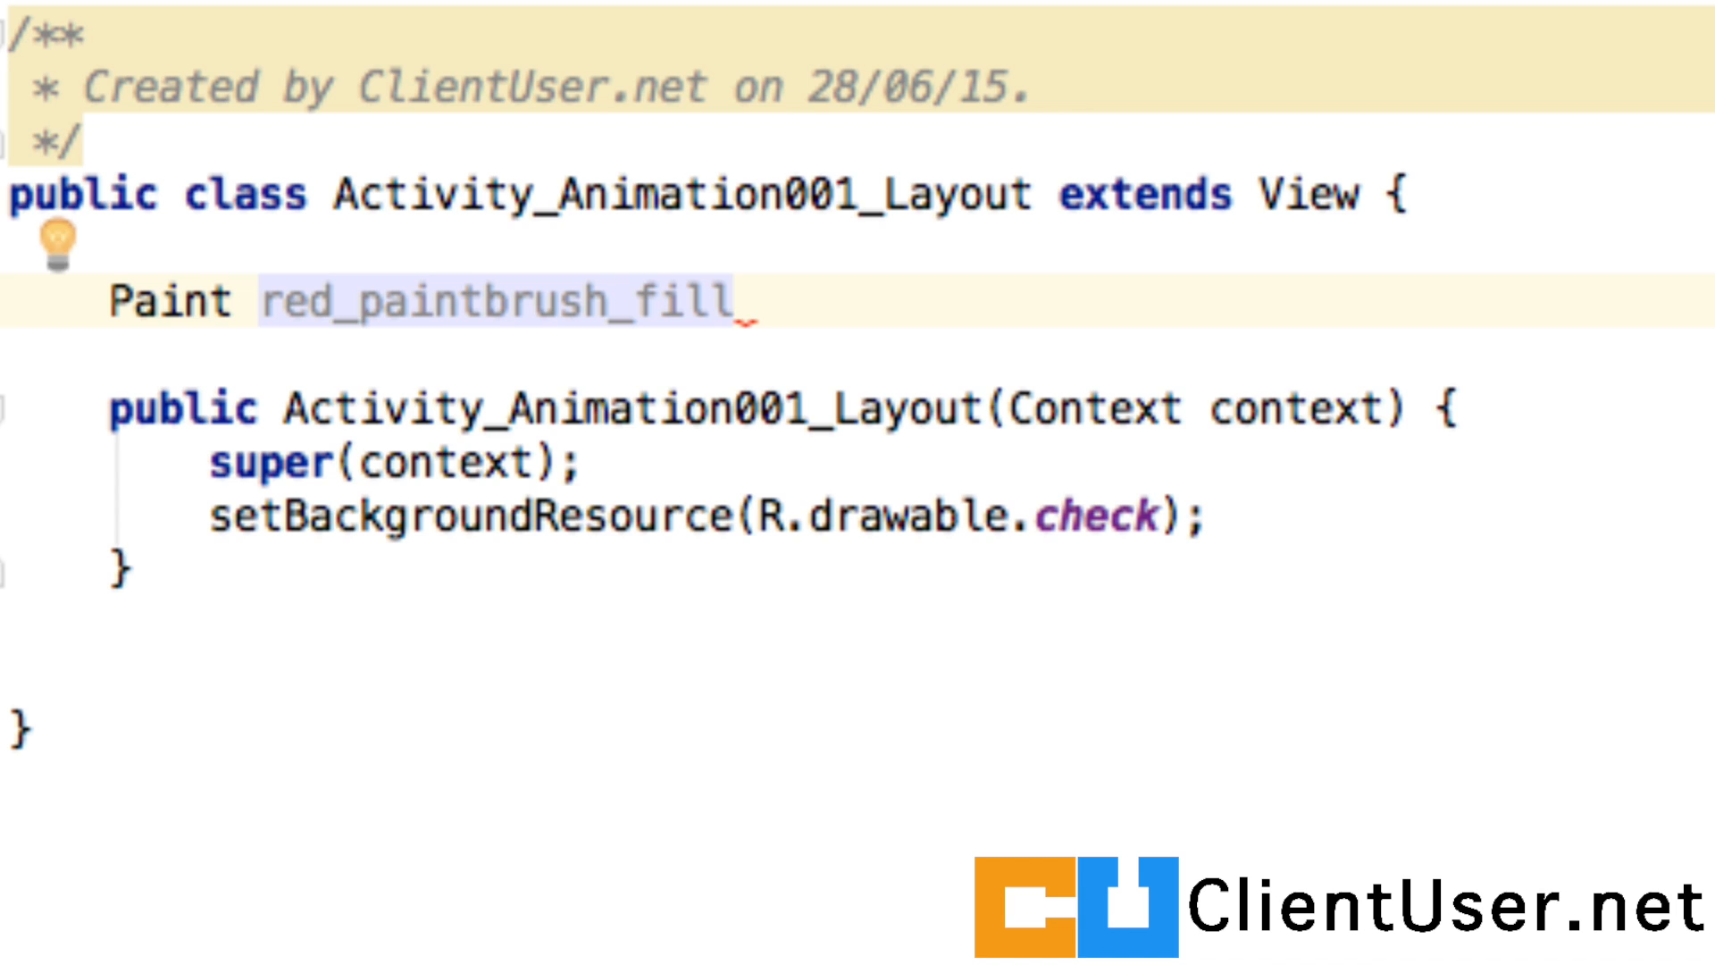
type(",")
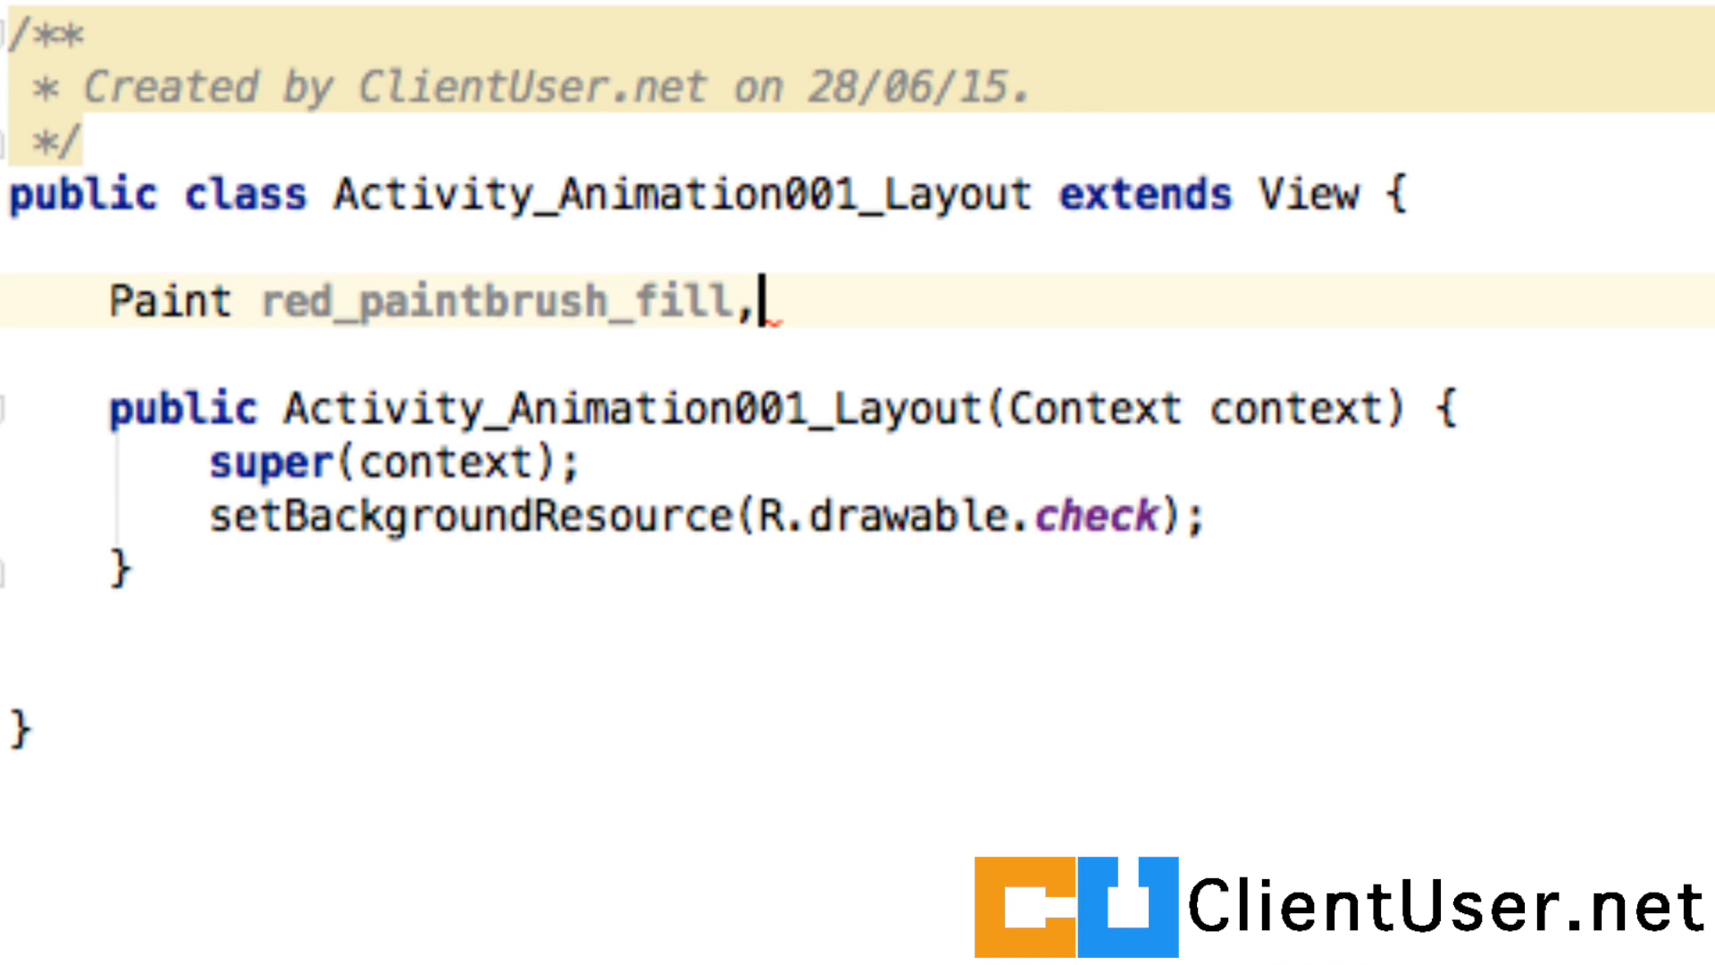
type("blue_paintbrush_fill,green_paintbrush_fill")
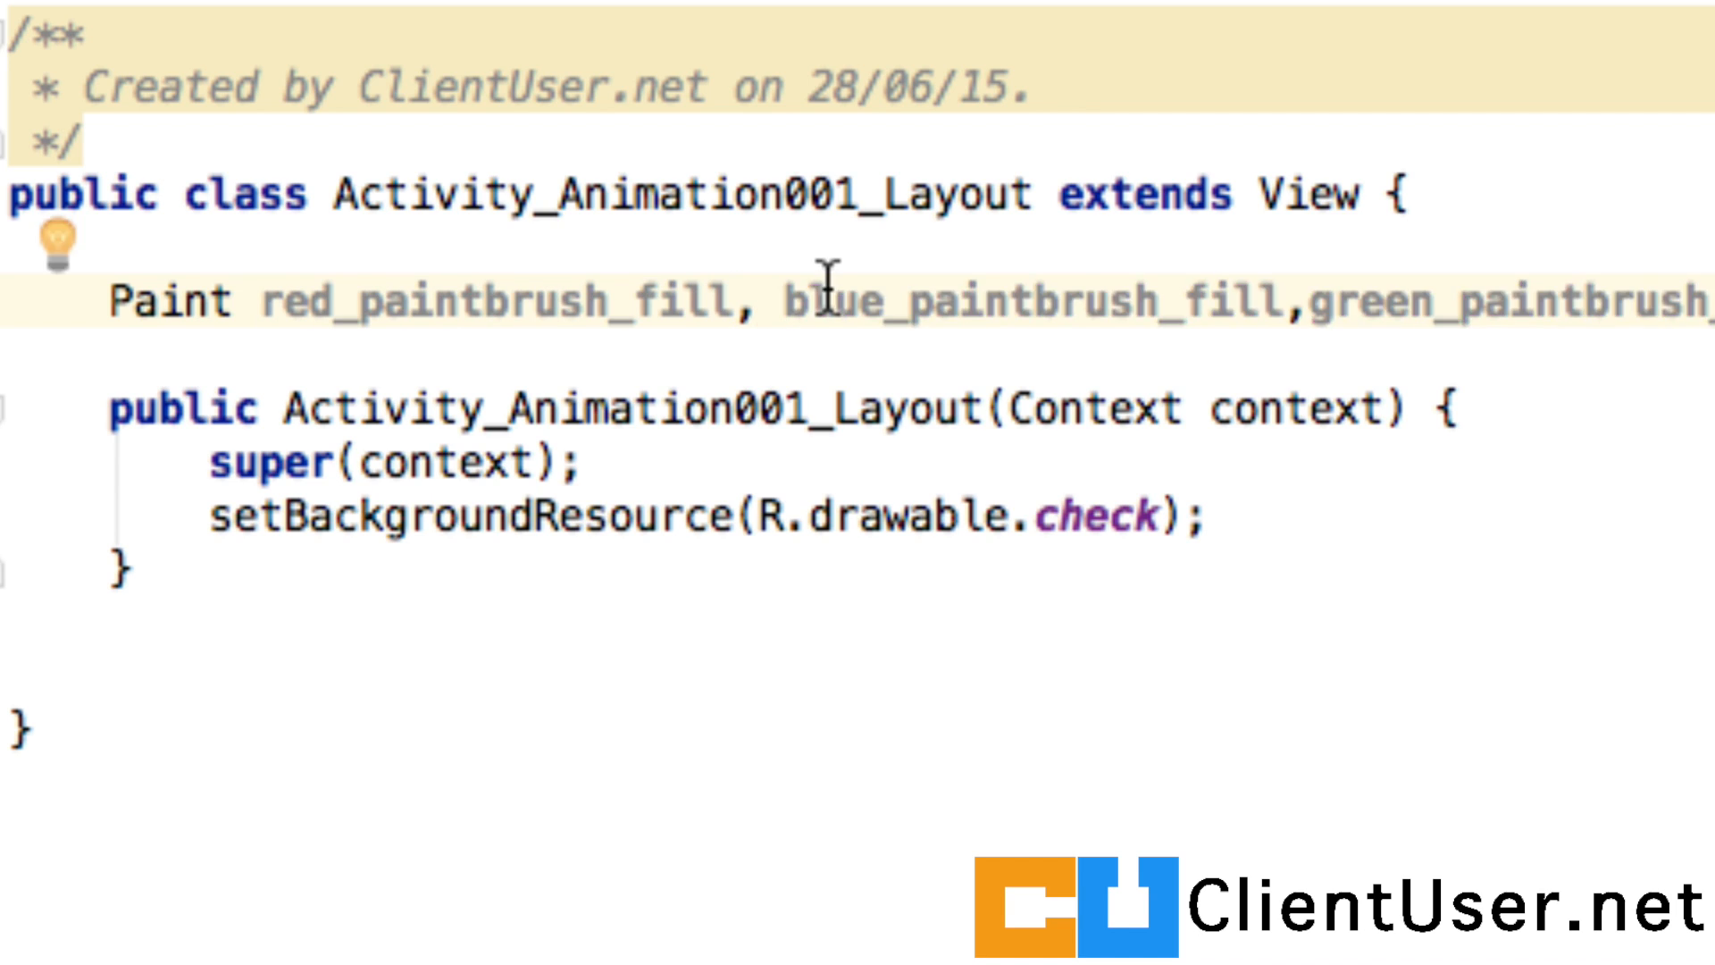
mouse_move(1296, 279)
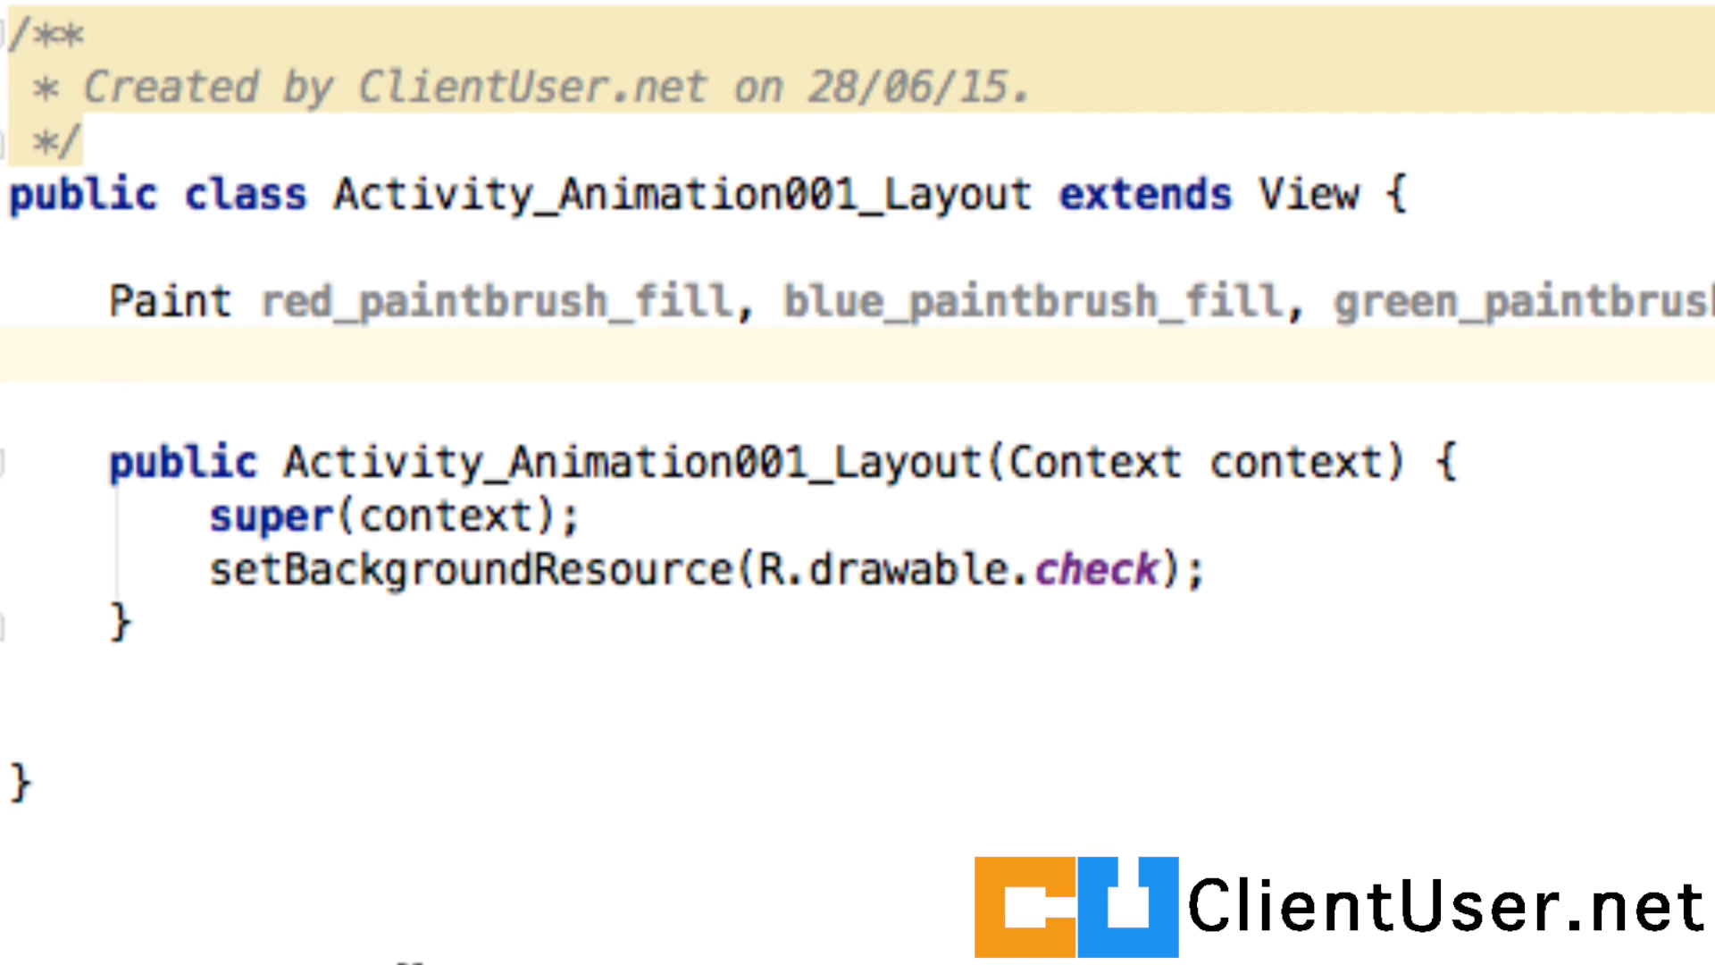
Declare Paint fields red_paintbrush_stroke, blue_paintbrush_stroke and green_paintbrush_stroke
type("Paint red_paintbrush_stroke,blue_paintbrush_stroke,green_paintbrush_stroke;")
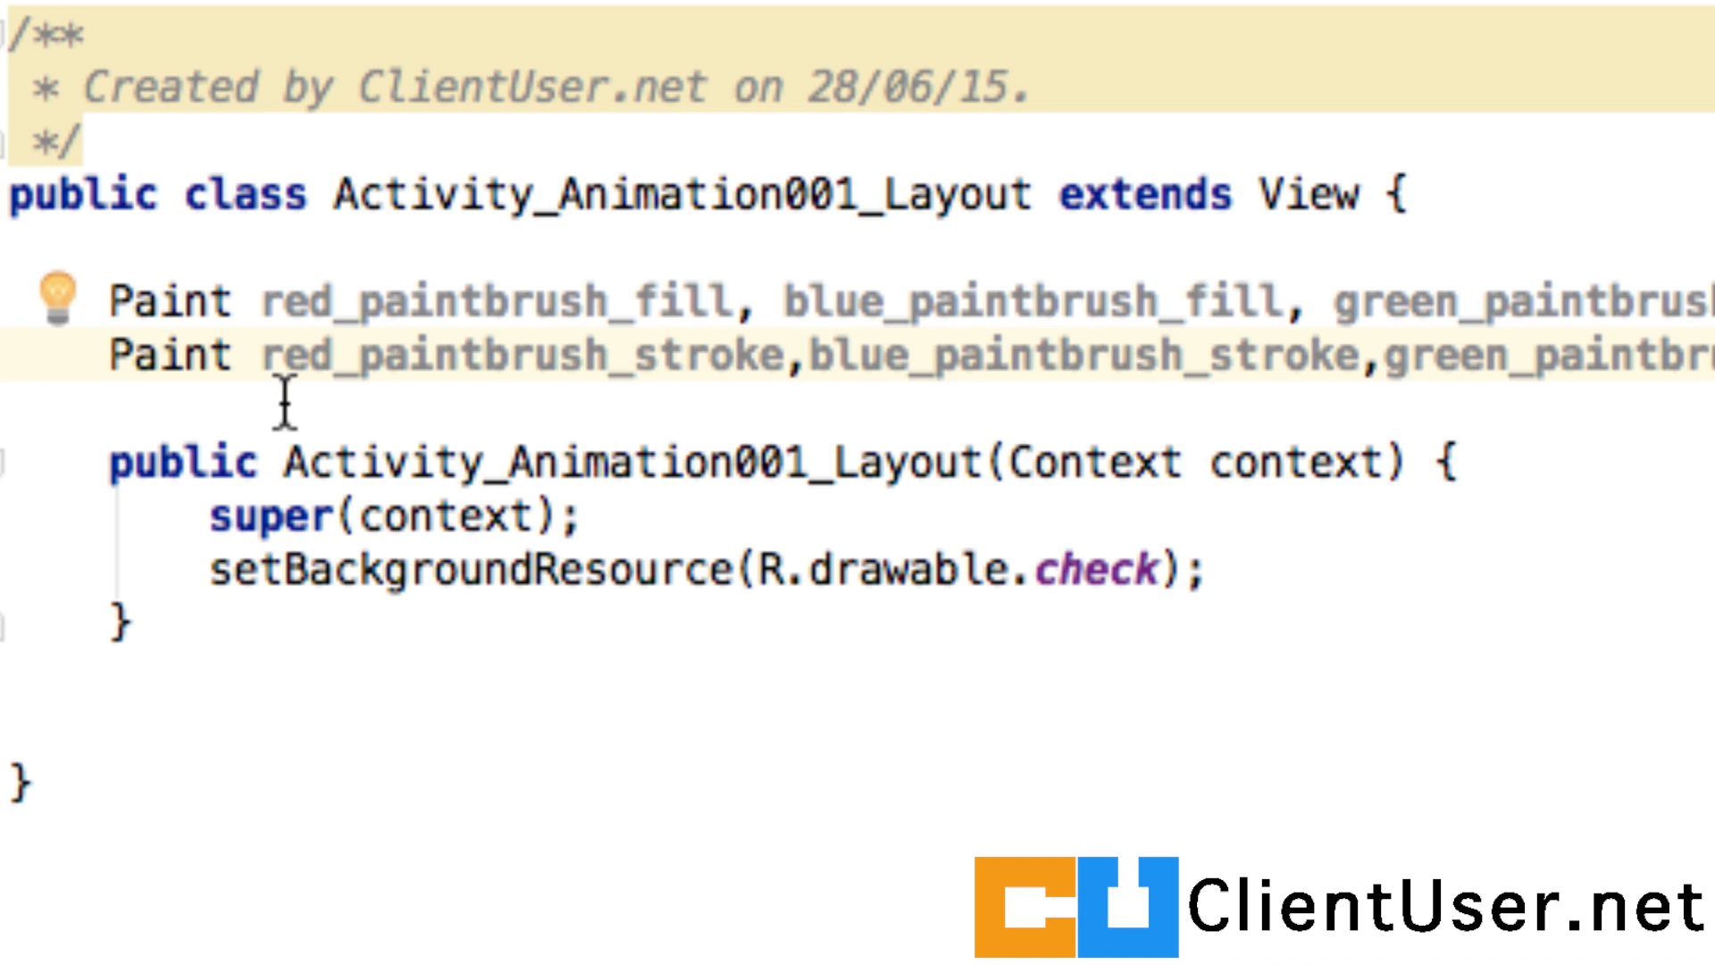
mouse_move(618, 368)
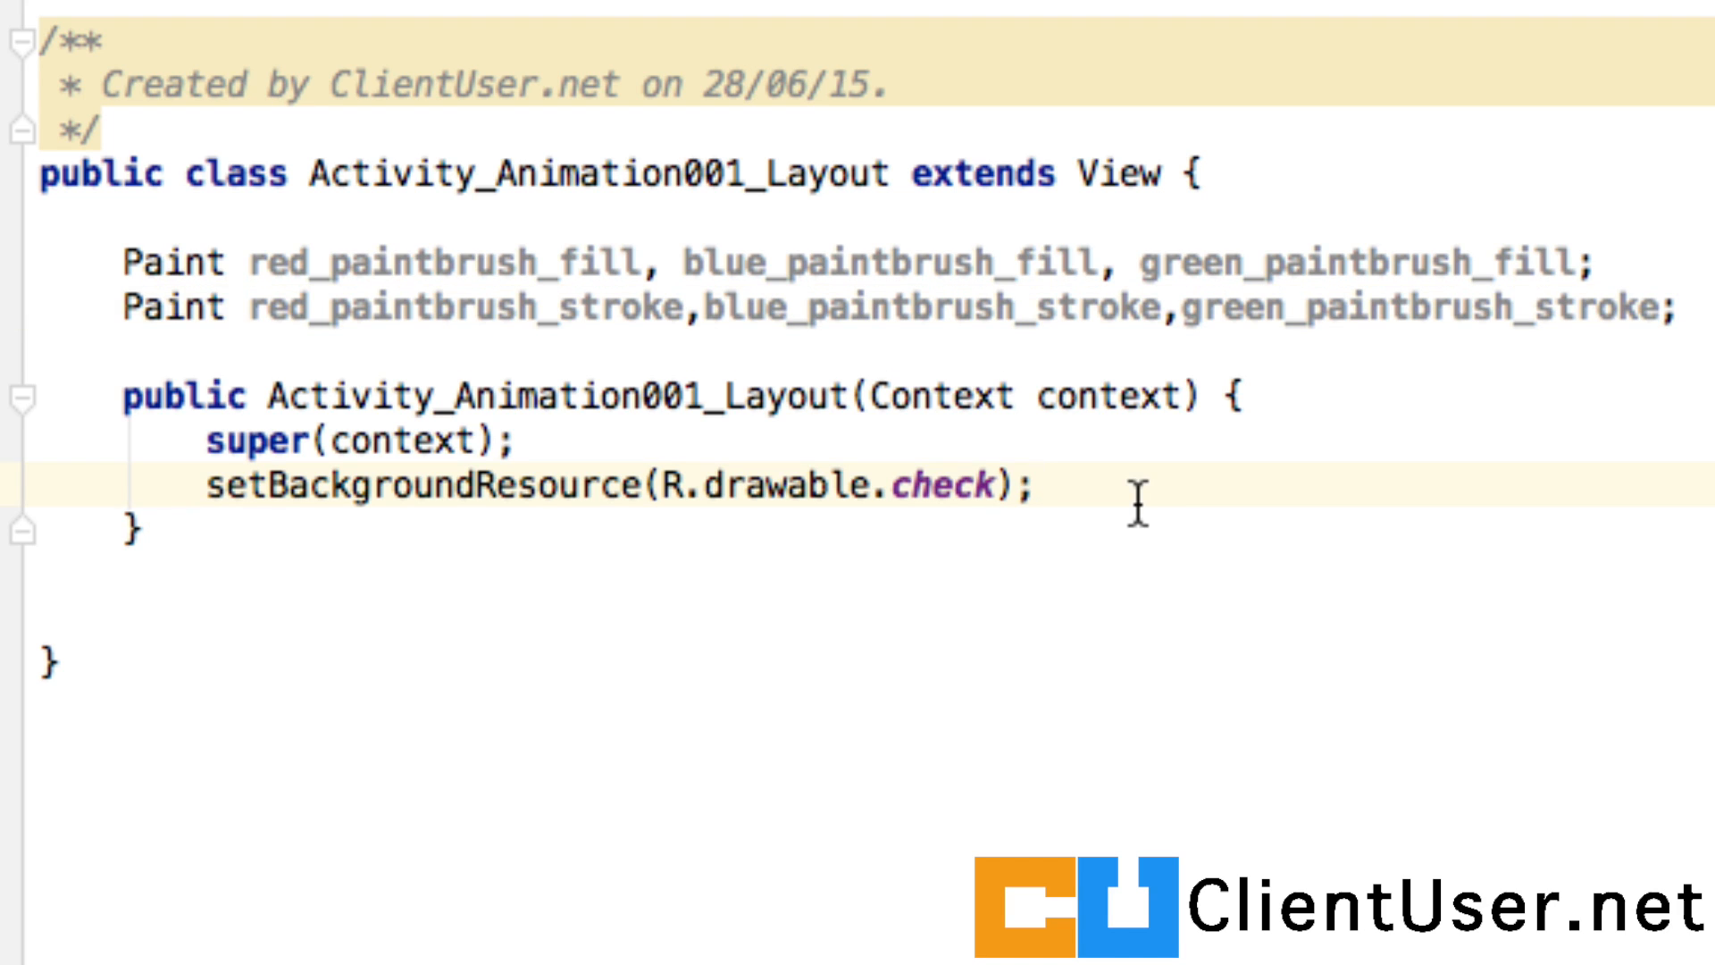
Generate an onDraw(Canvas) override via Code > Override Methods that calls super.onDraw(canvas)
double_click(1115, 174)
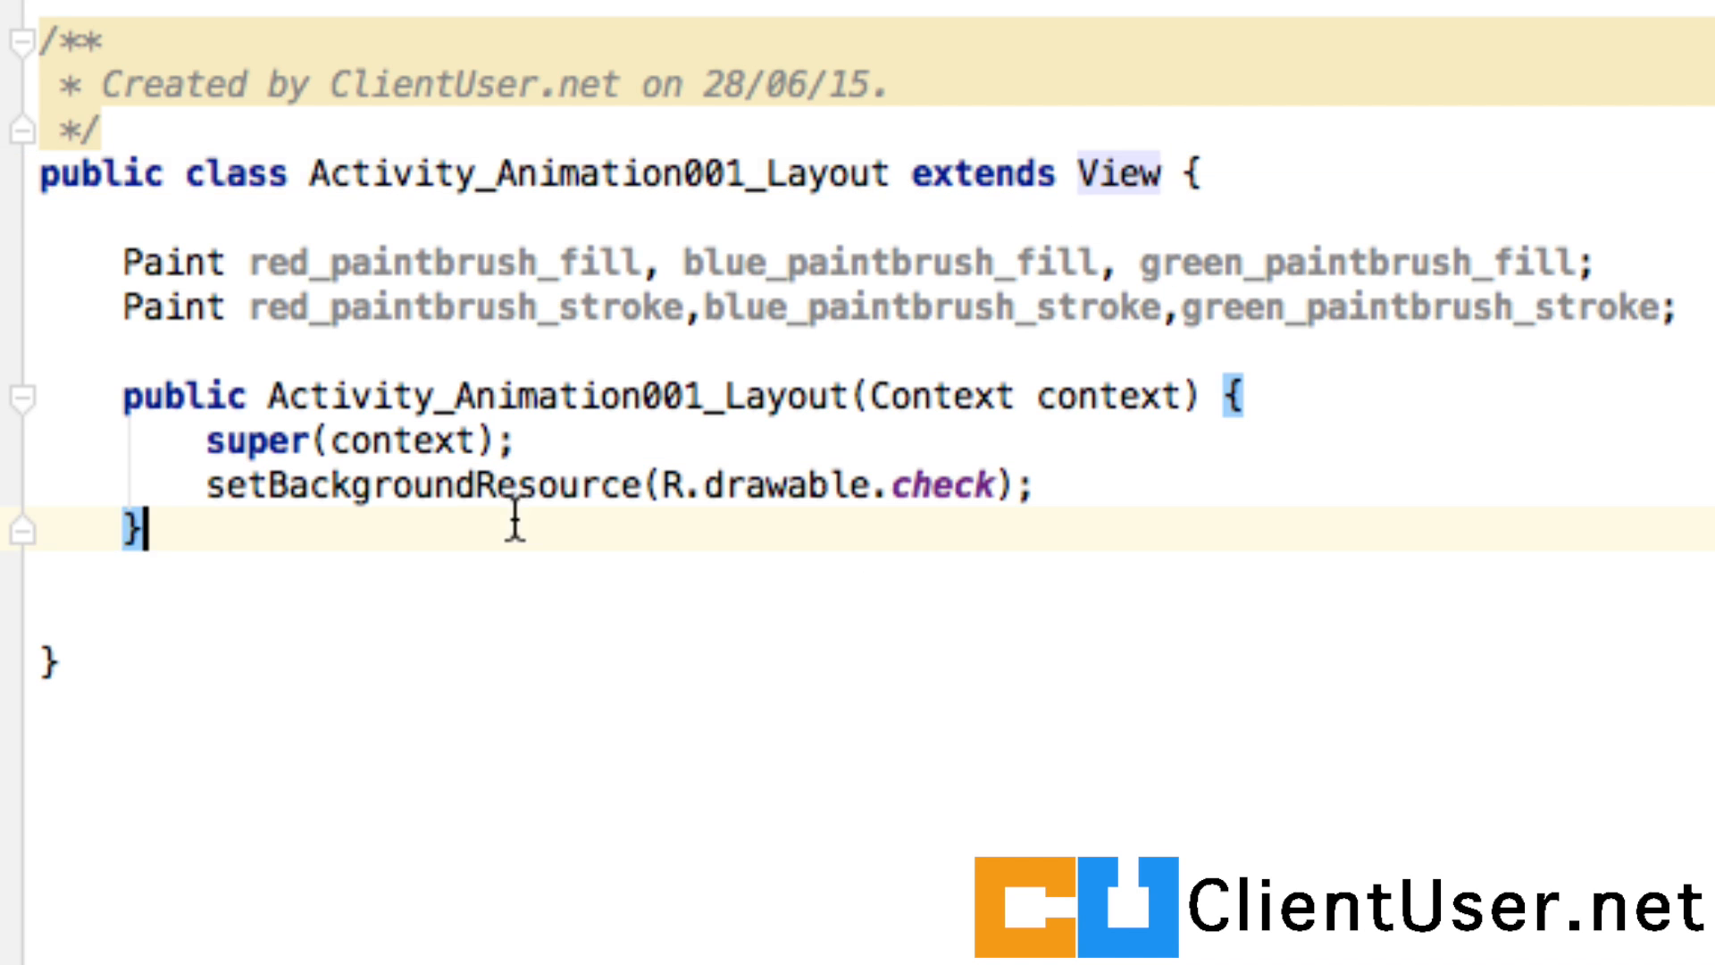
left_click(266, 33)
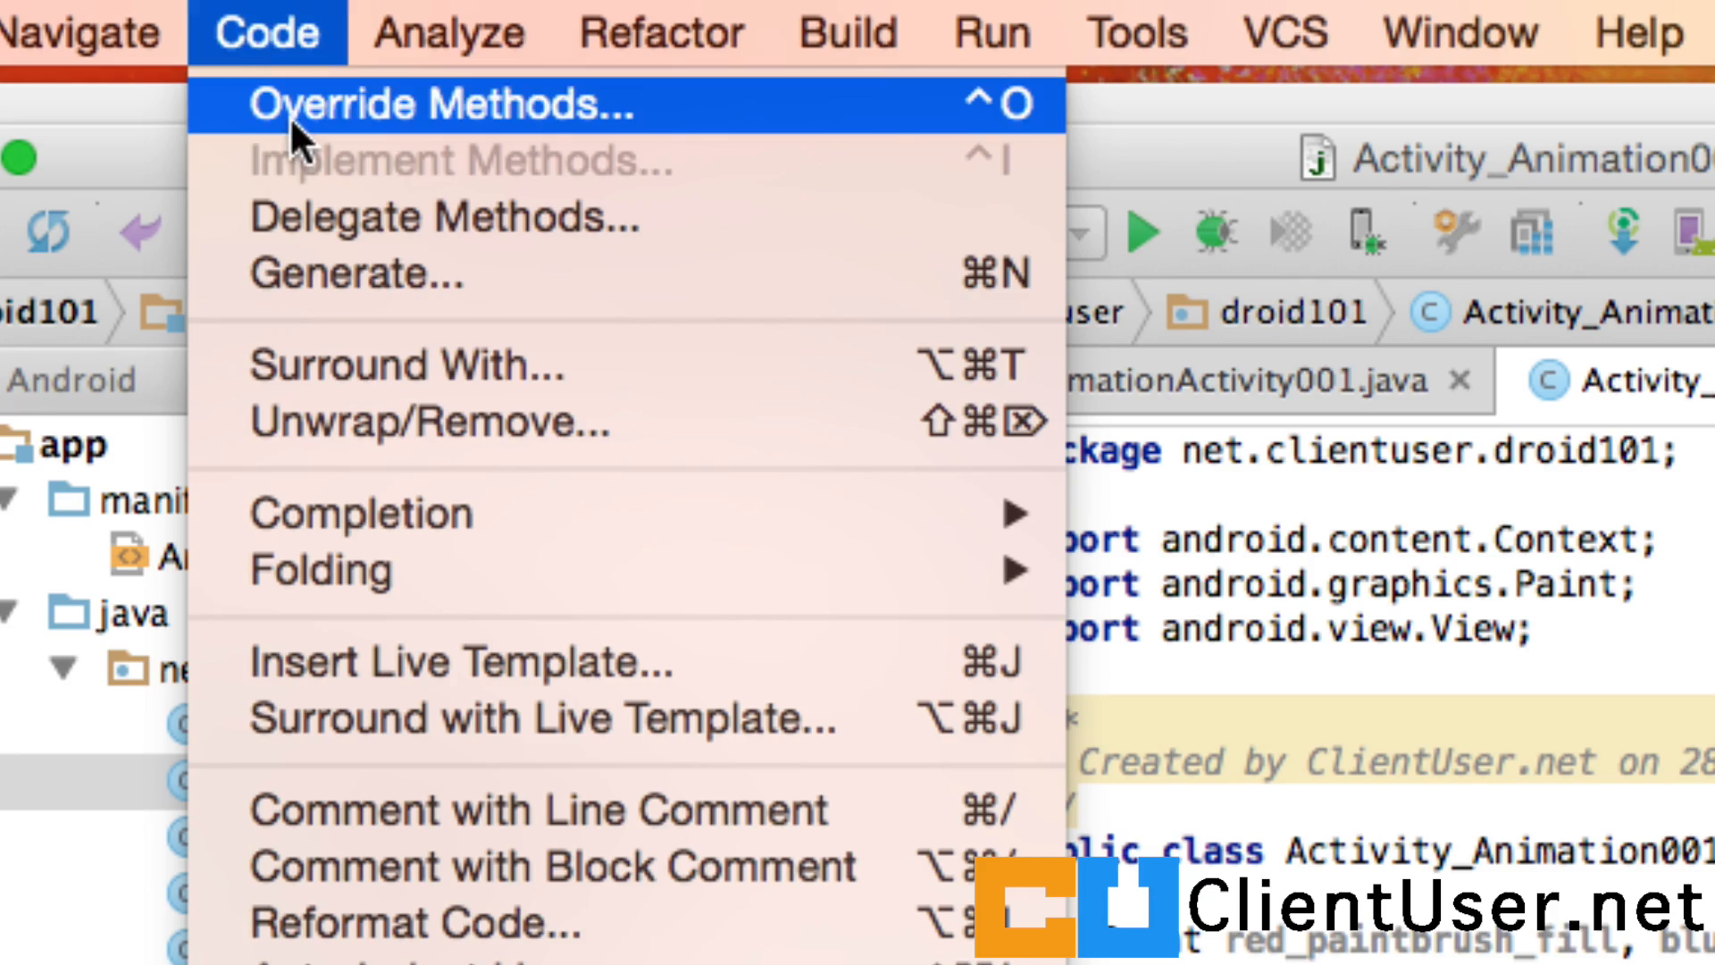
left_click(407, 105)
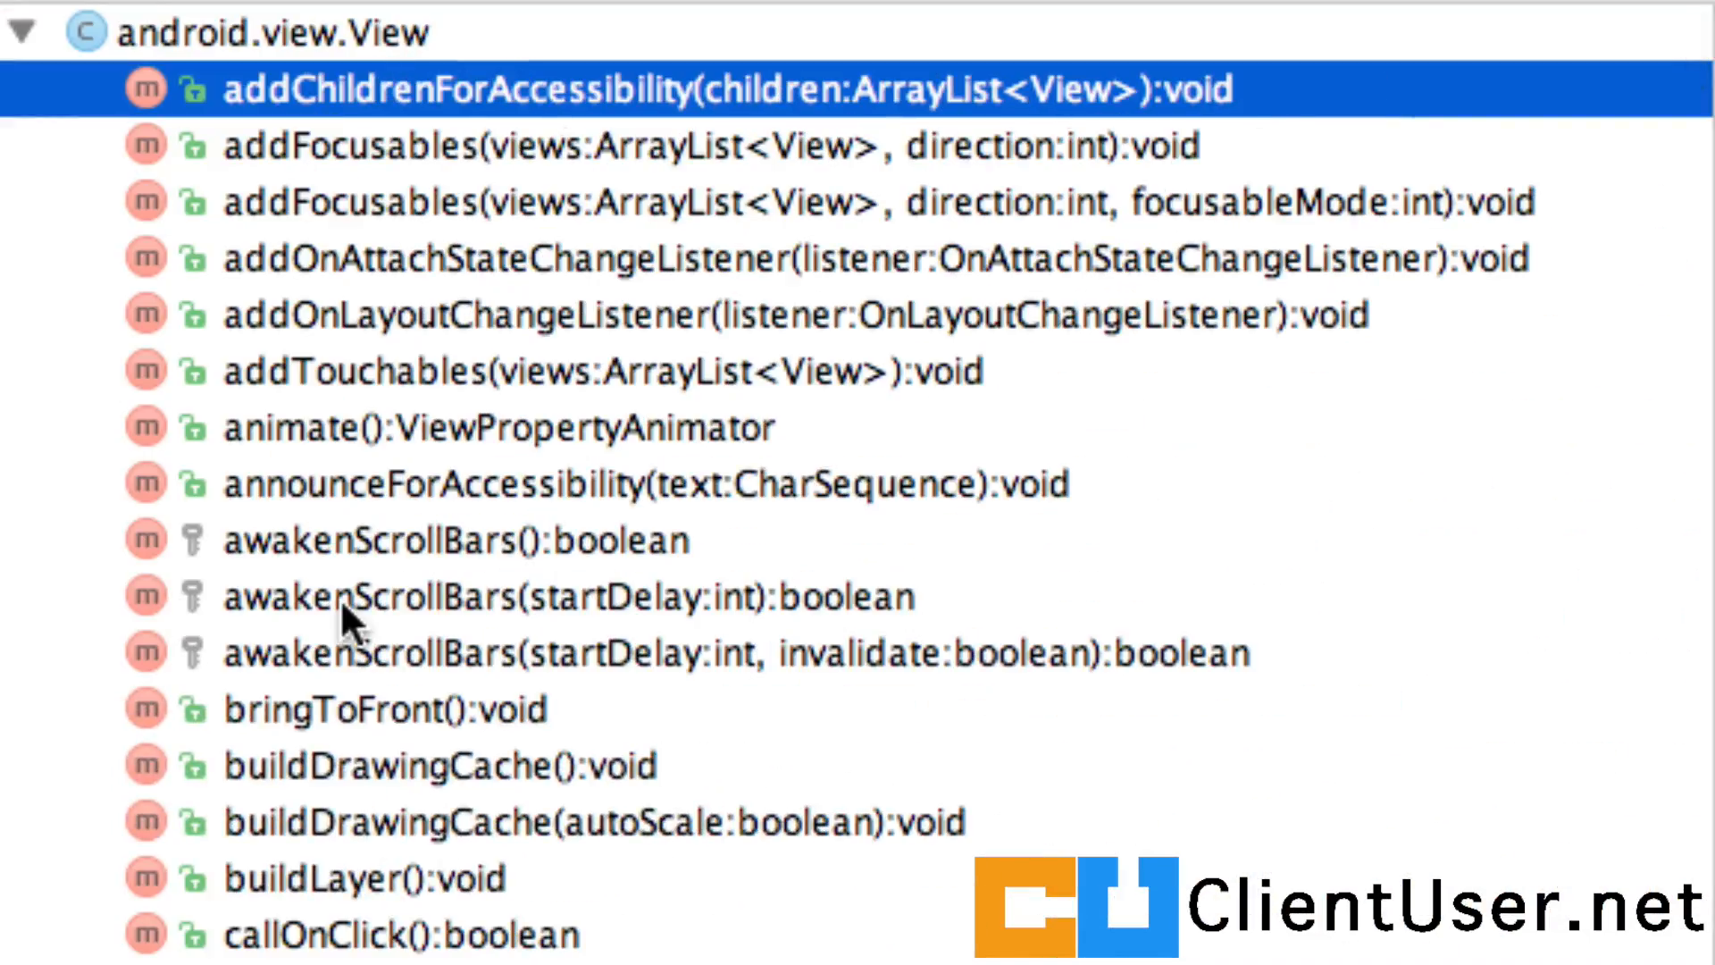
scroll("down", 3)
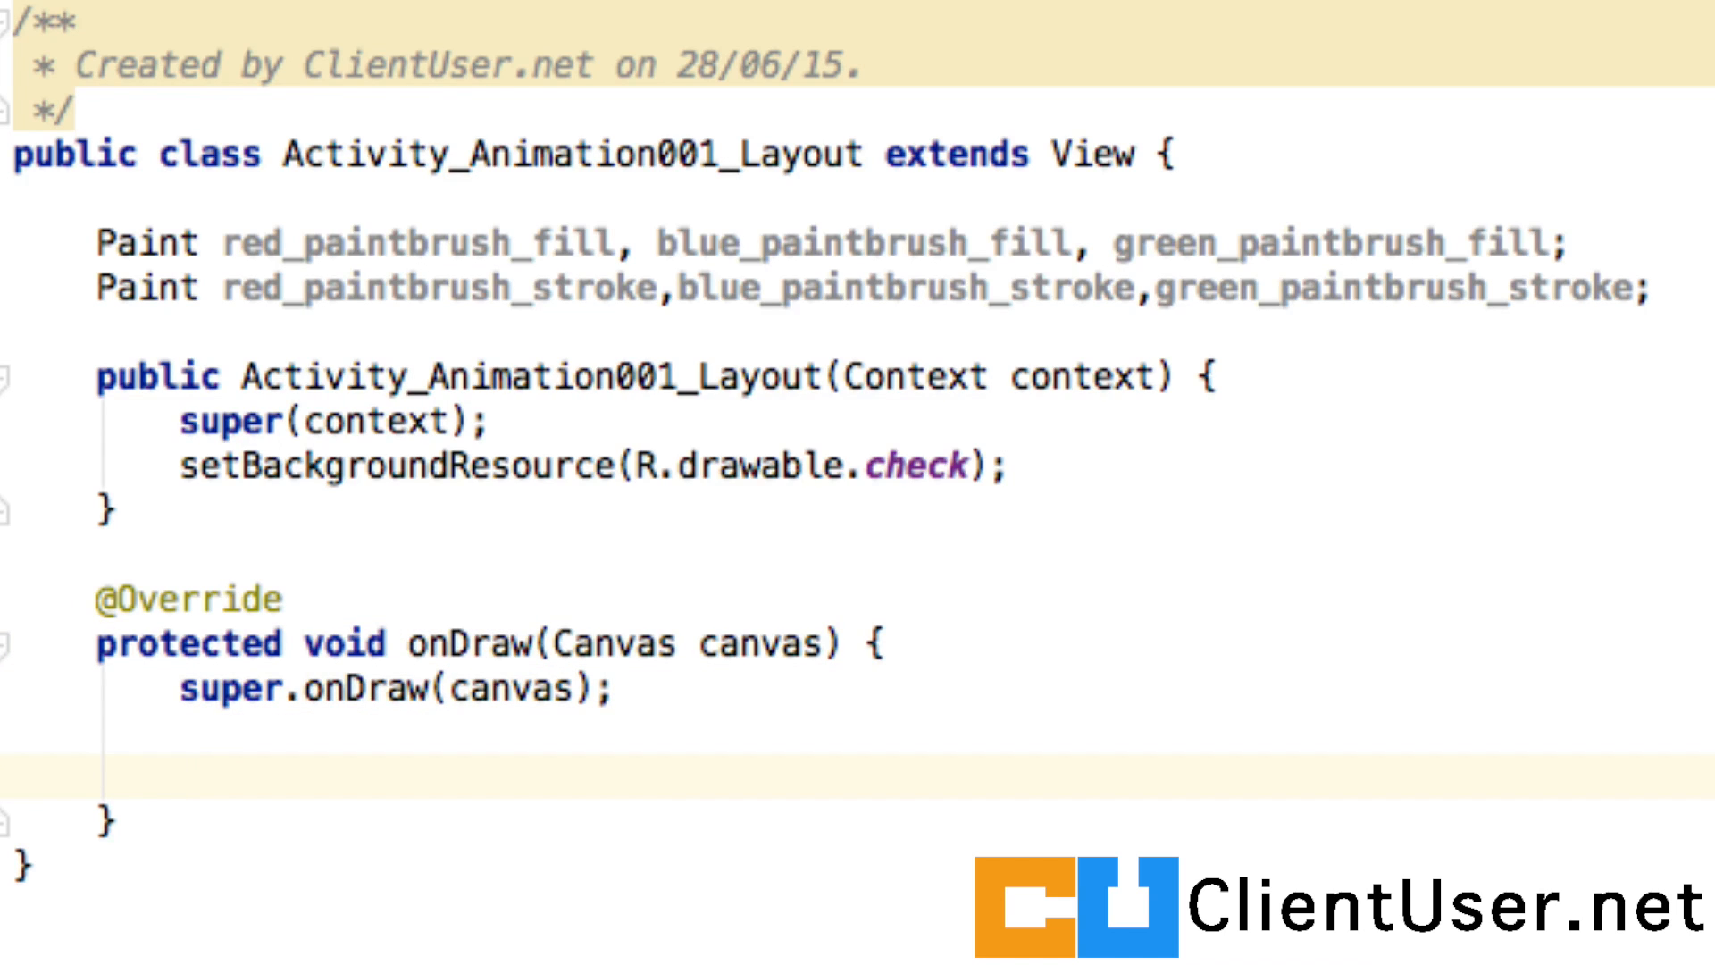
Create red_paintbrush_fill as new Paint() and set its colour to Color.RED
scroll("down", 3)
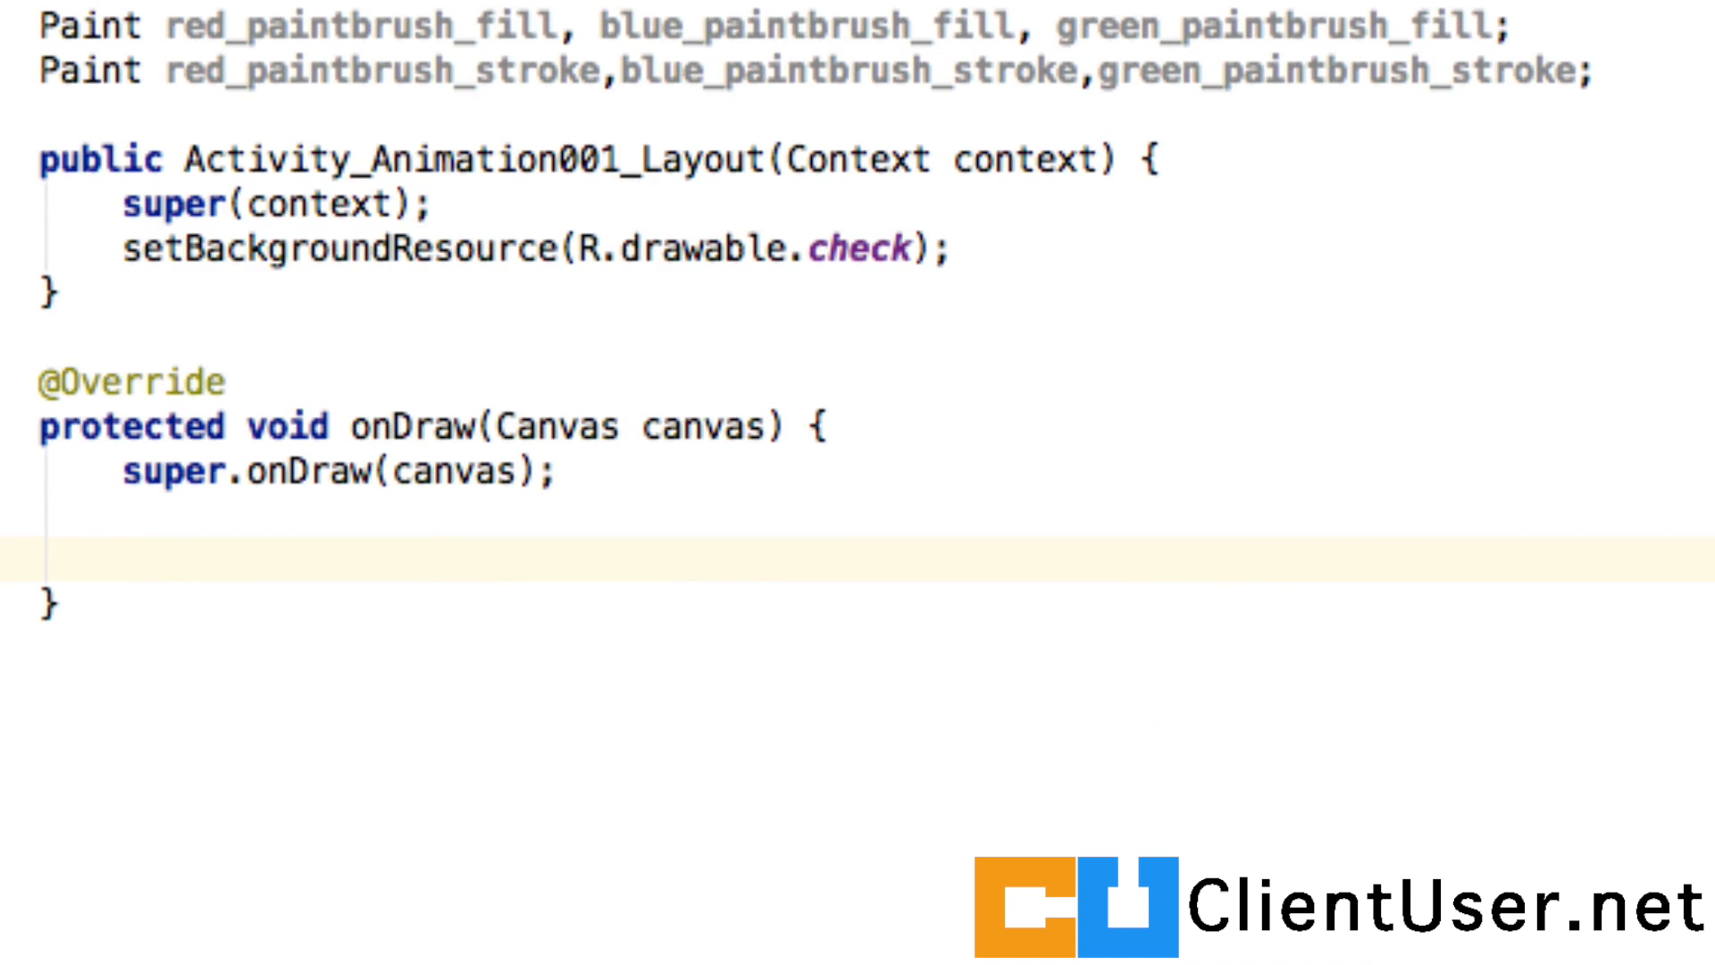
type("red_paintbrush_fill")
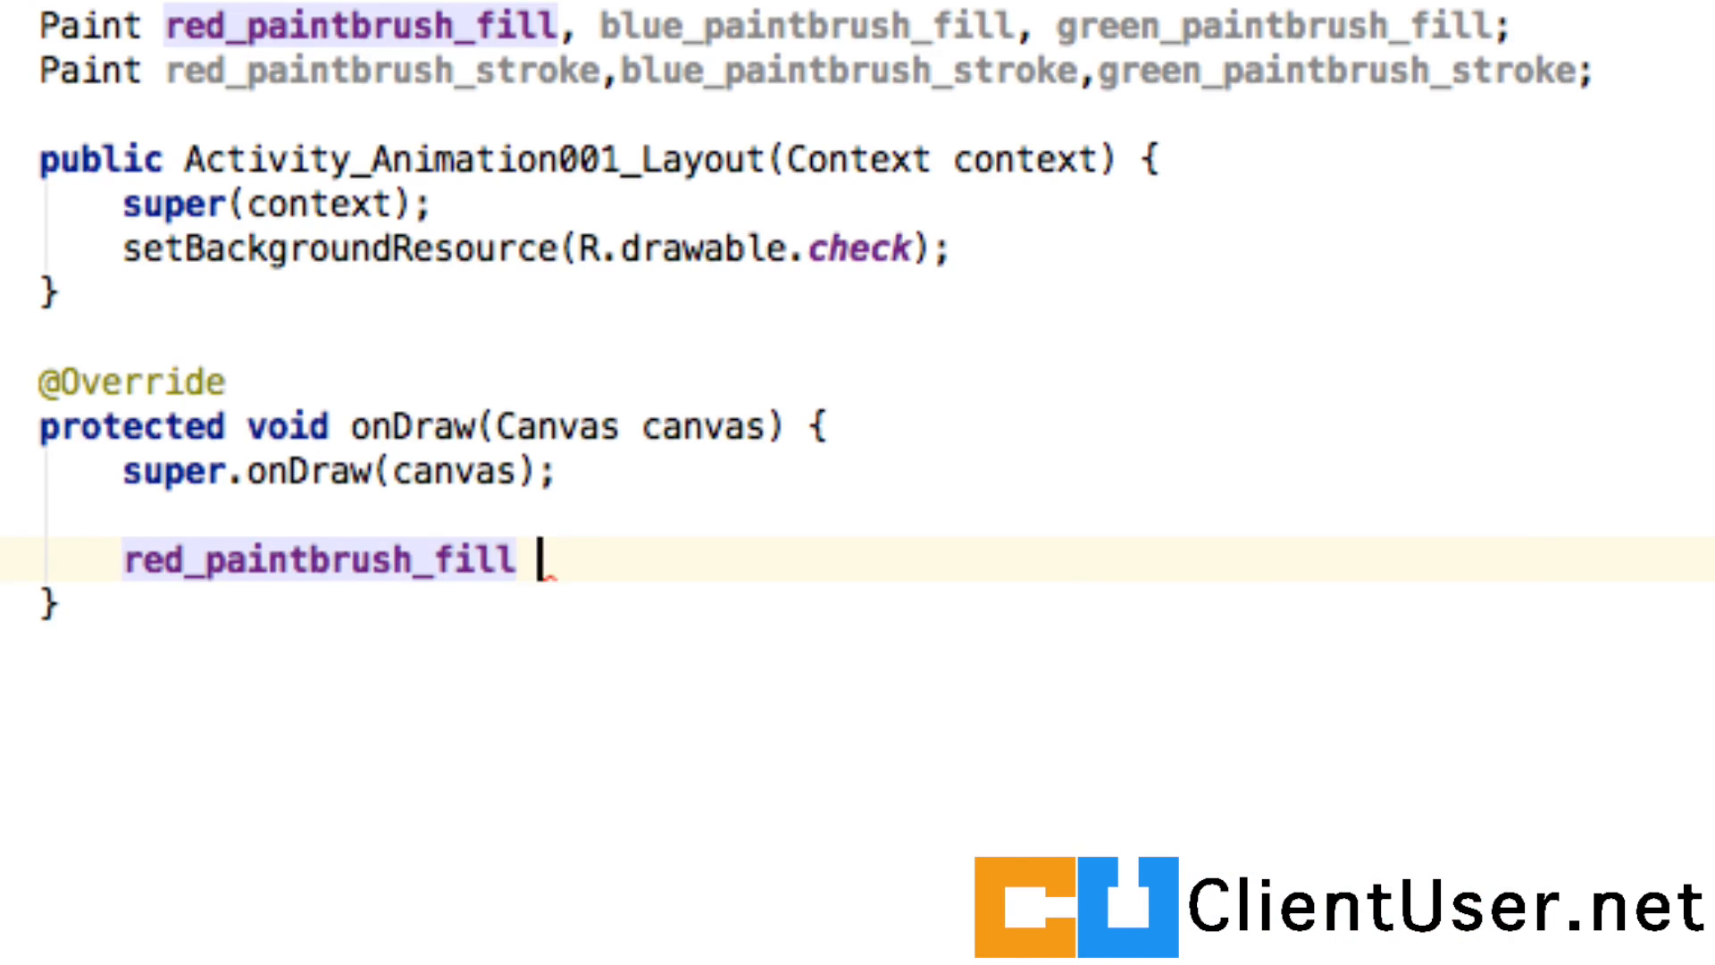
type("= new")
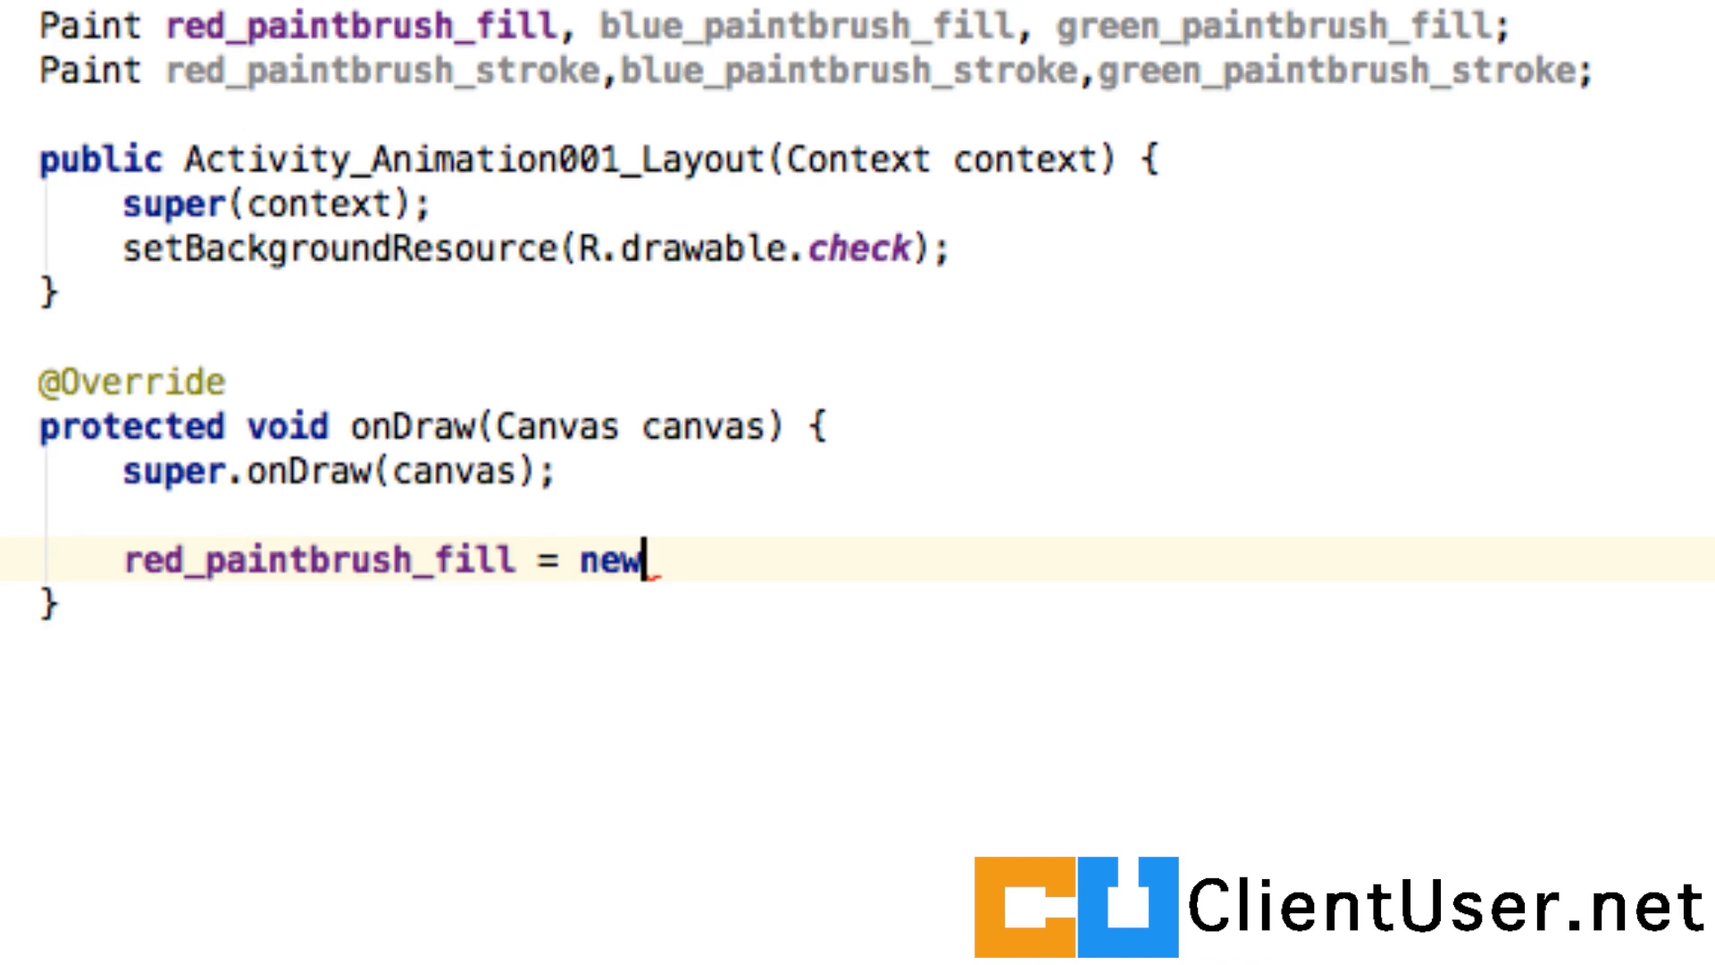
type("Pa")
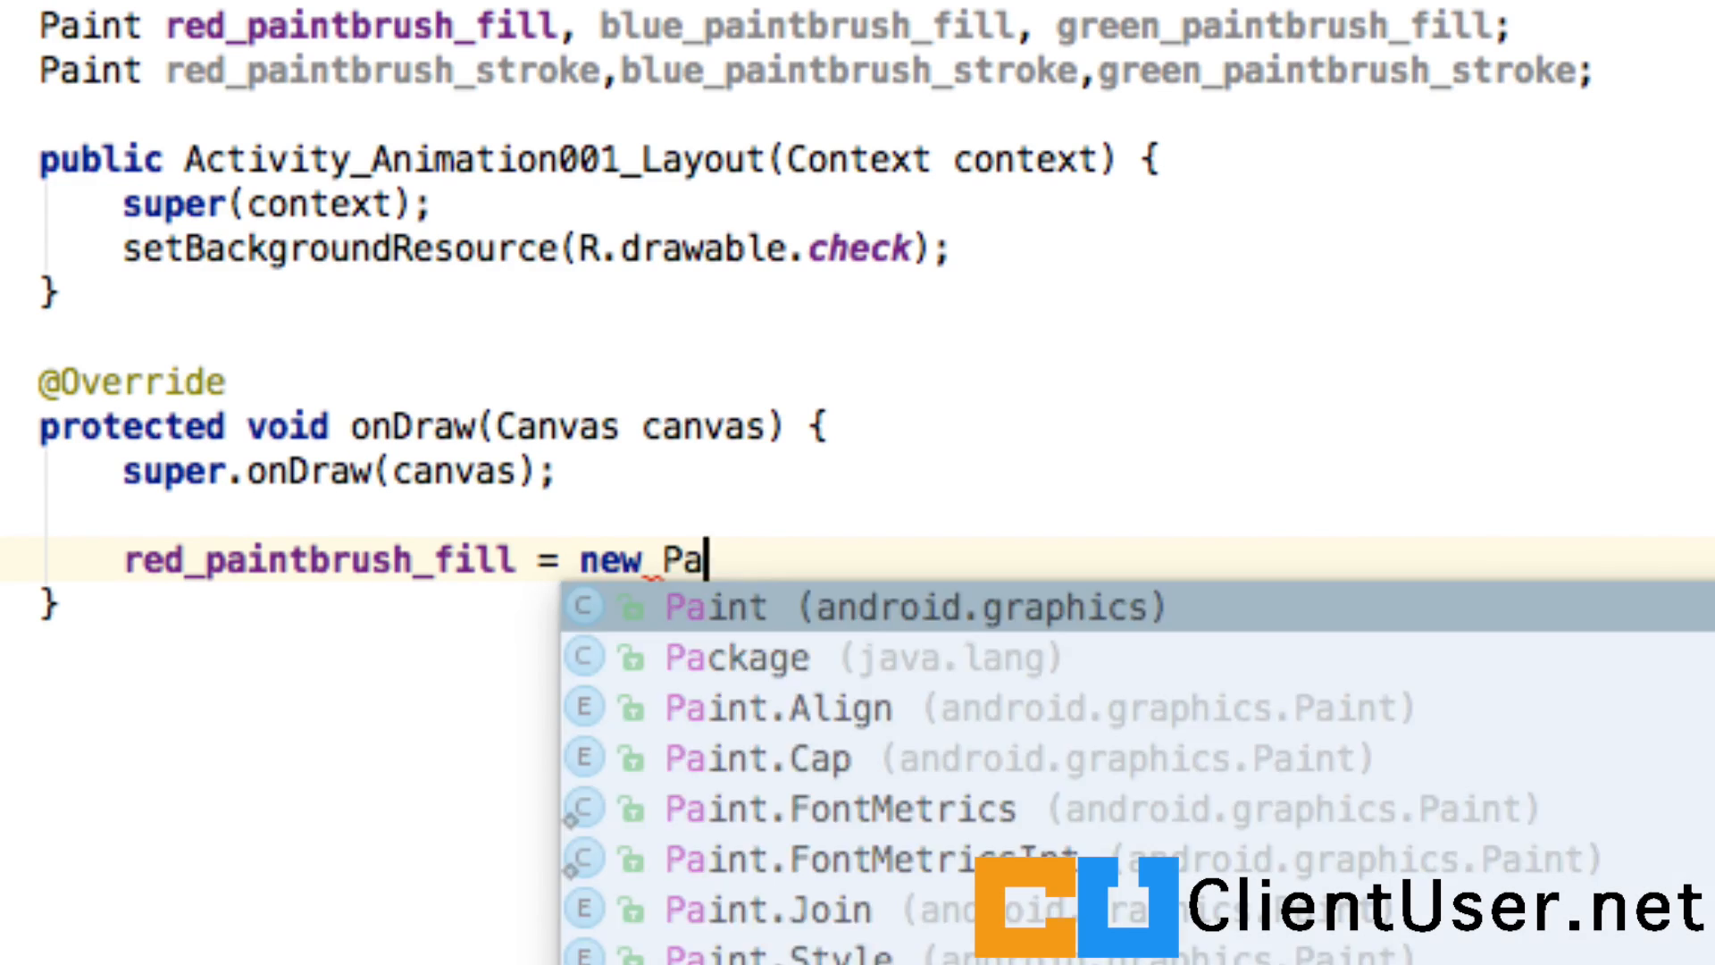
left_click(711, 606)
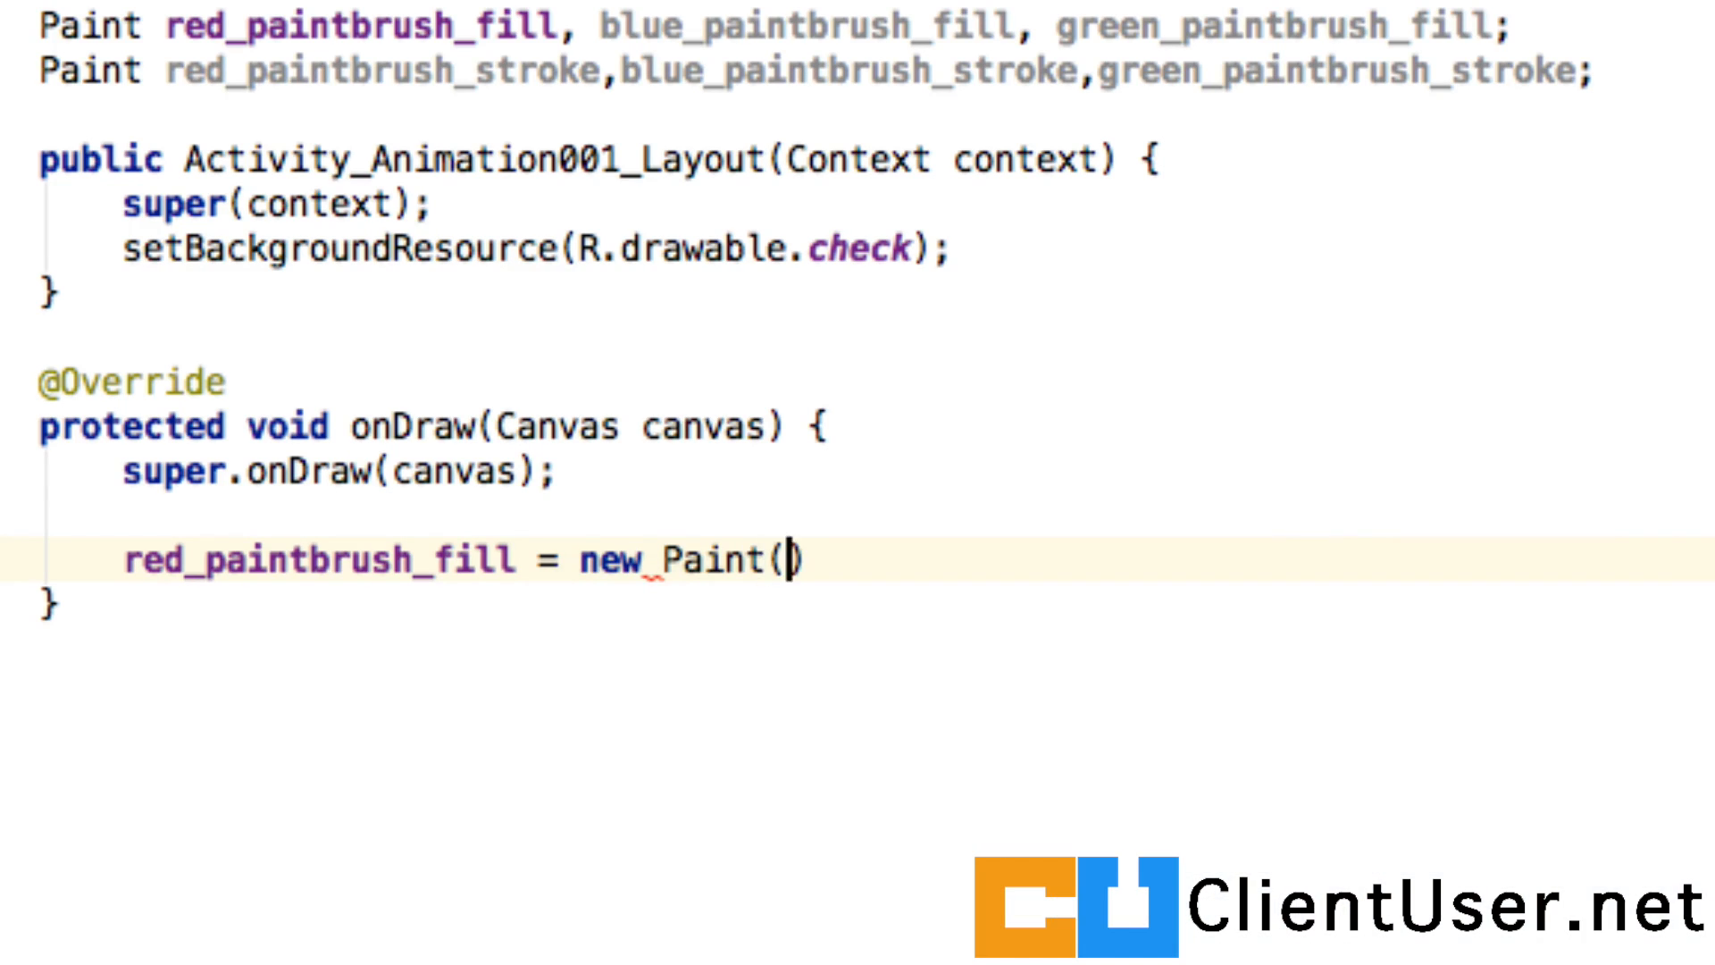
type(");")
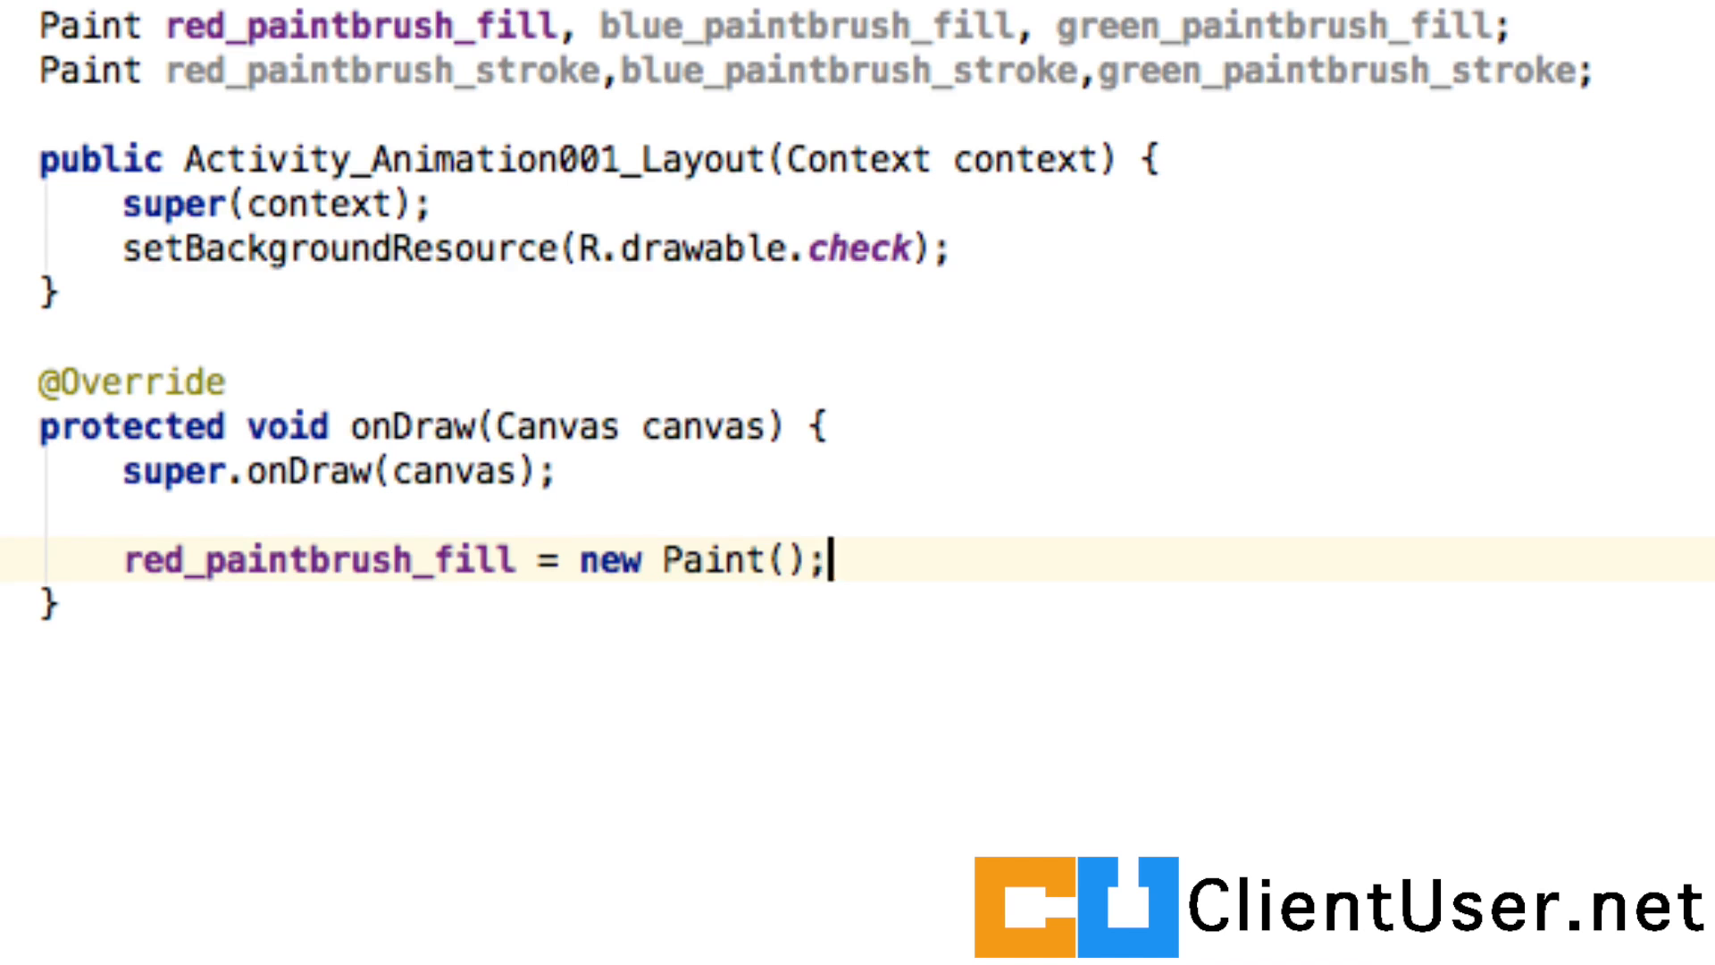
type("red_paintbrush_fill")
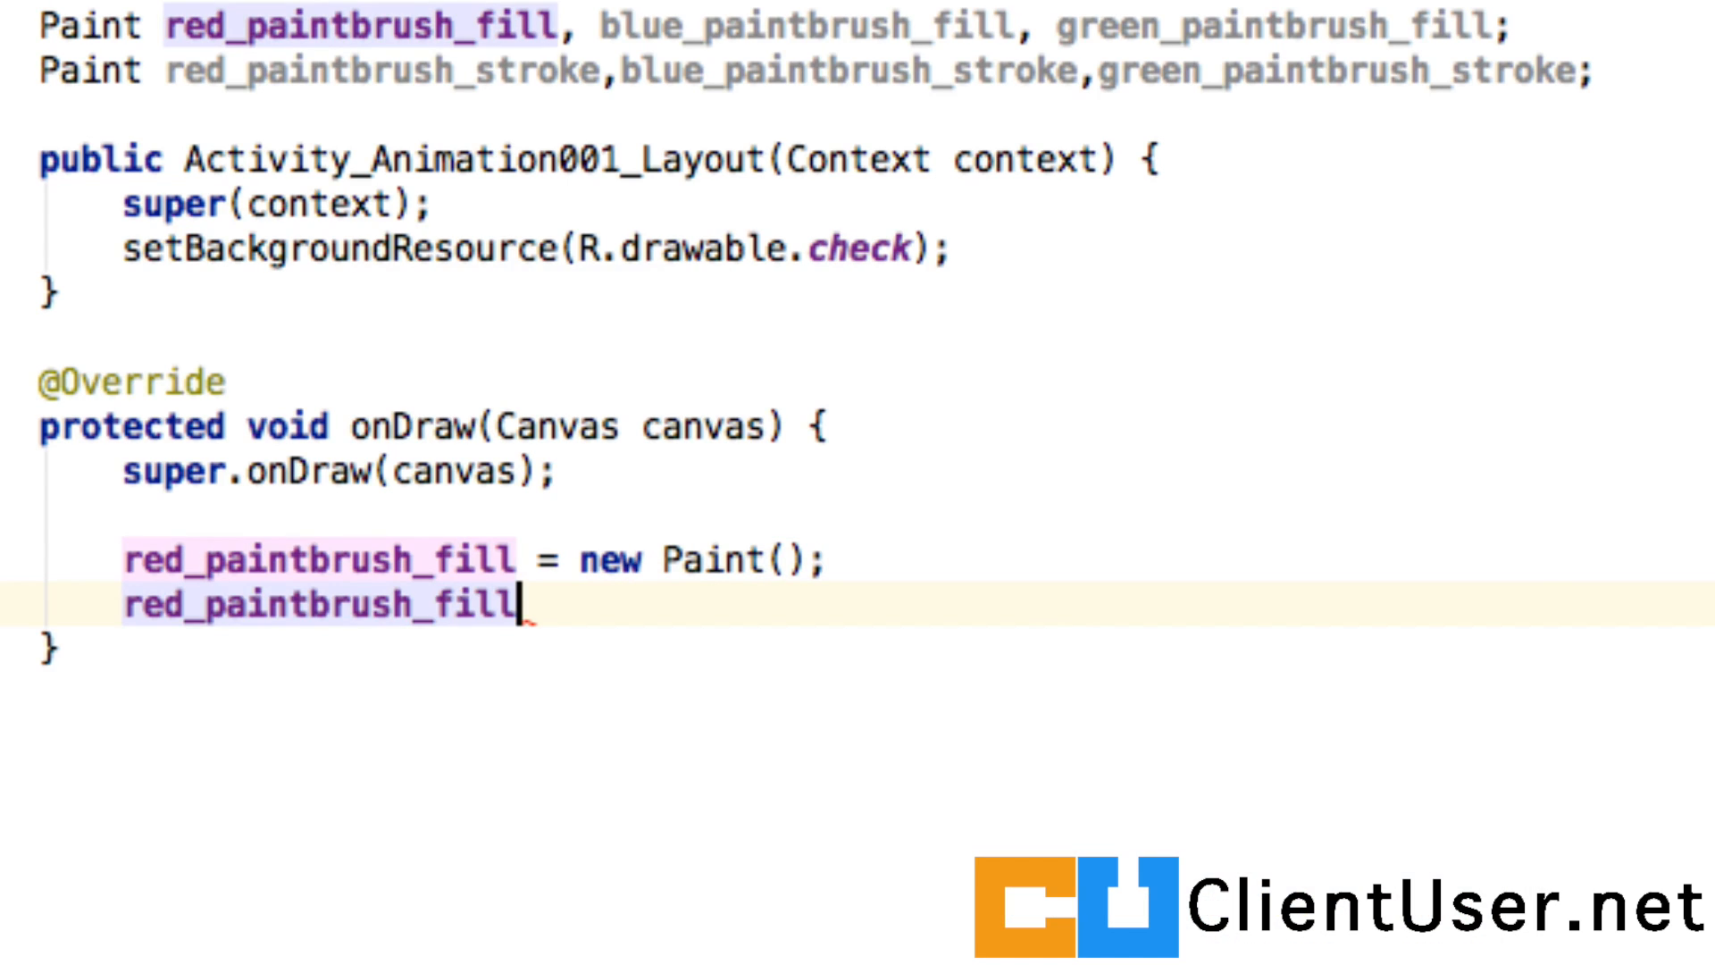
type(".setColor(Color);")
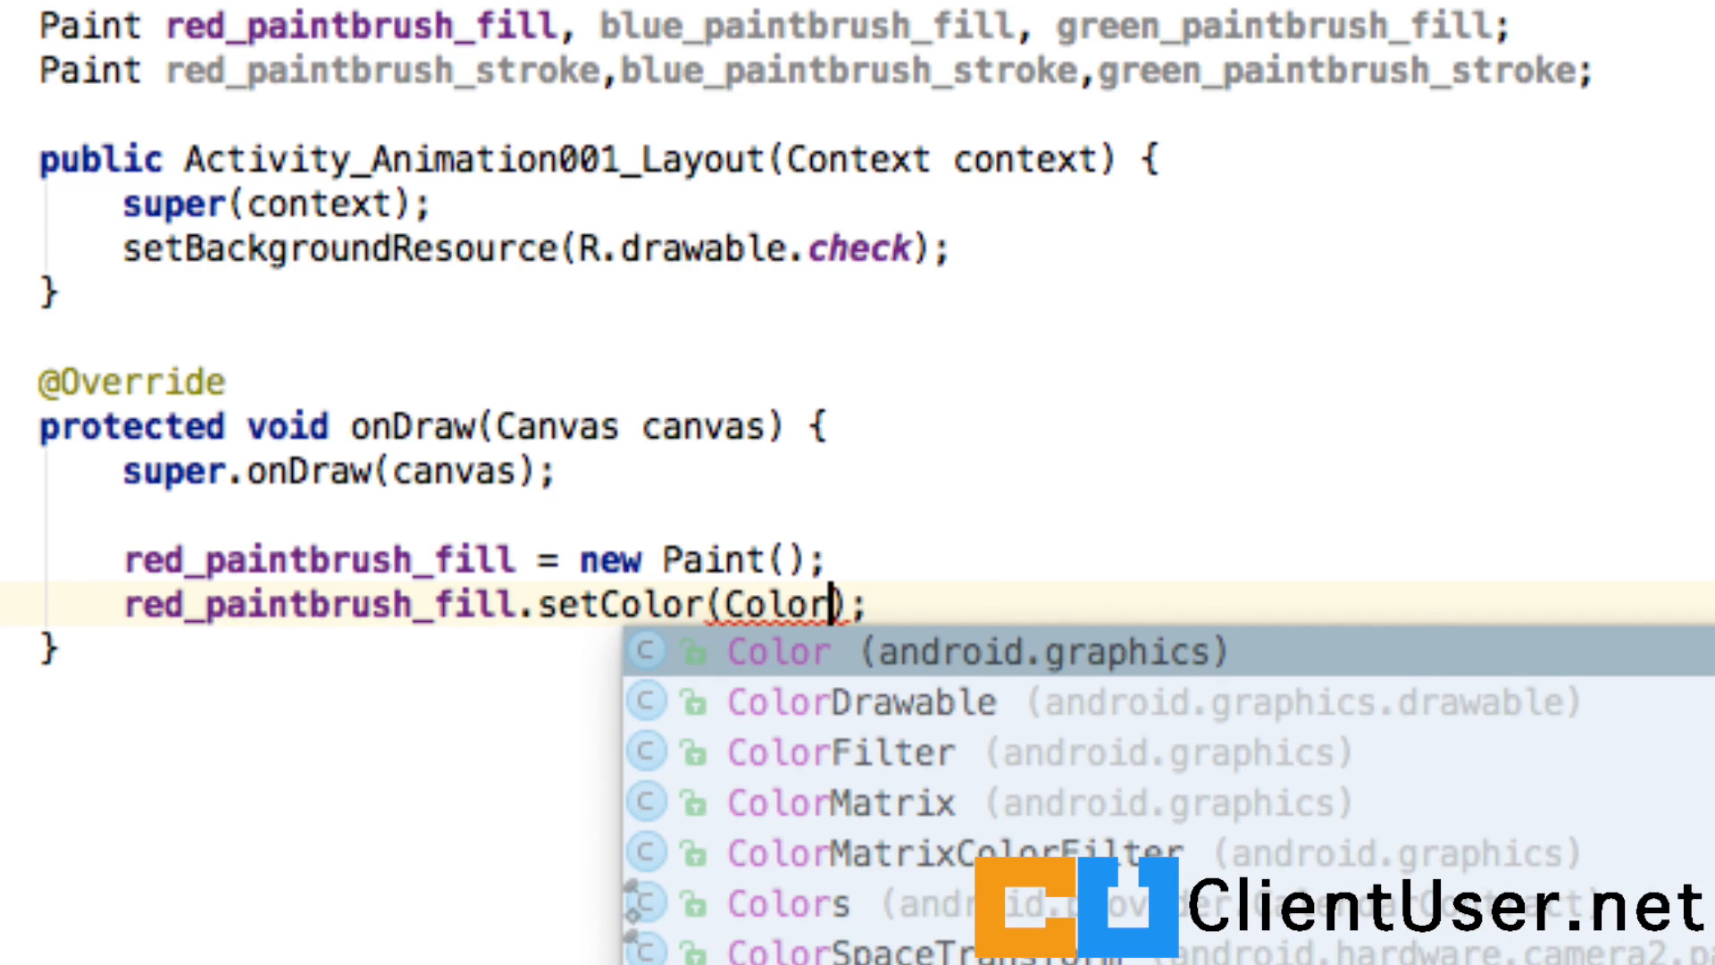
type(".RED")
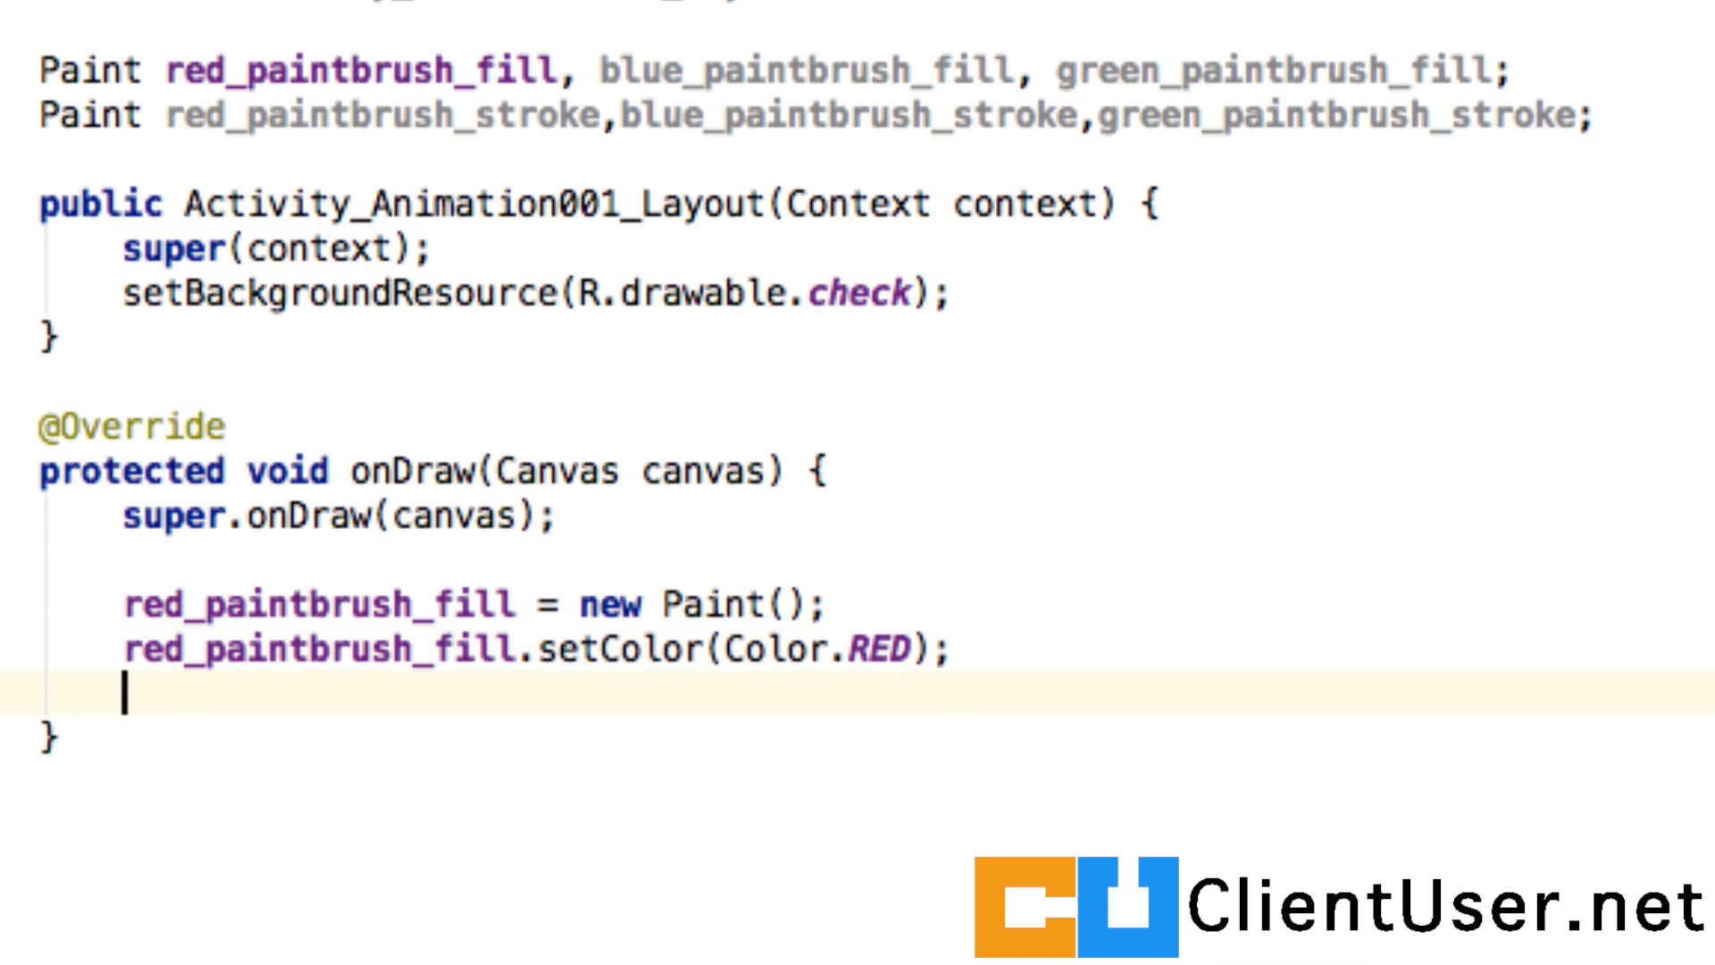
Set red_paintbrush_fill's style to Paint.Style.FILL
type("red")
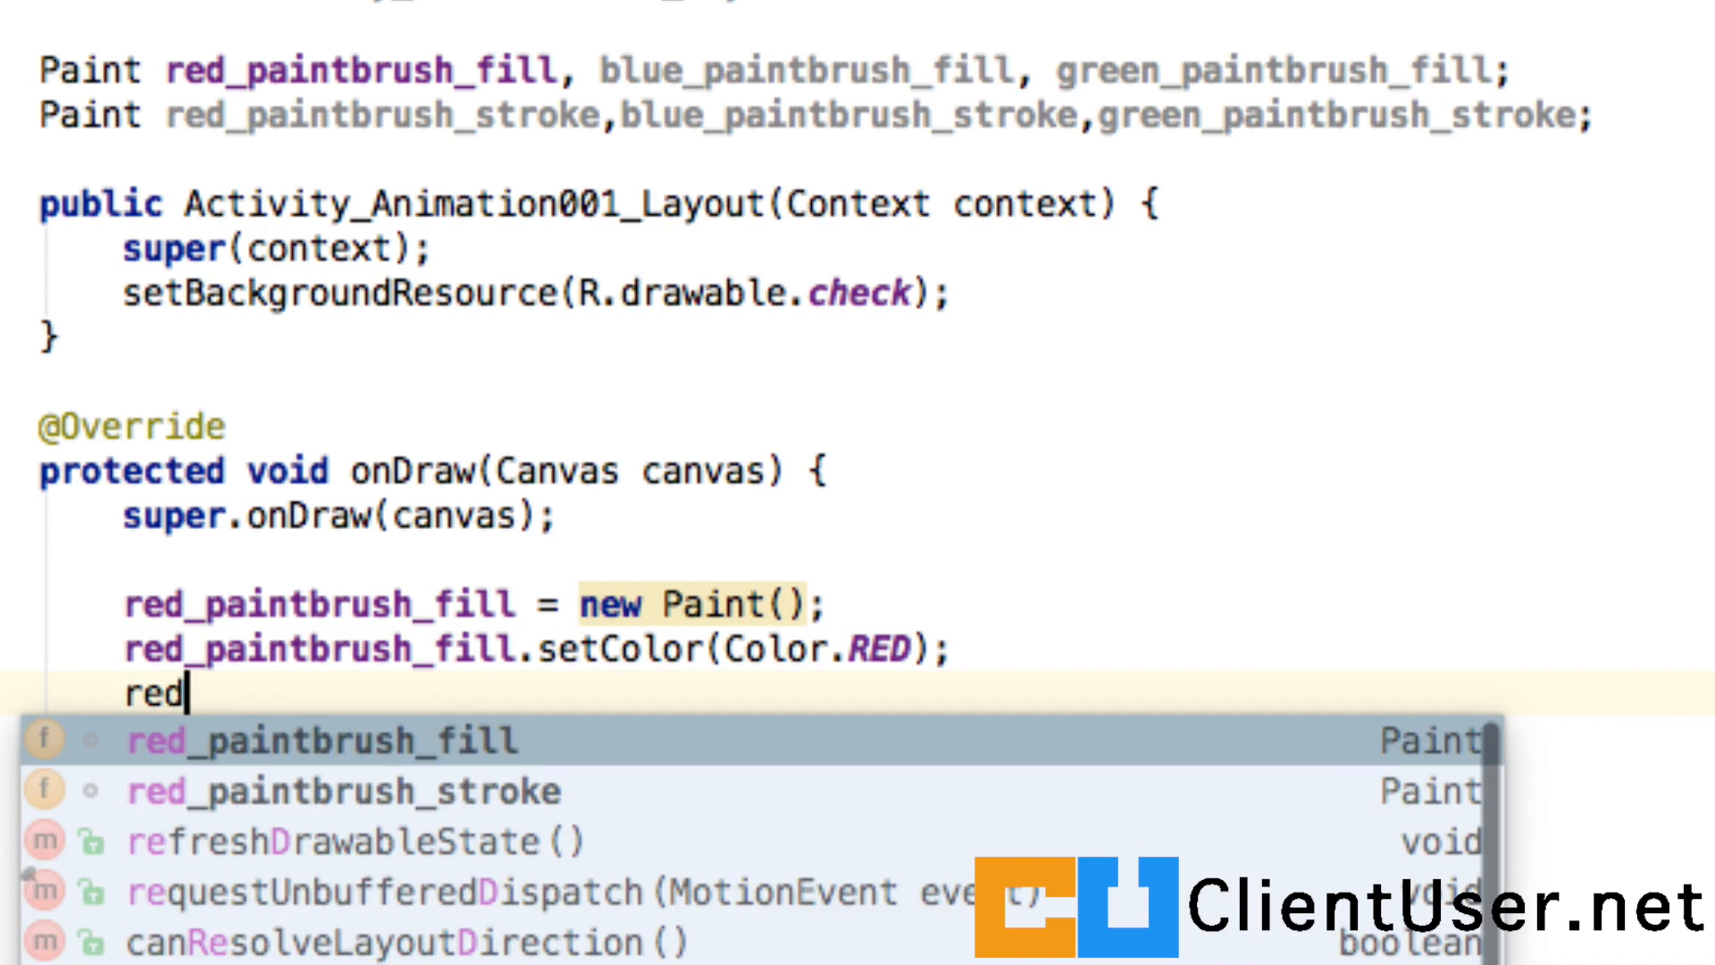
type("_paintbrush_fill")
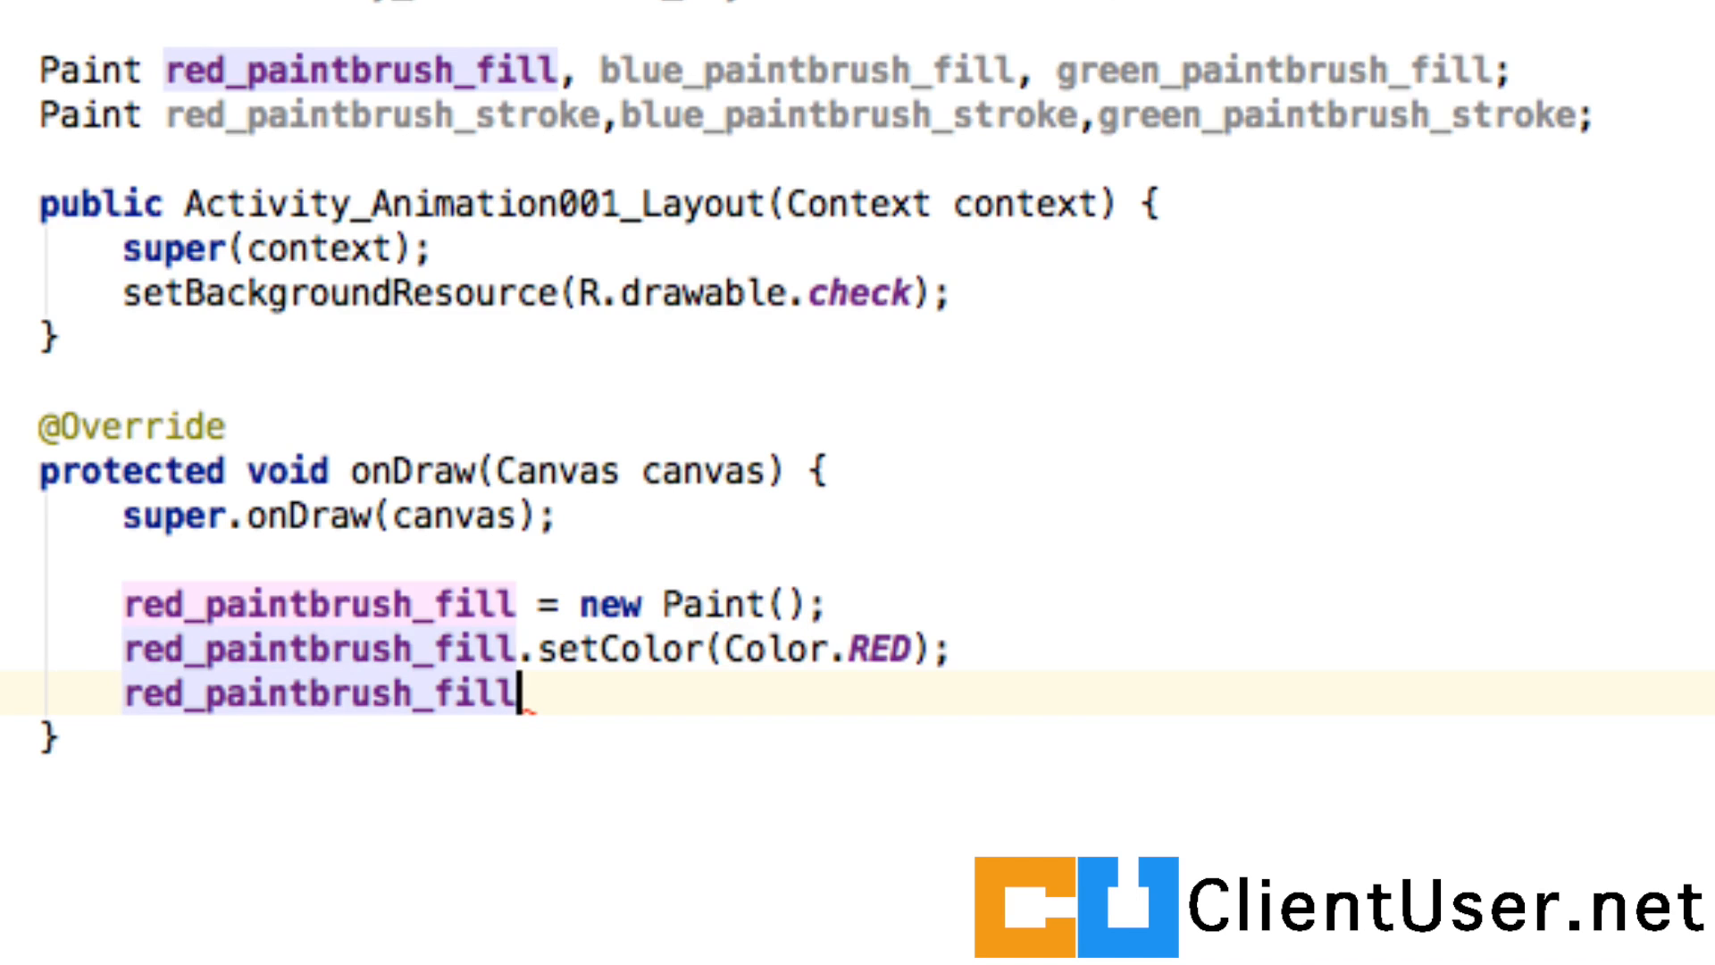
type(".")
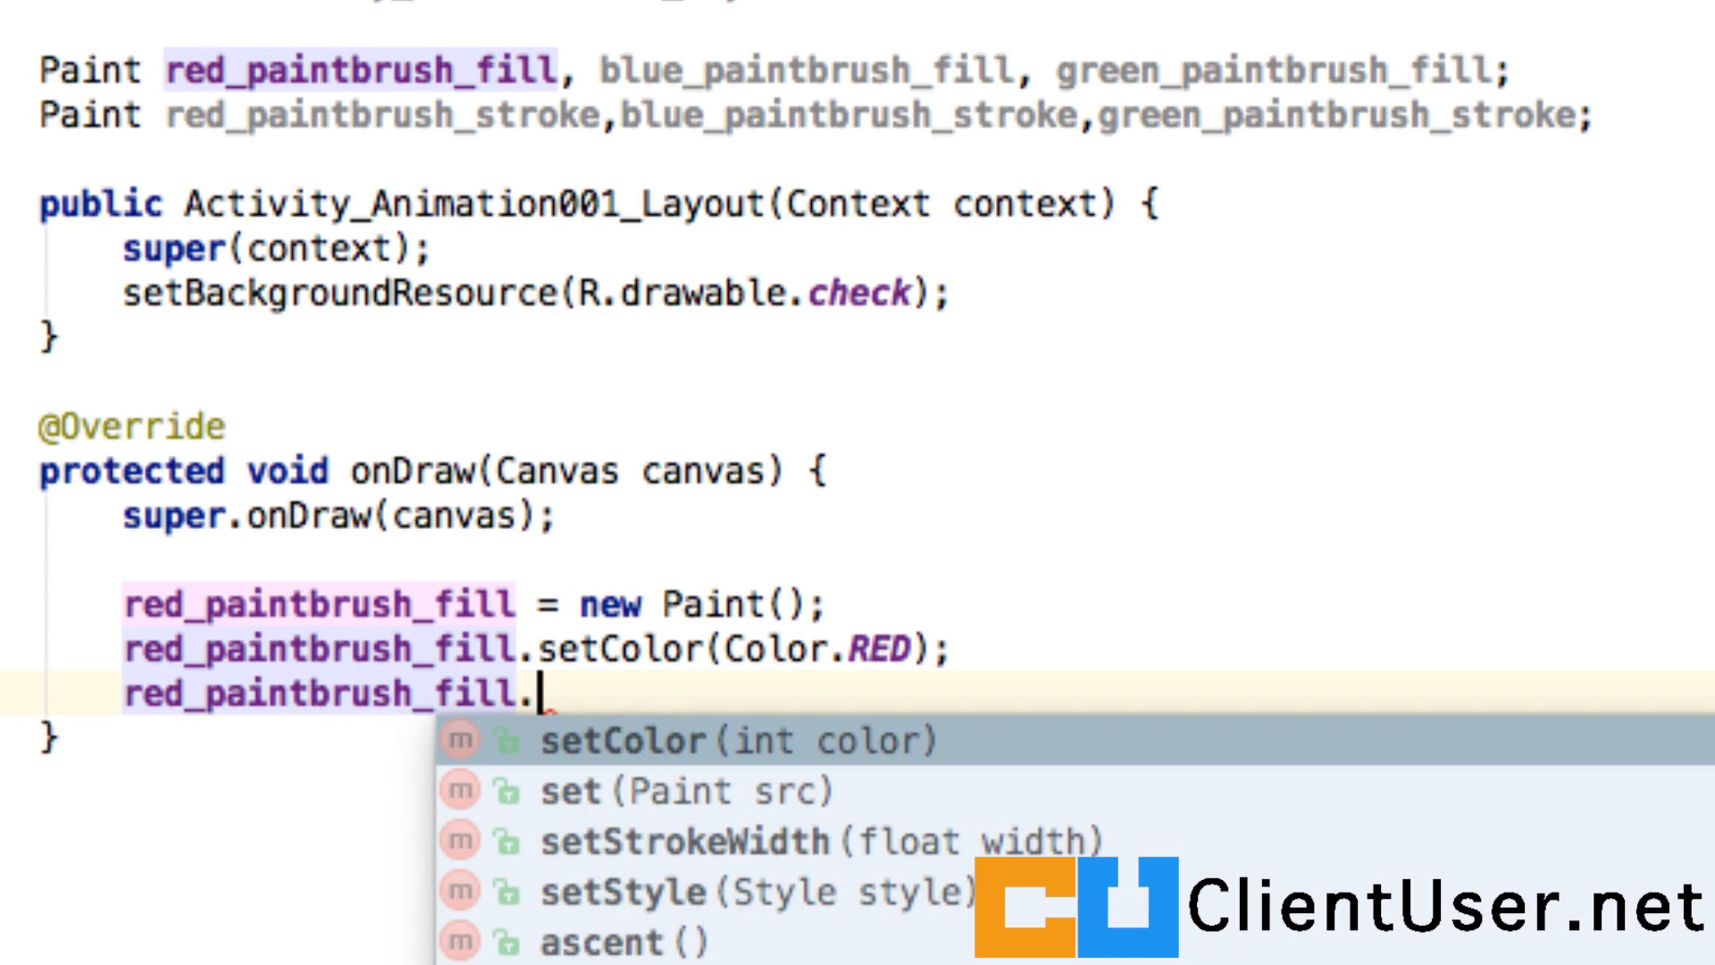
type("setStyle();")
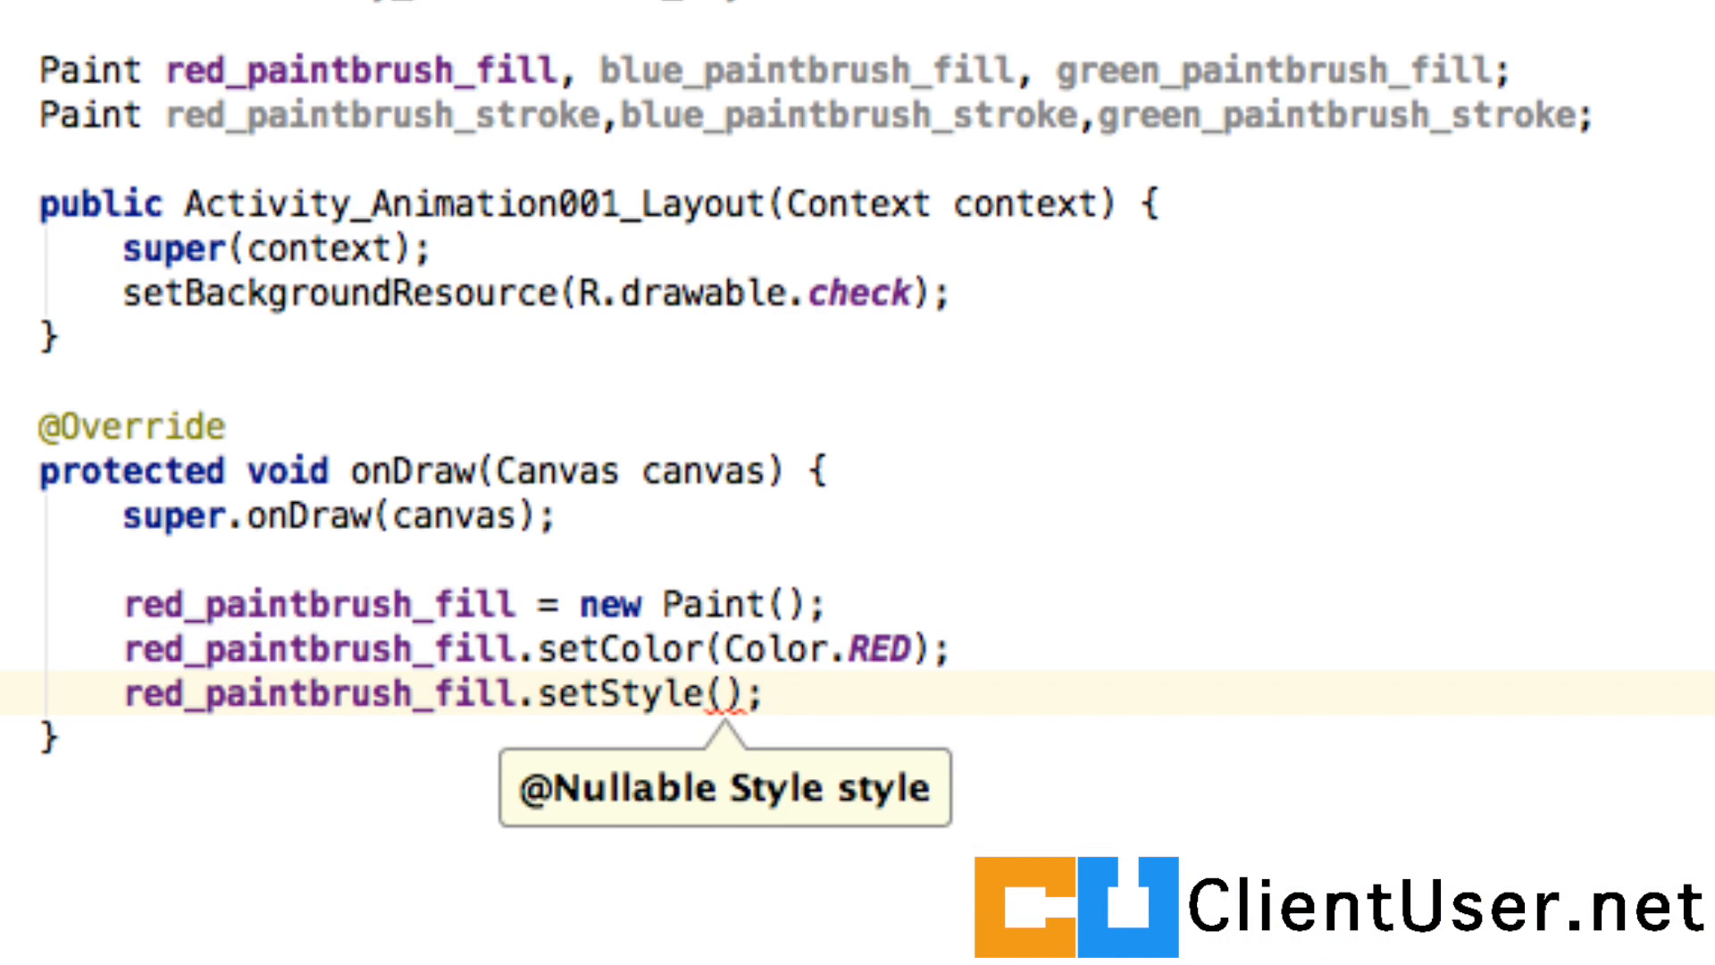
type("Paint.S")
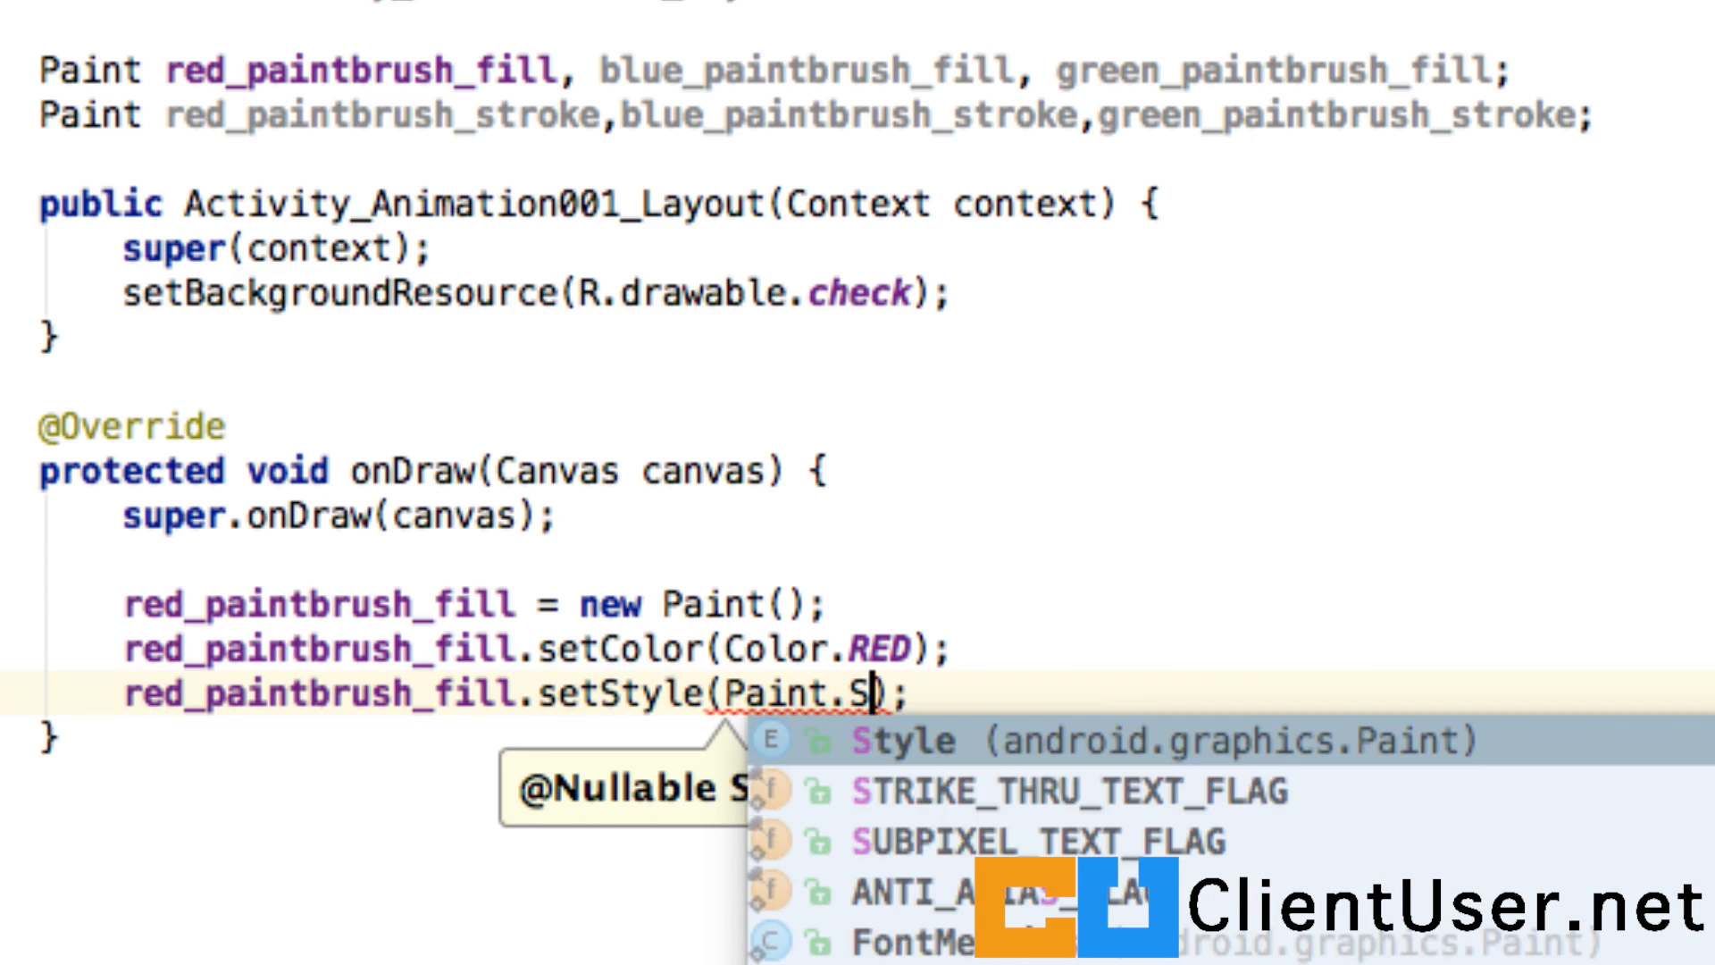
type("tyle.FILL")
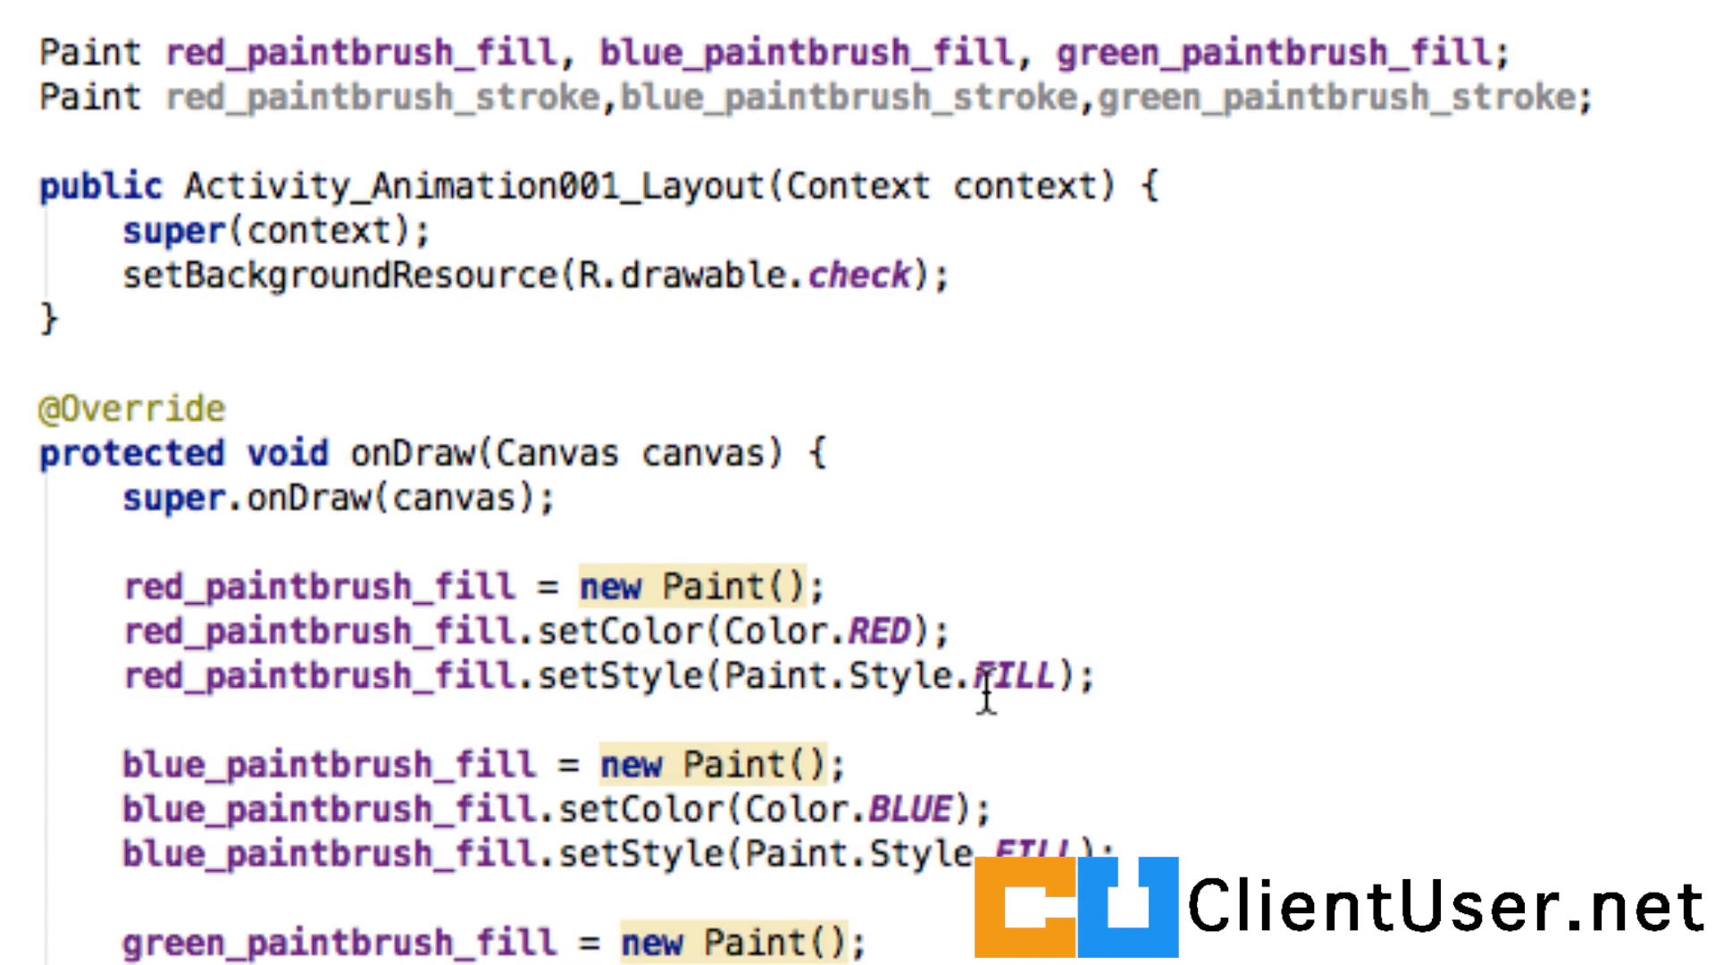
scroll("down", 3)
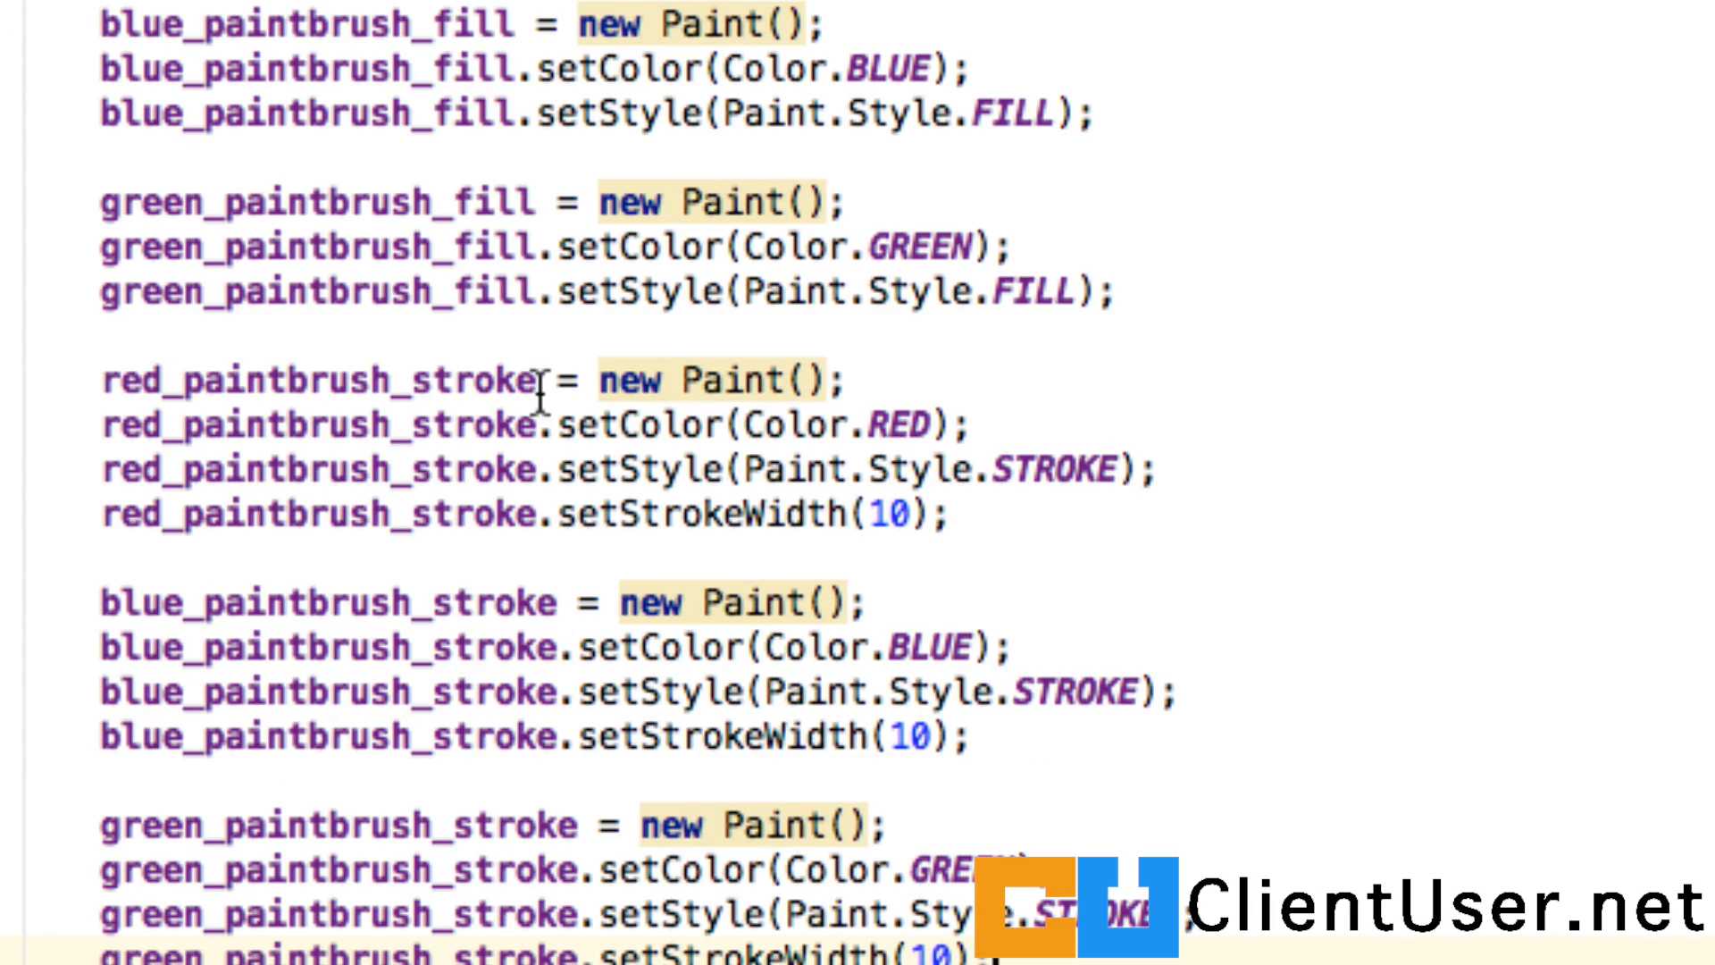
double_click(481, 379)
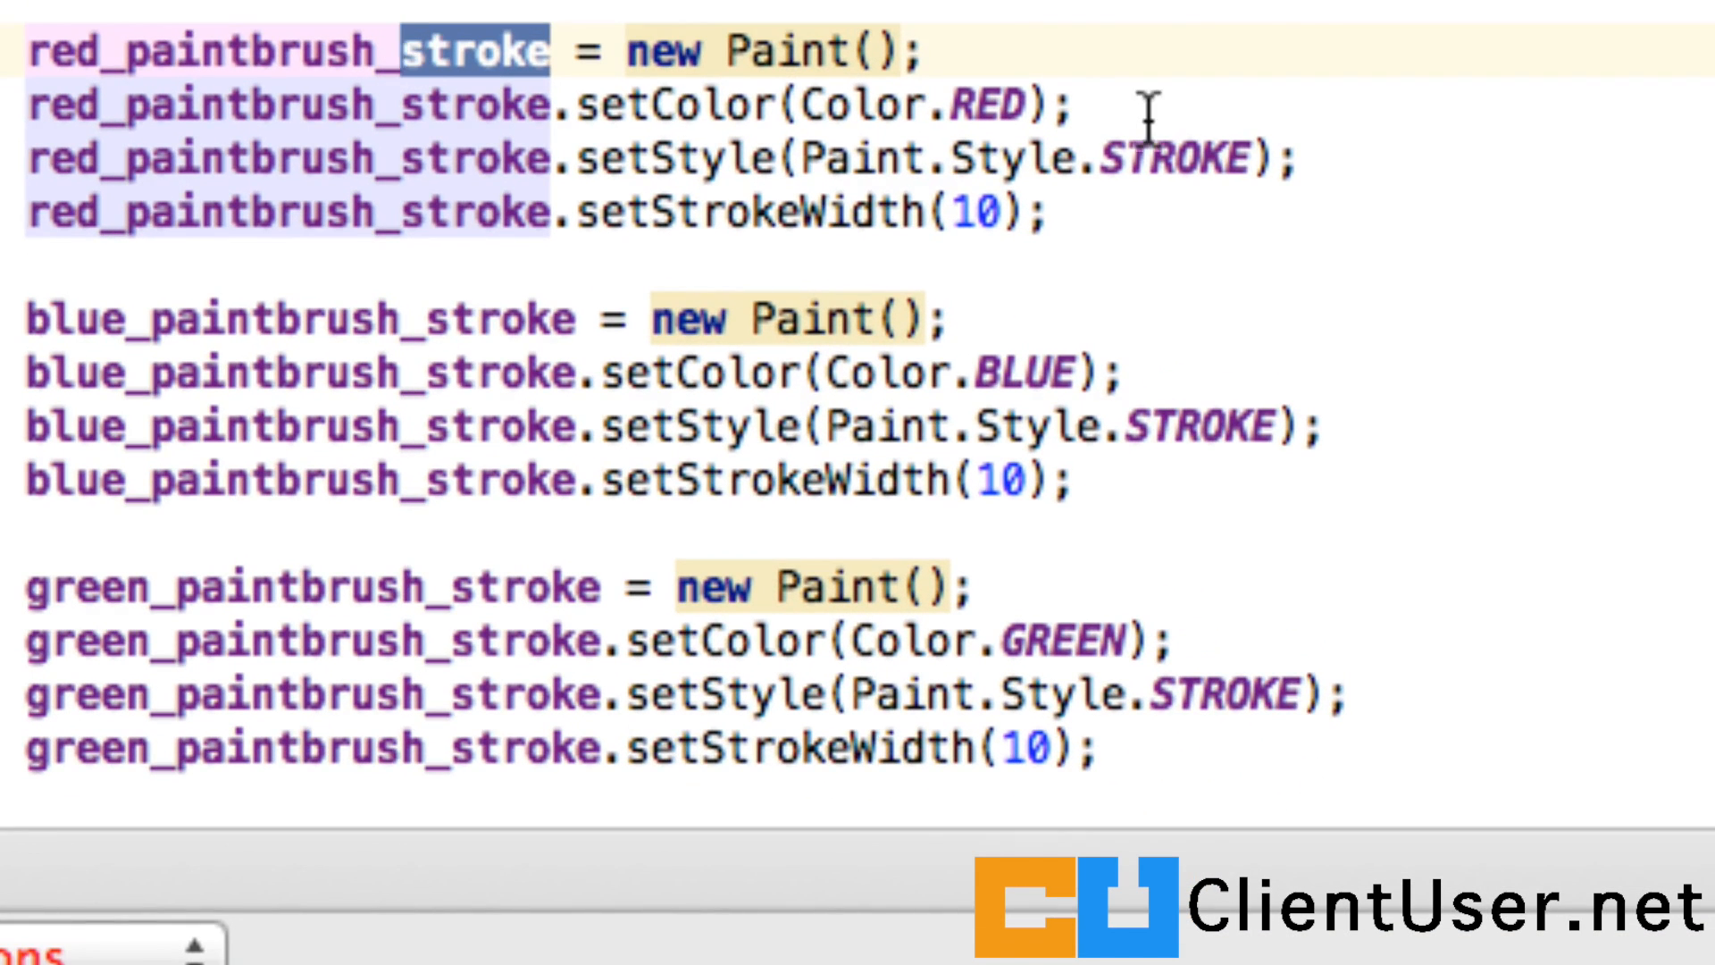
mouse_move(1247, 148)
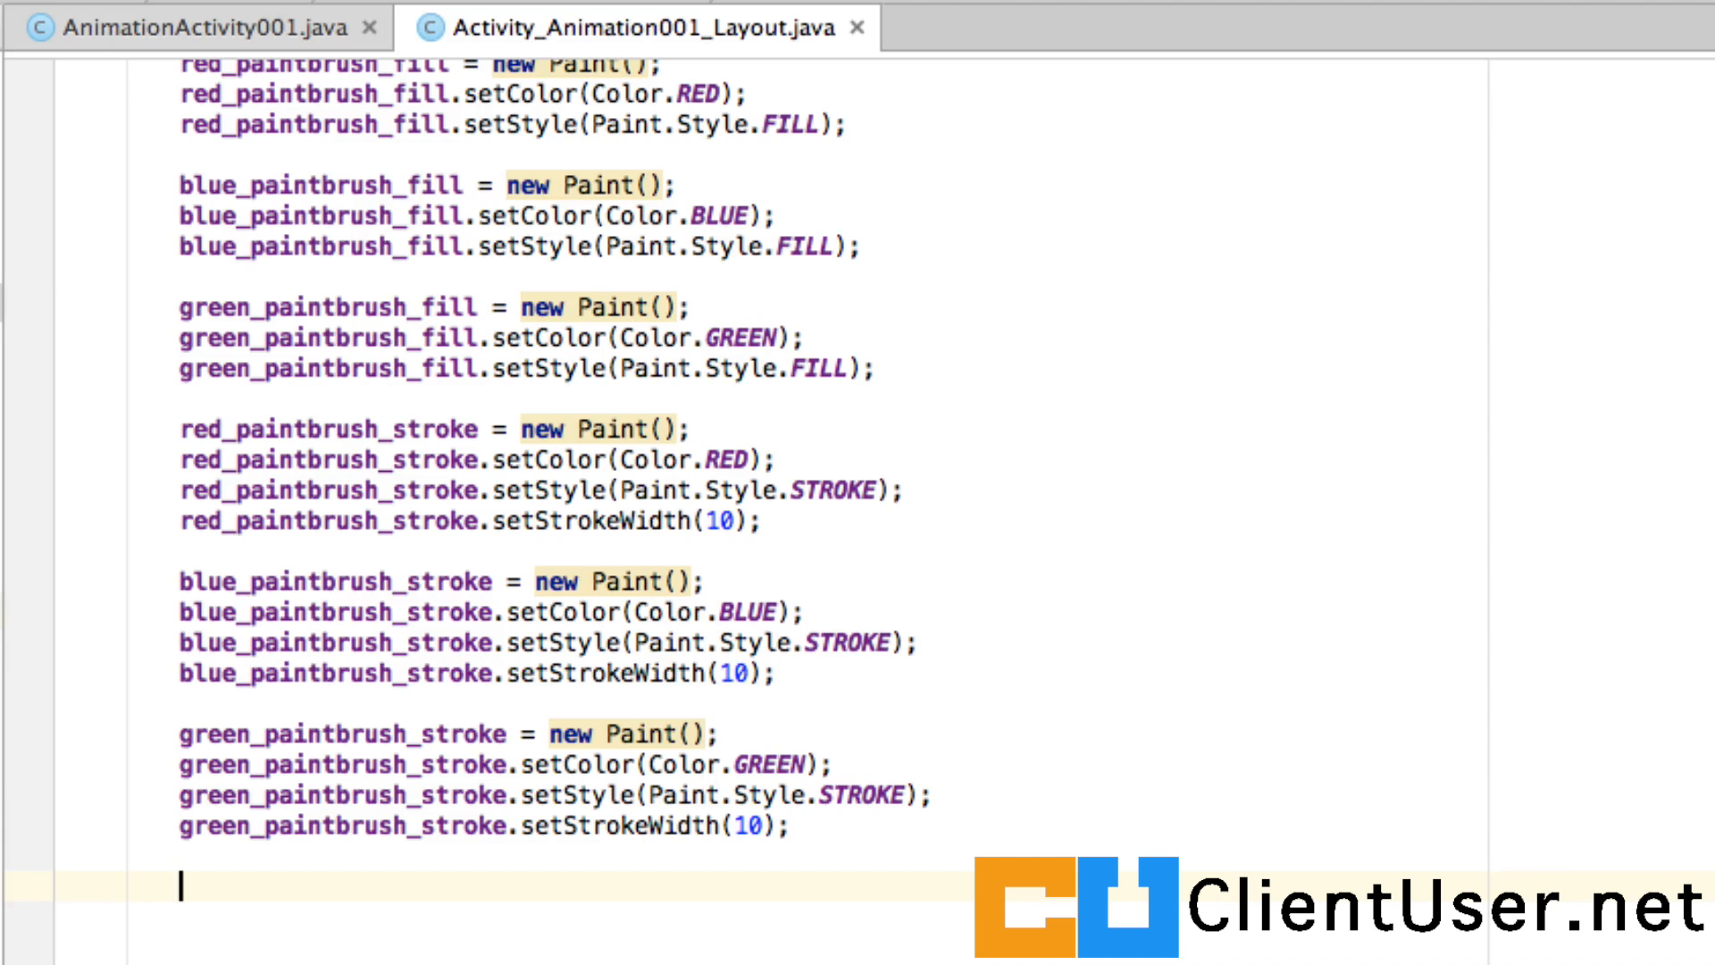
Create Rect rectangle001 with new Rect()
type("Rect")
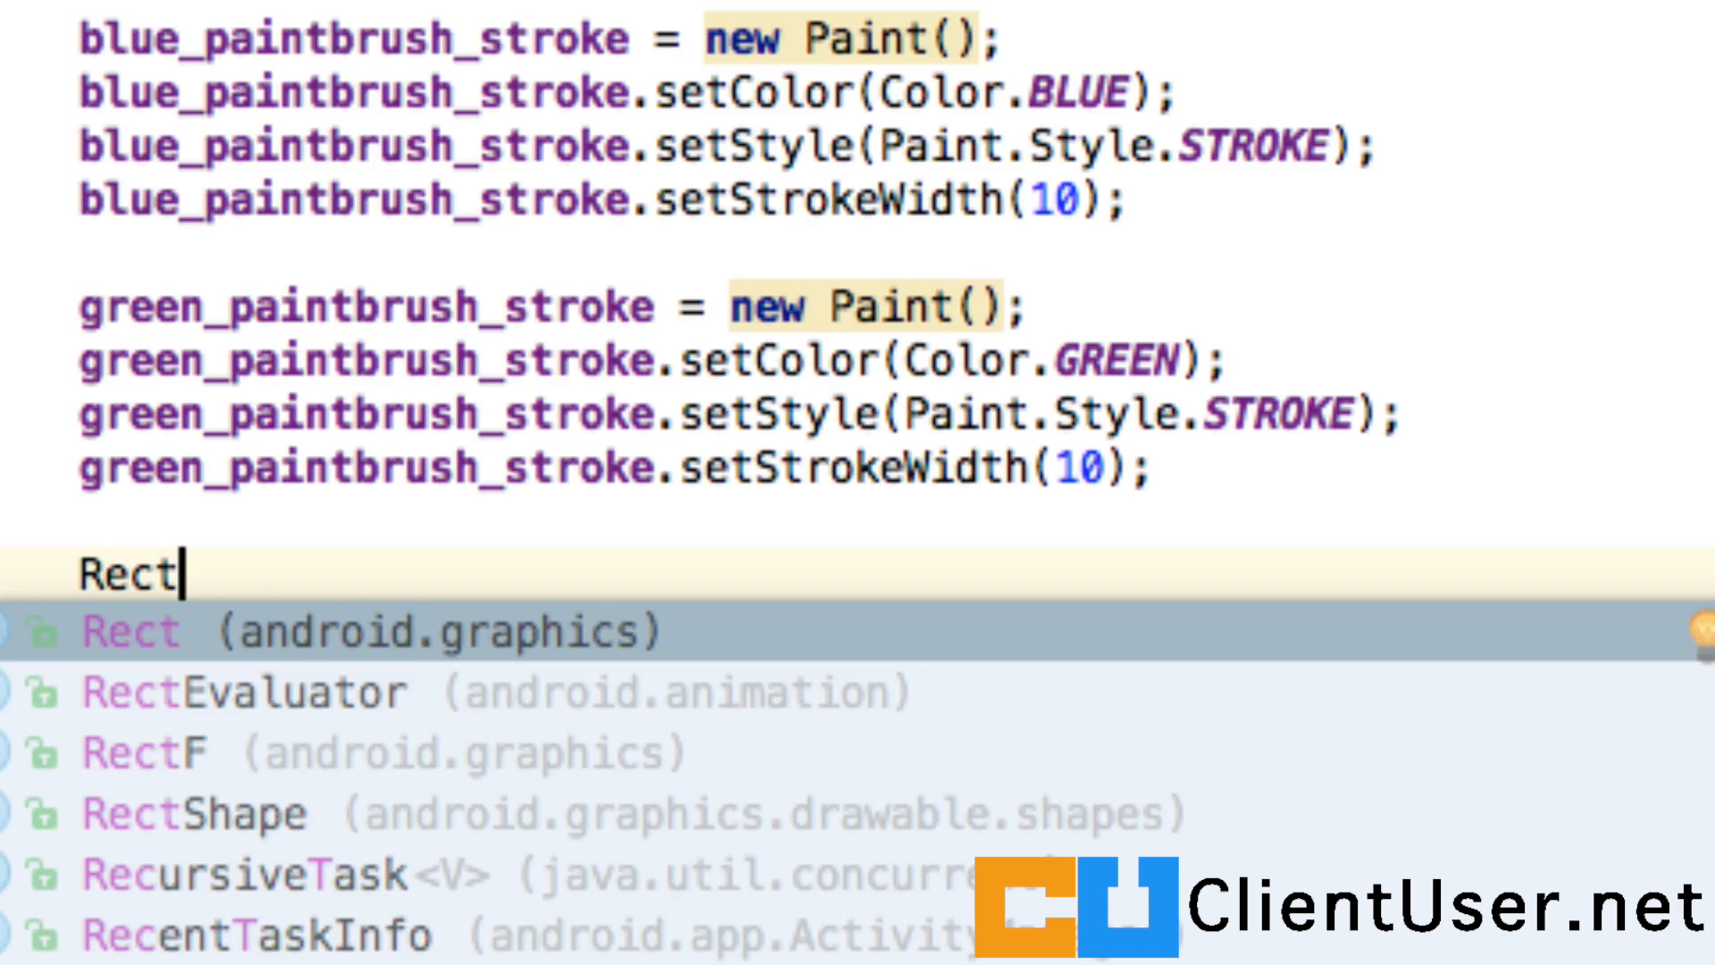
type("rec")
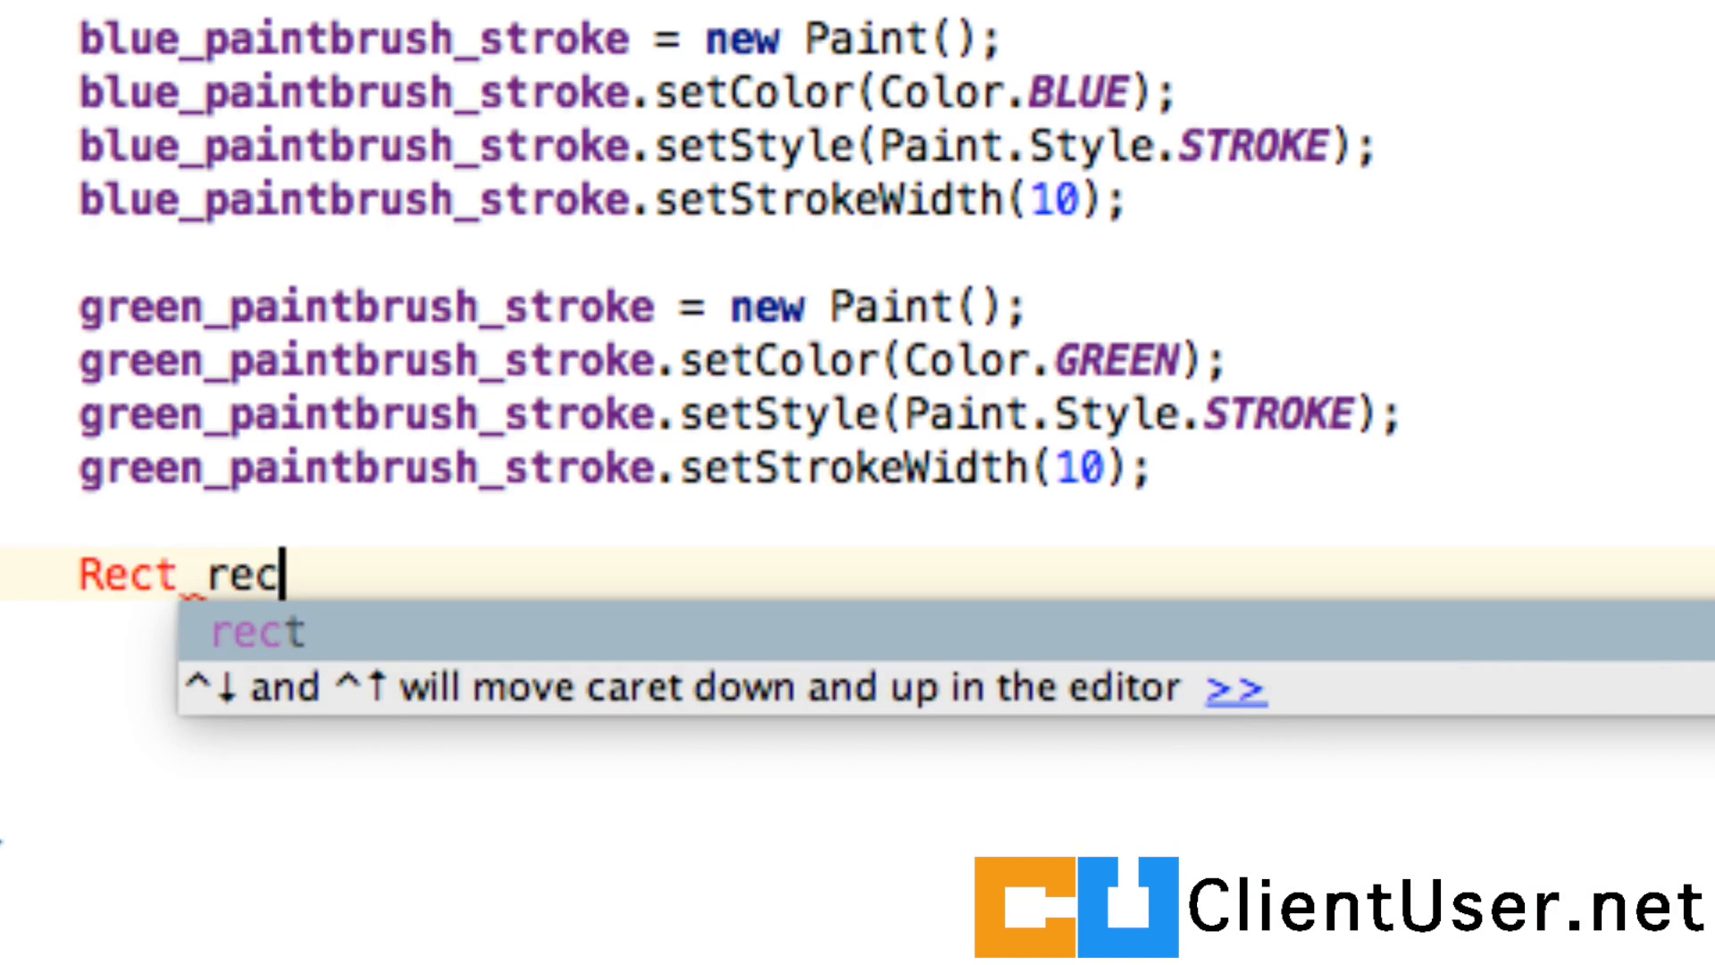
type("tan")
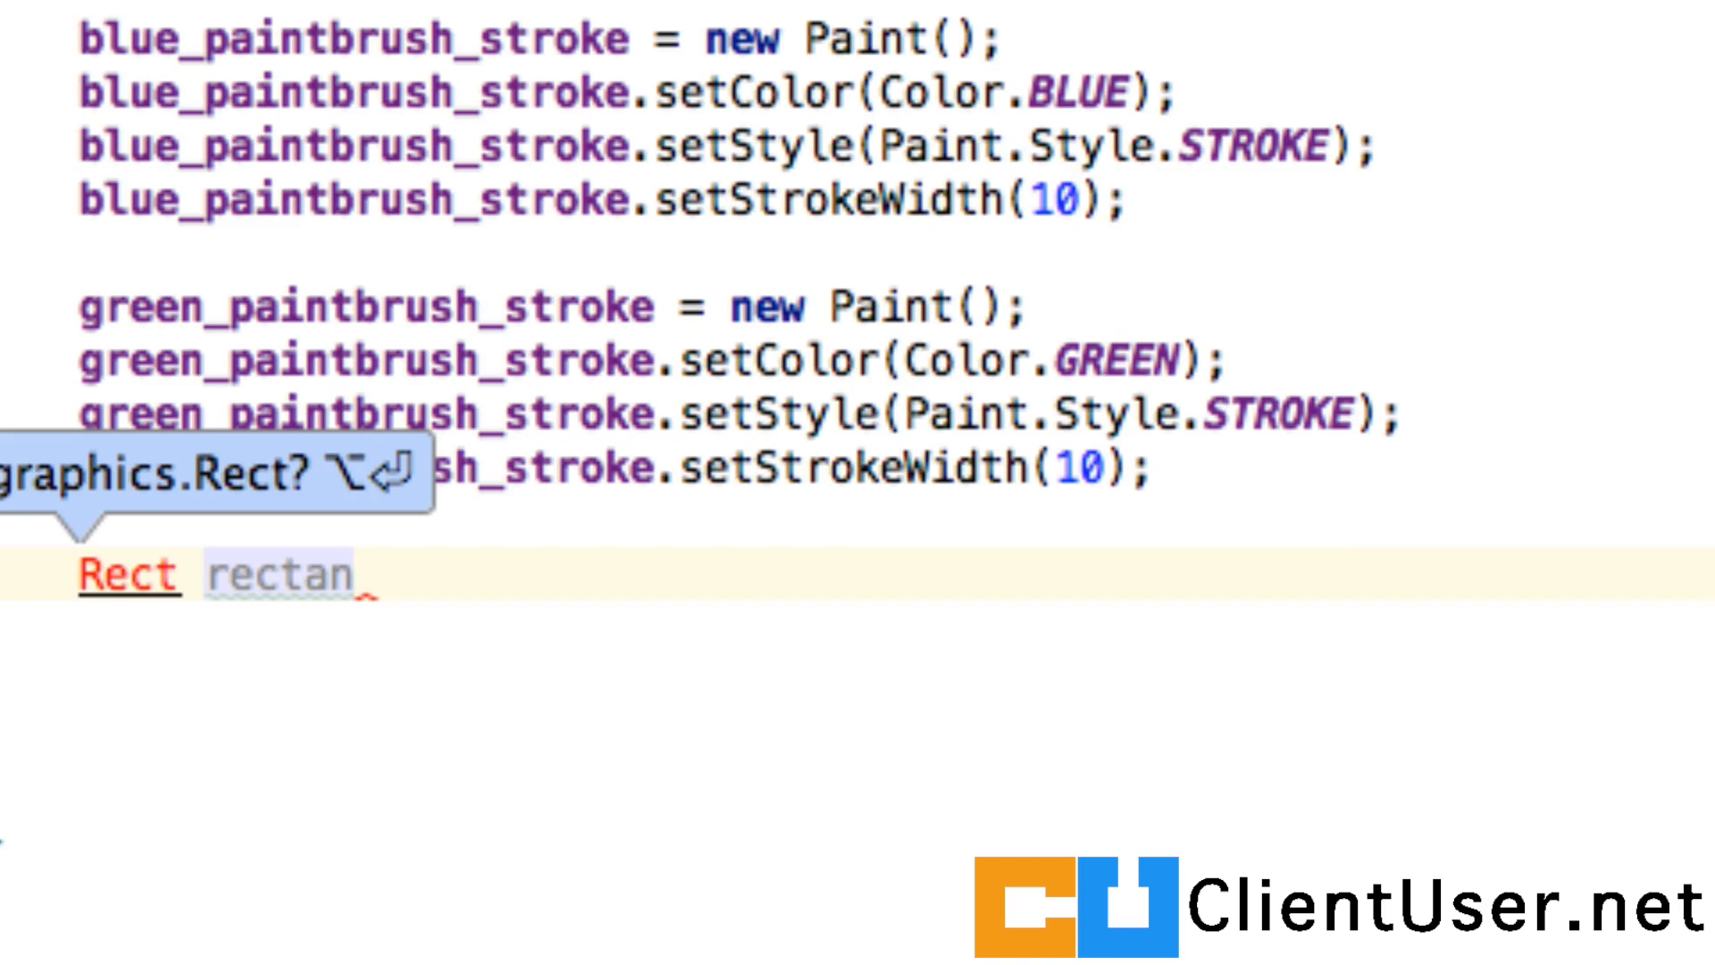
type("gle")
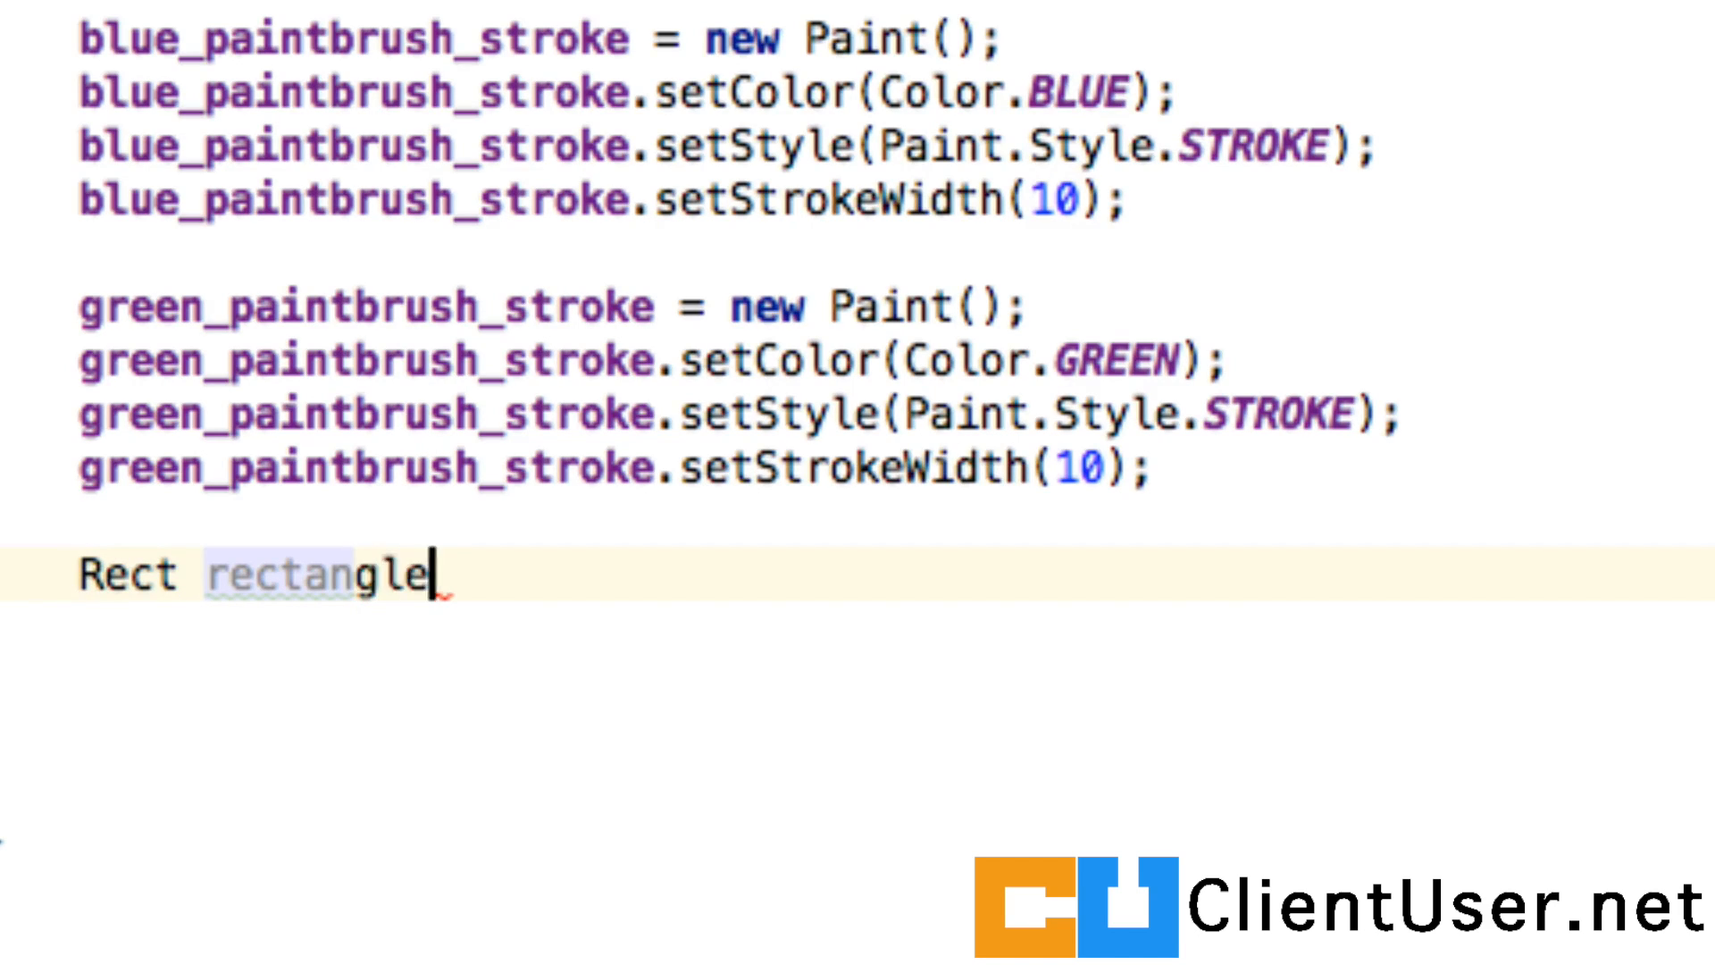
type("001")
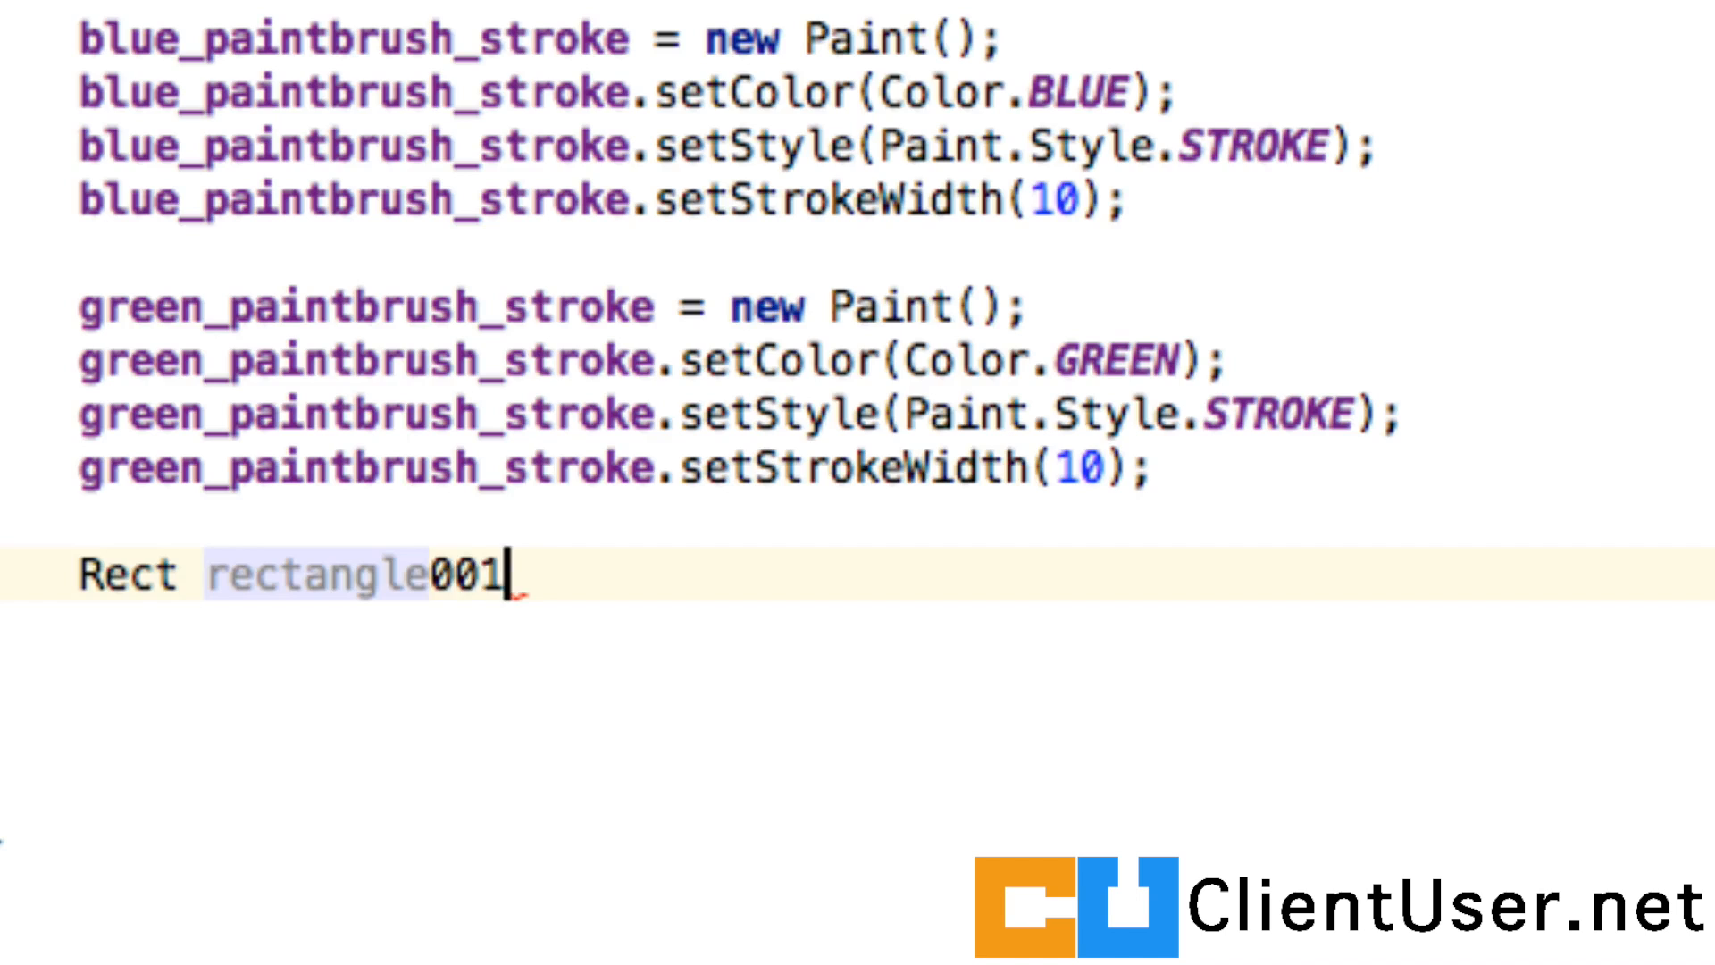
type("= new R")
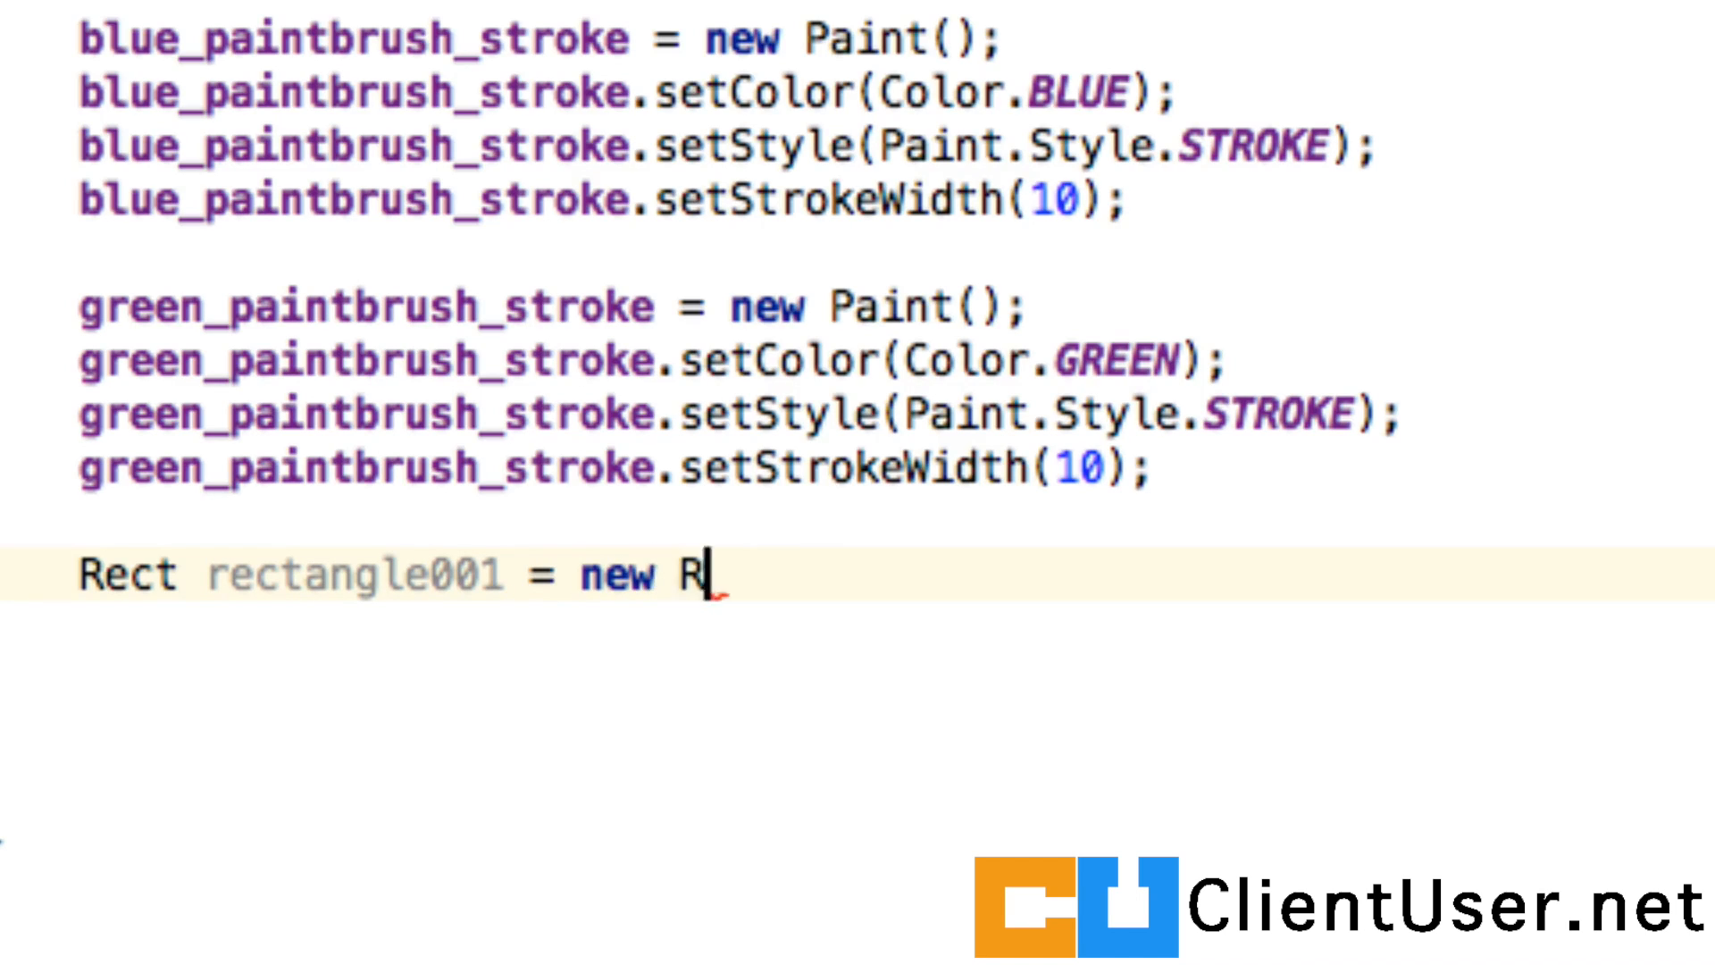
type("ect()")
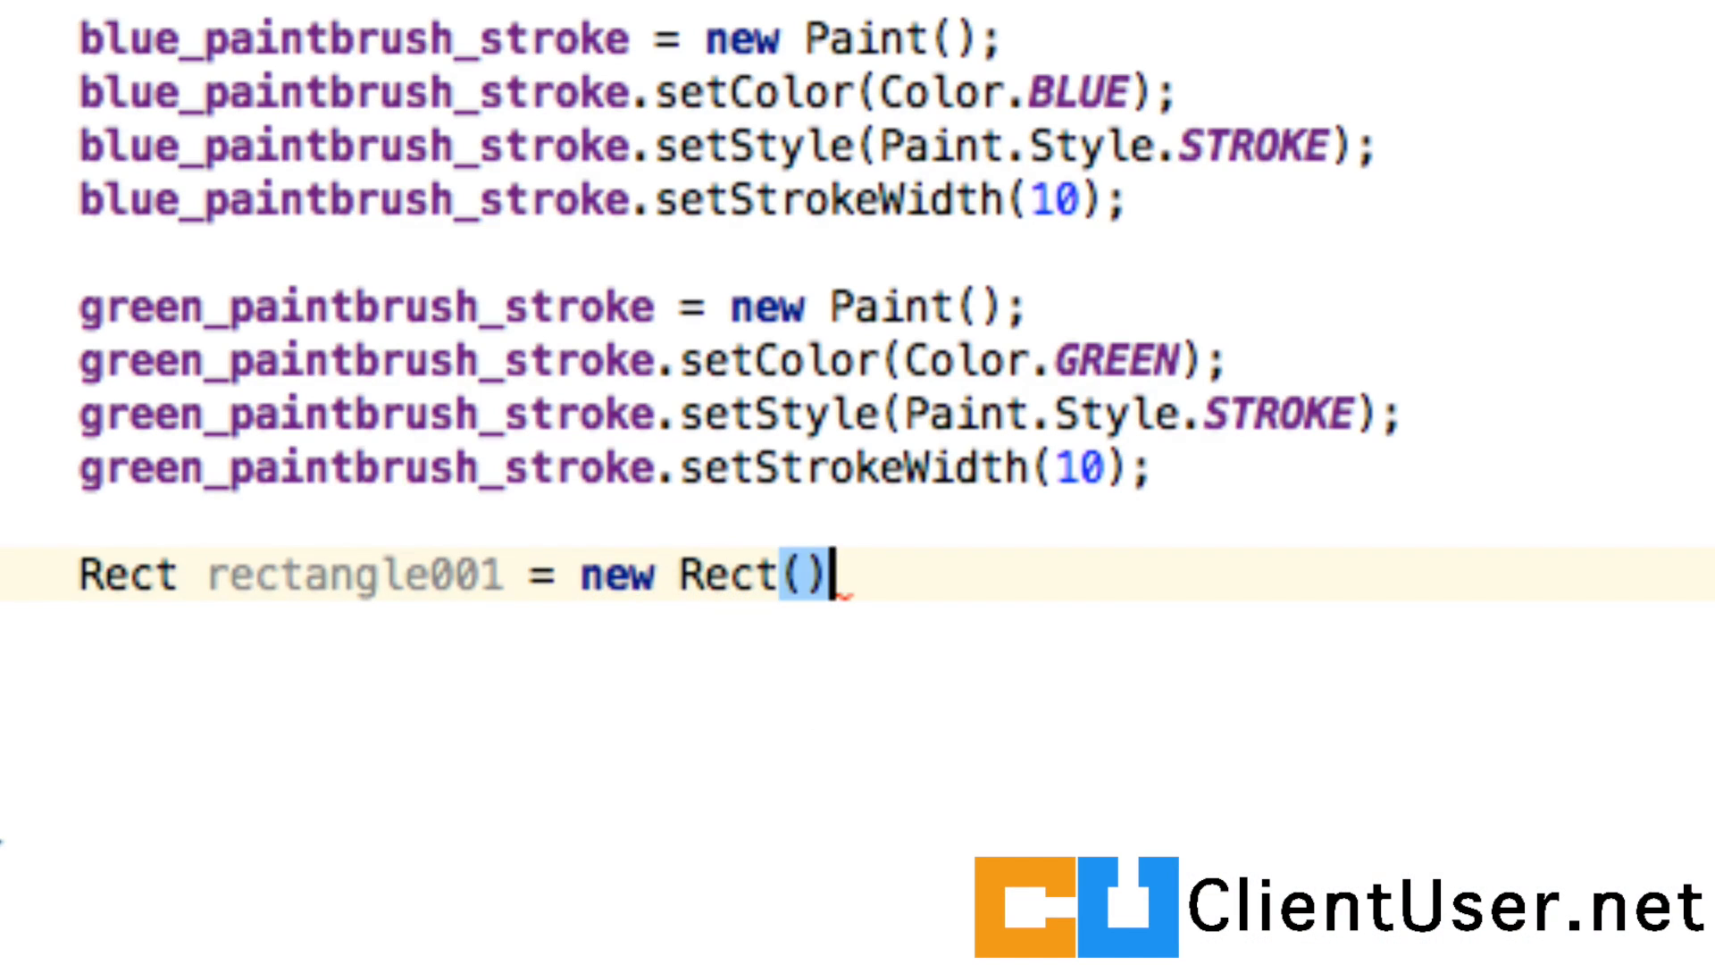
Set rectangle001's bounds to 210, 125, 250, 175
type("re")
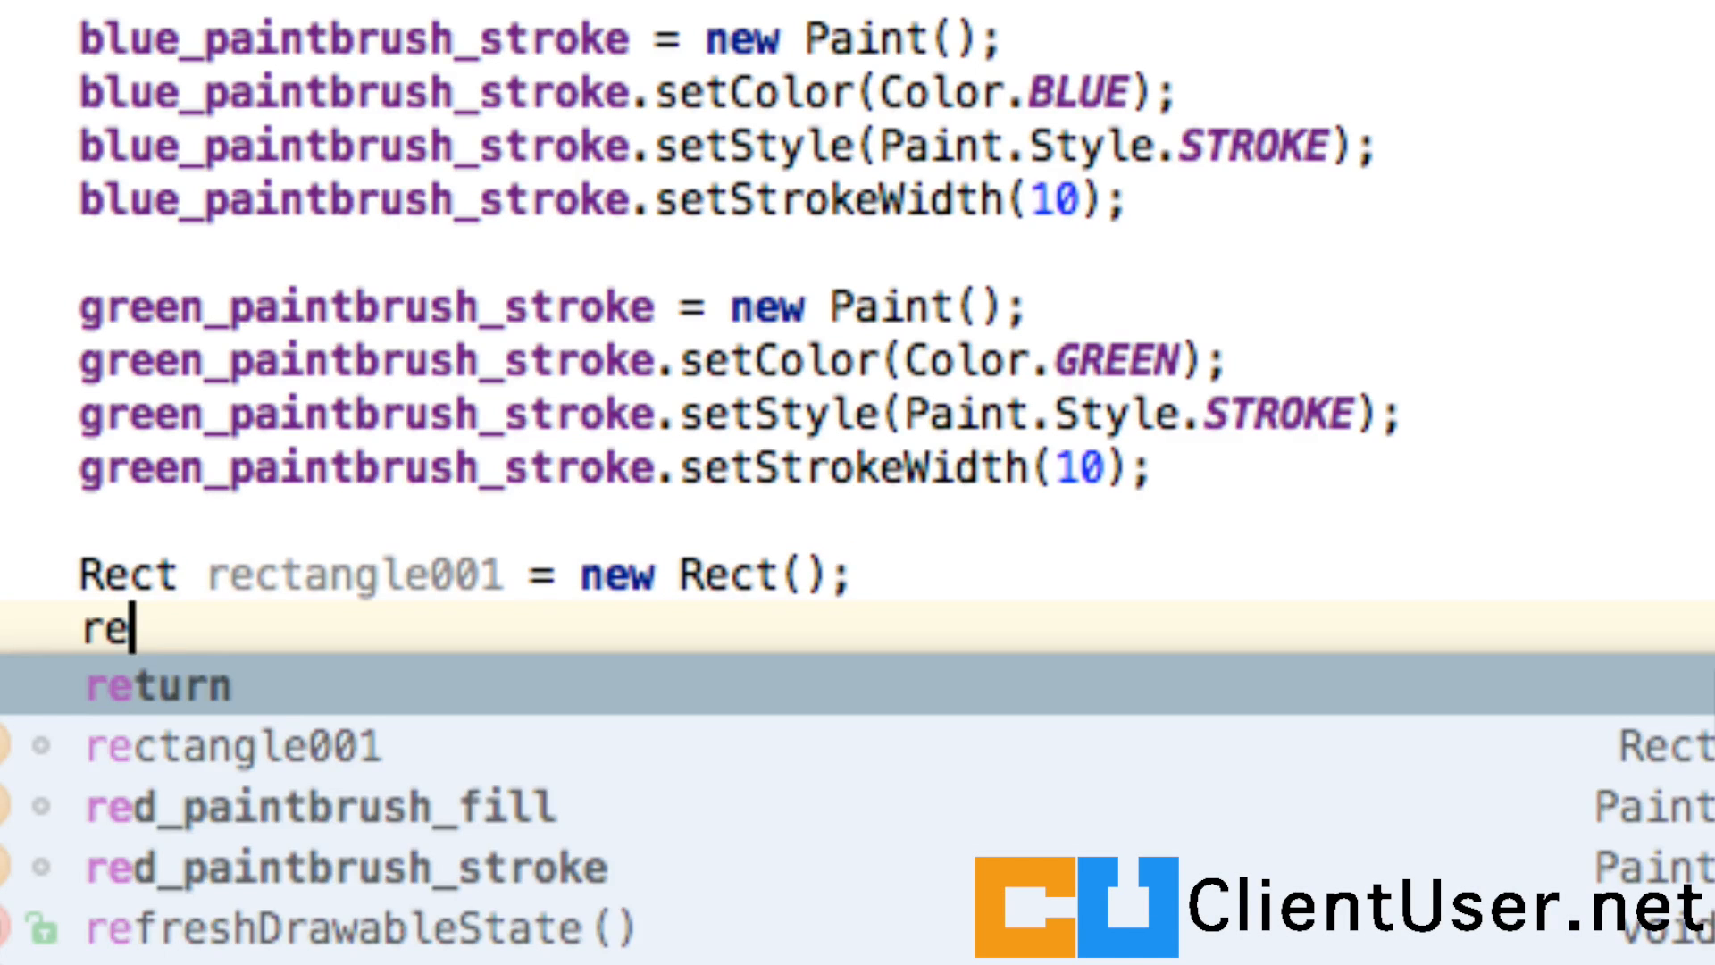
type("ctangle001.set();")
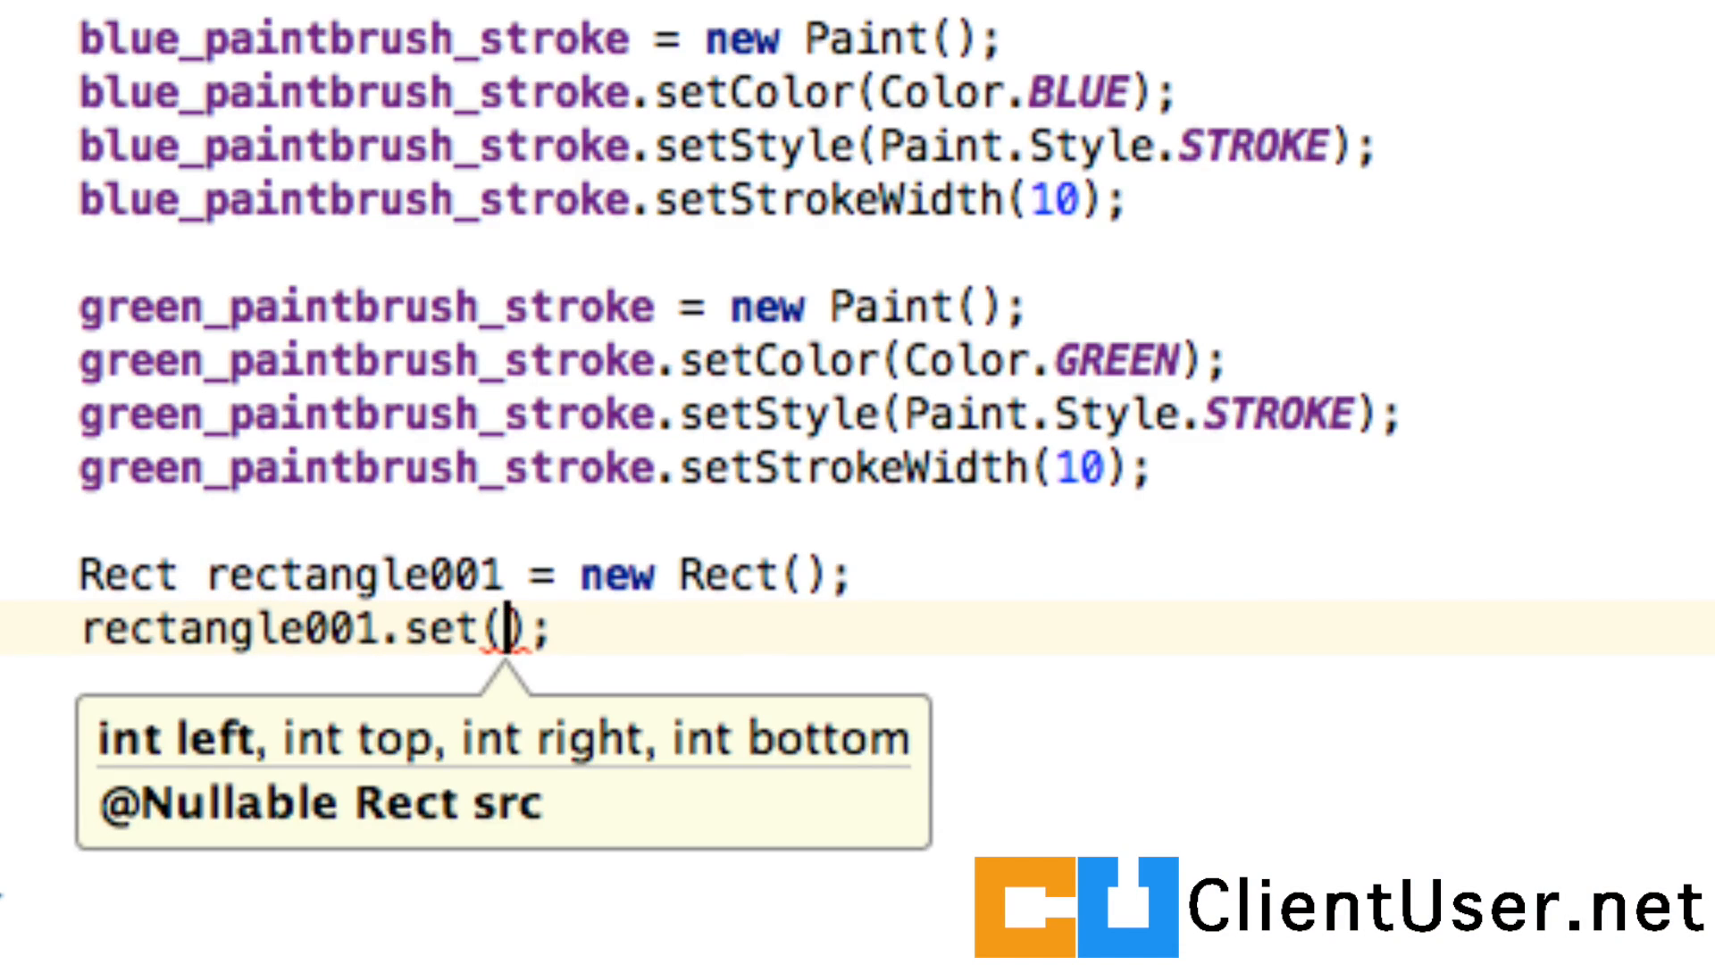
type("210,")
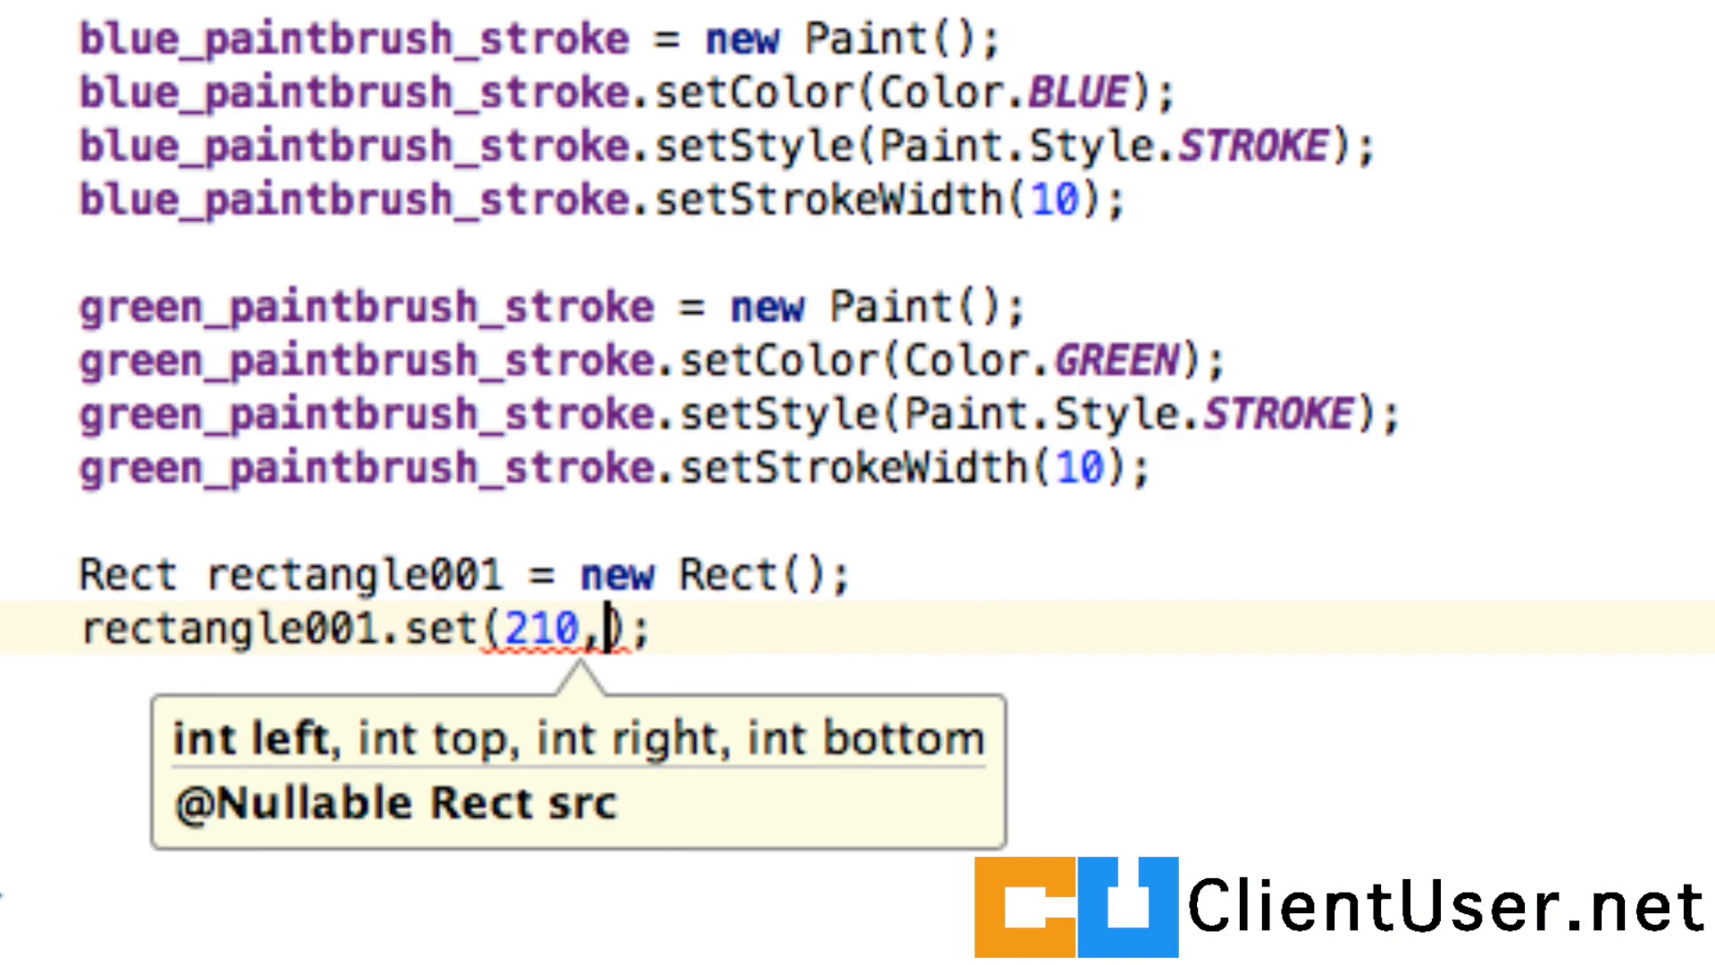
type("125,2")
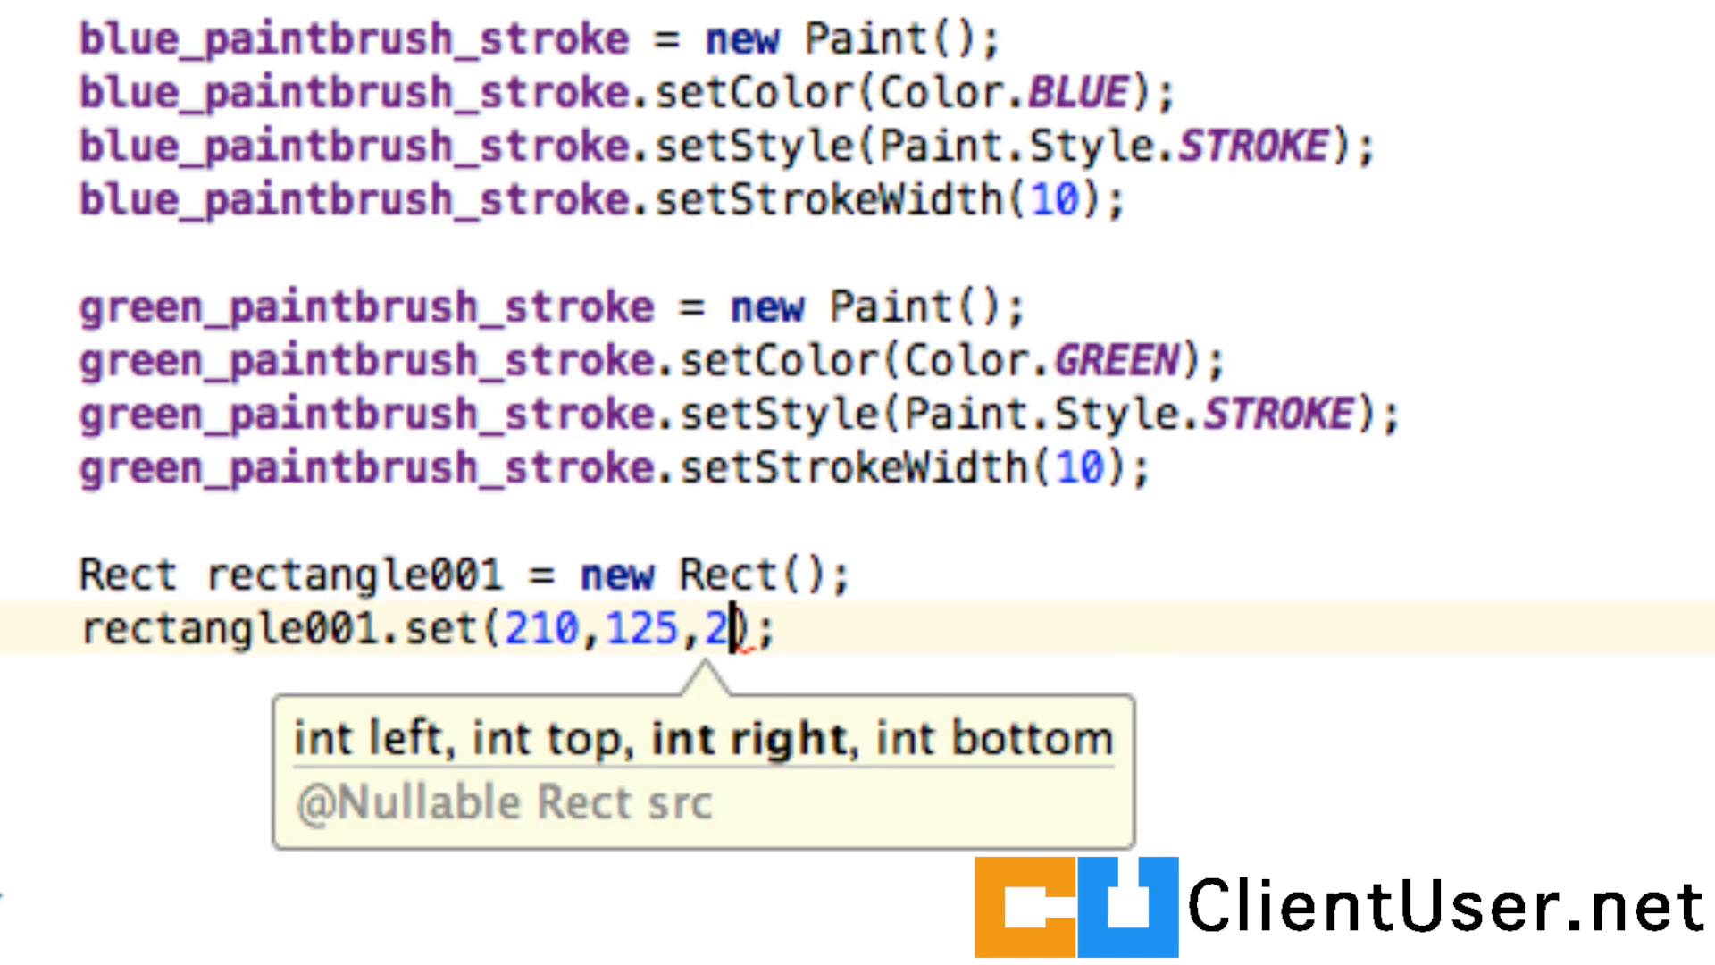
type("50,")
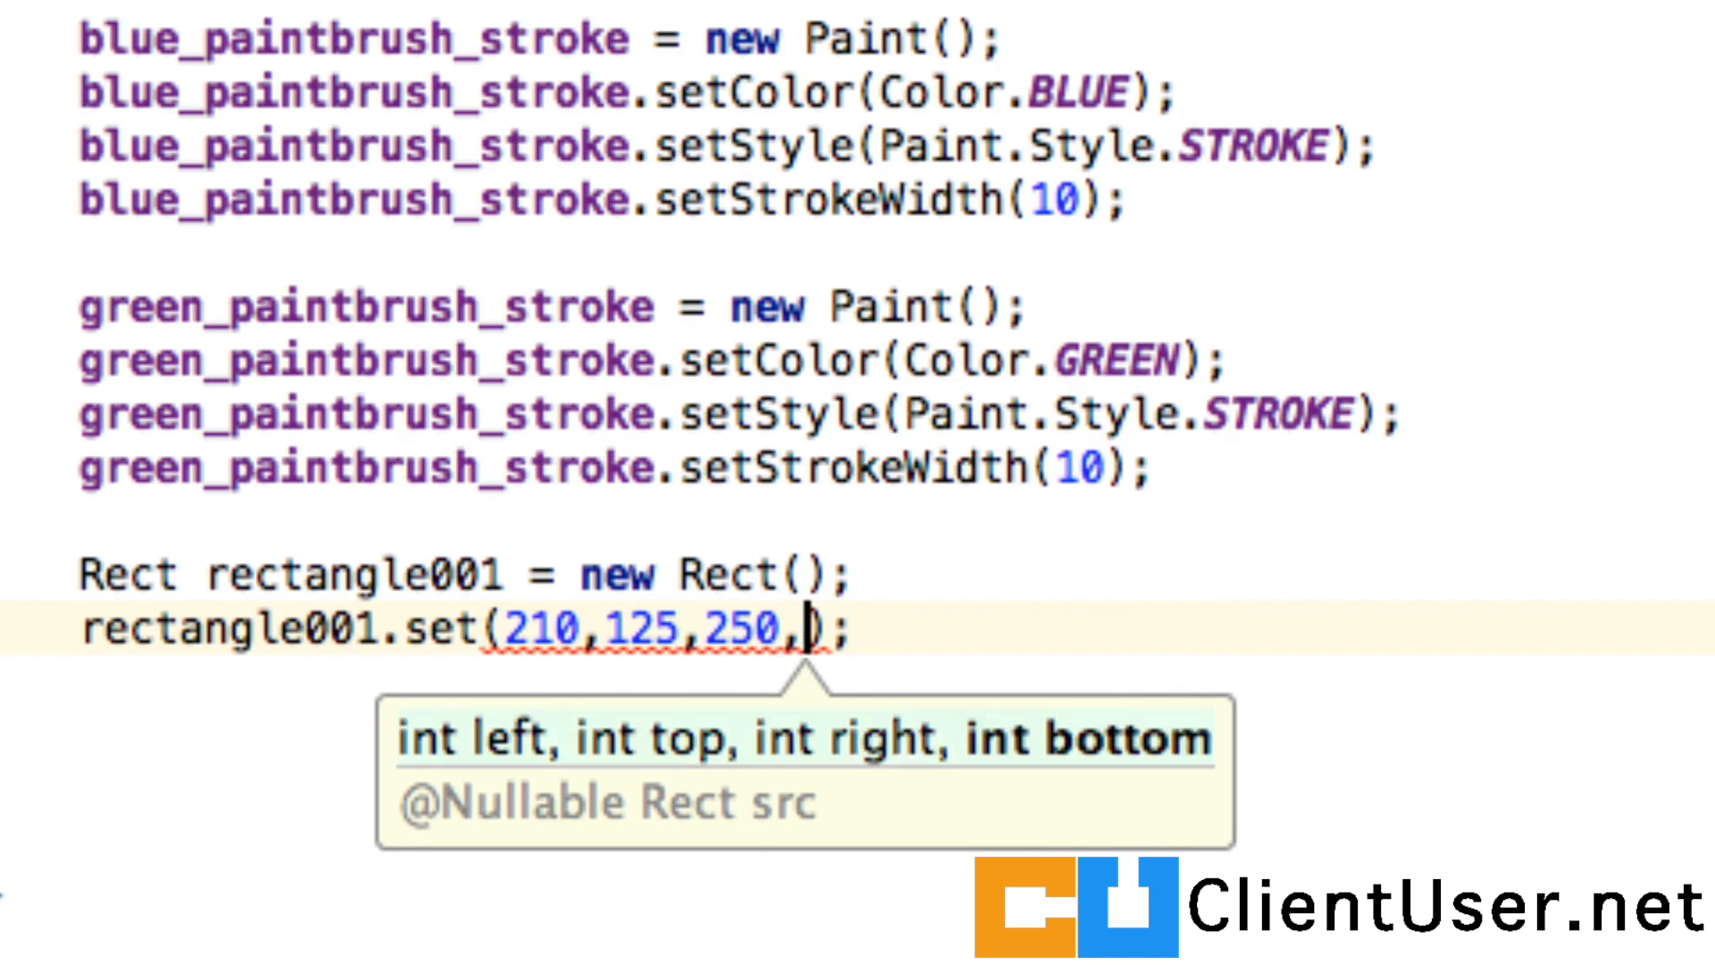
type("175")
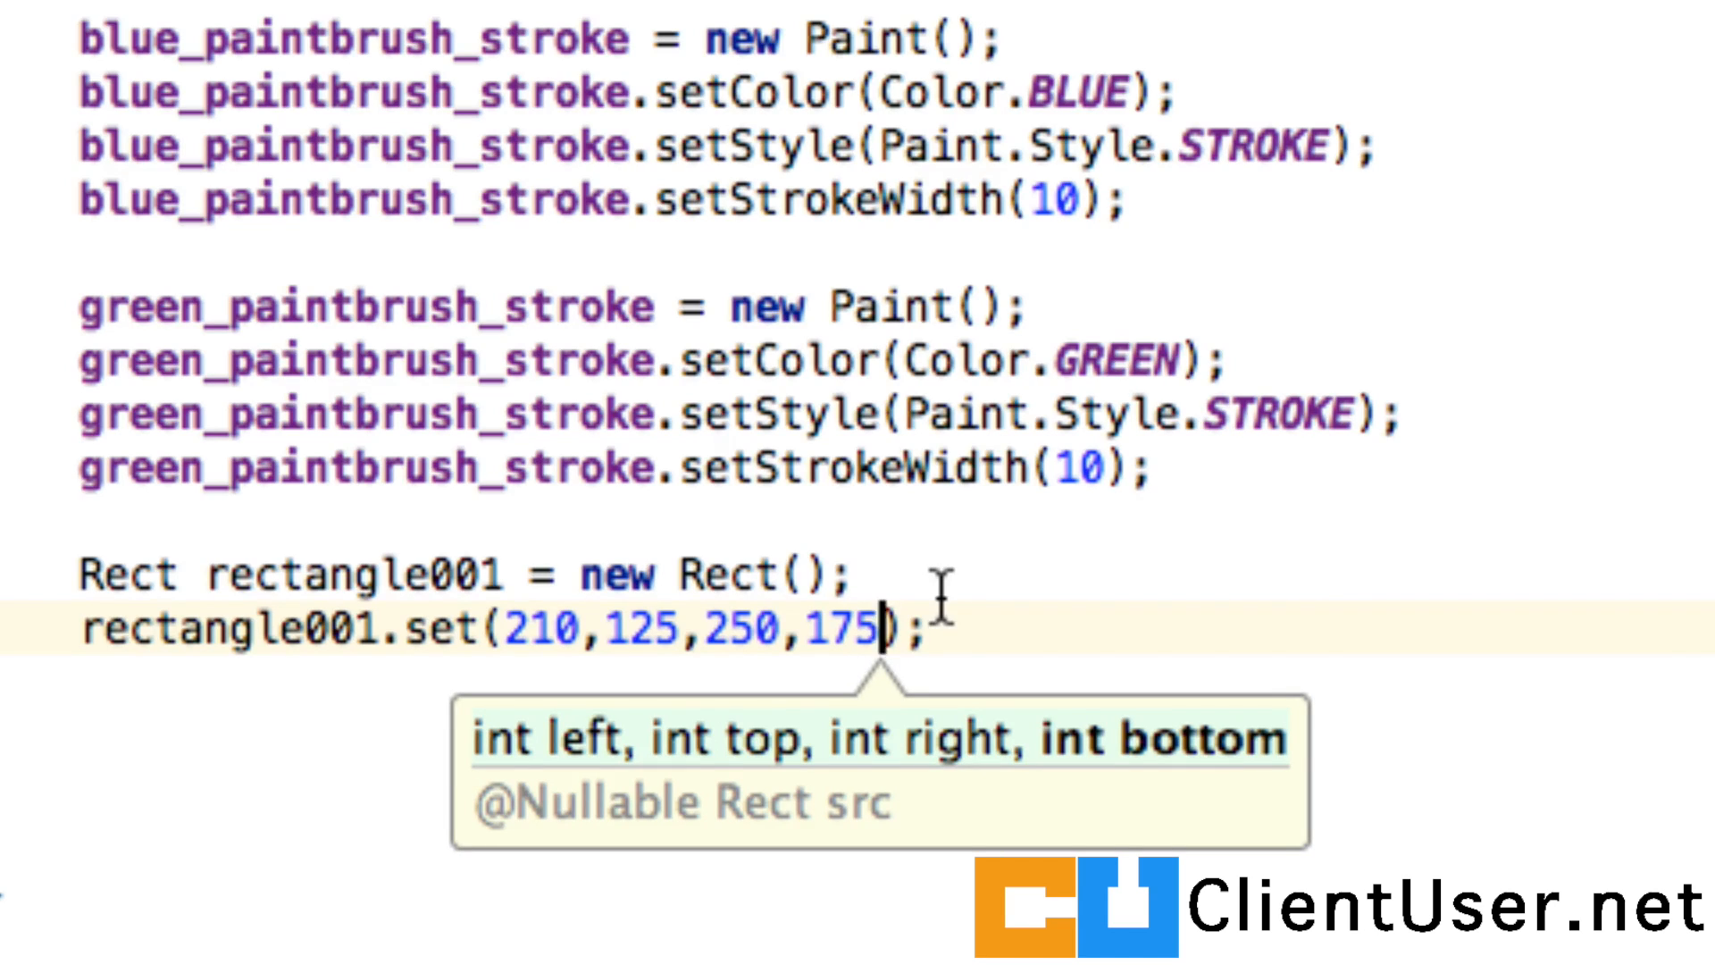
mouse_move(766, 388)
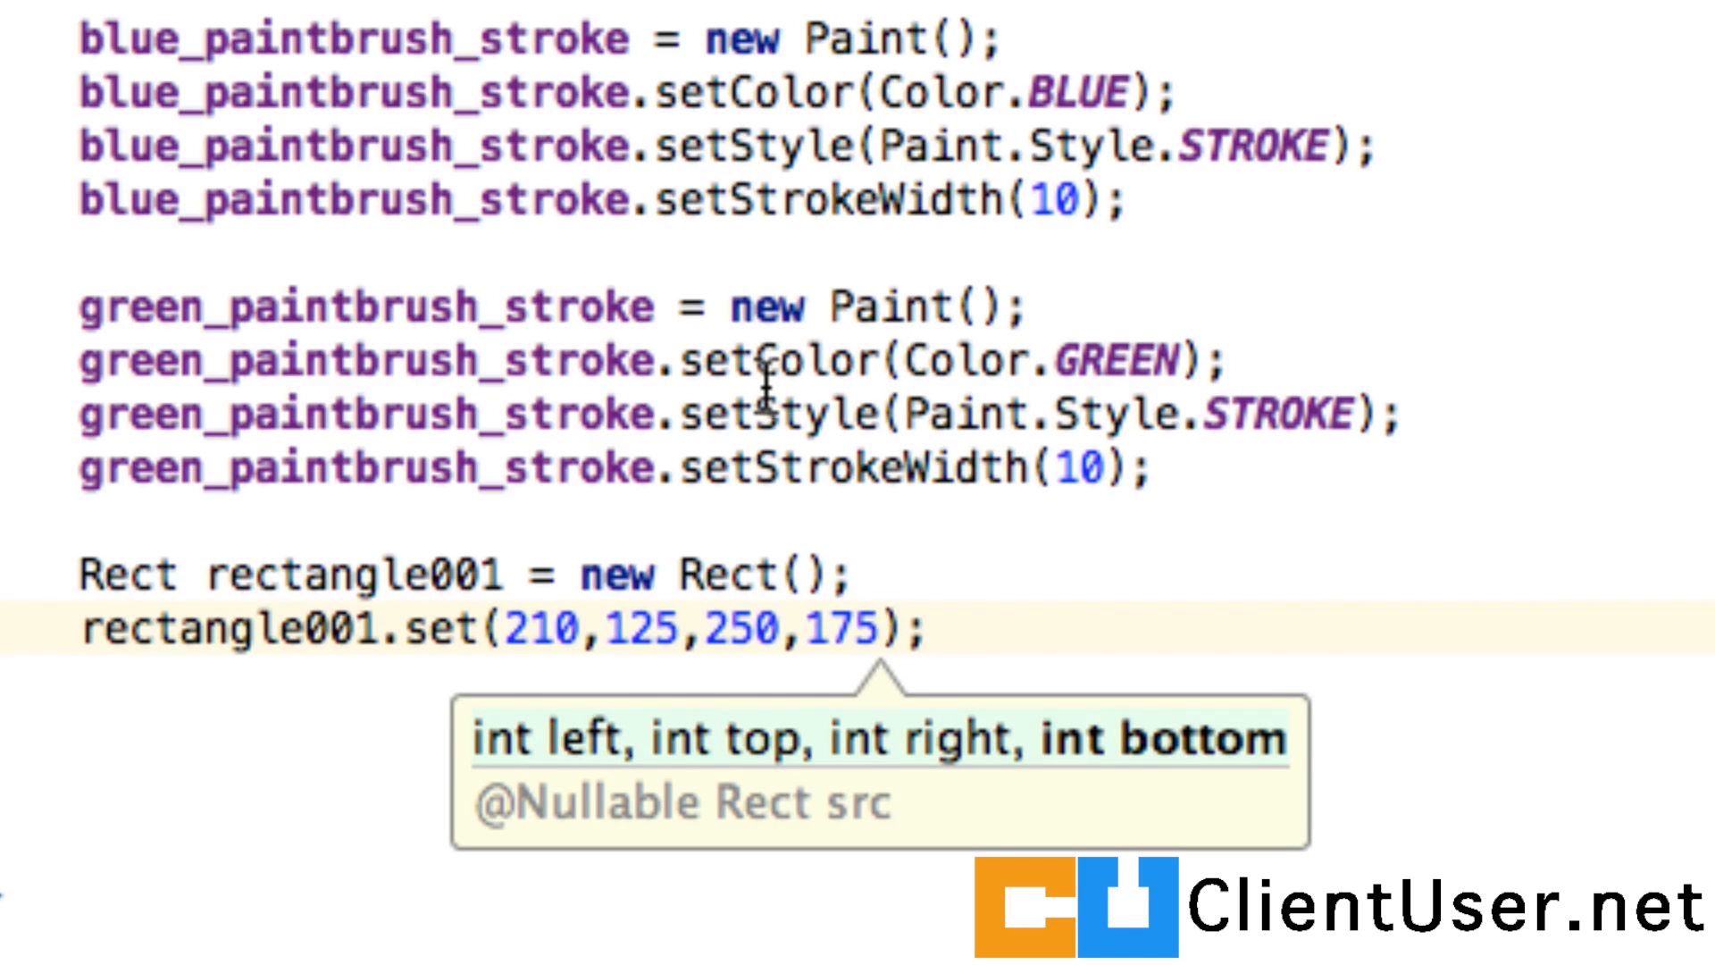
mouse_move(484, 307)
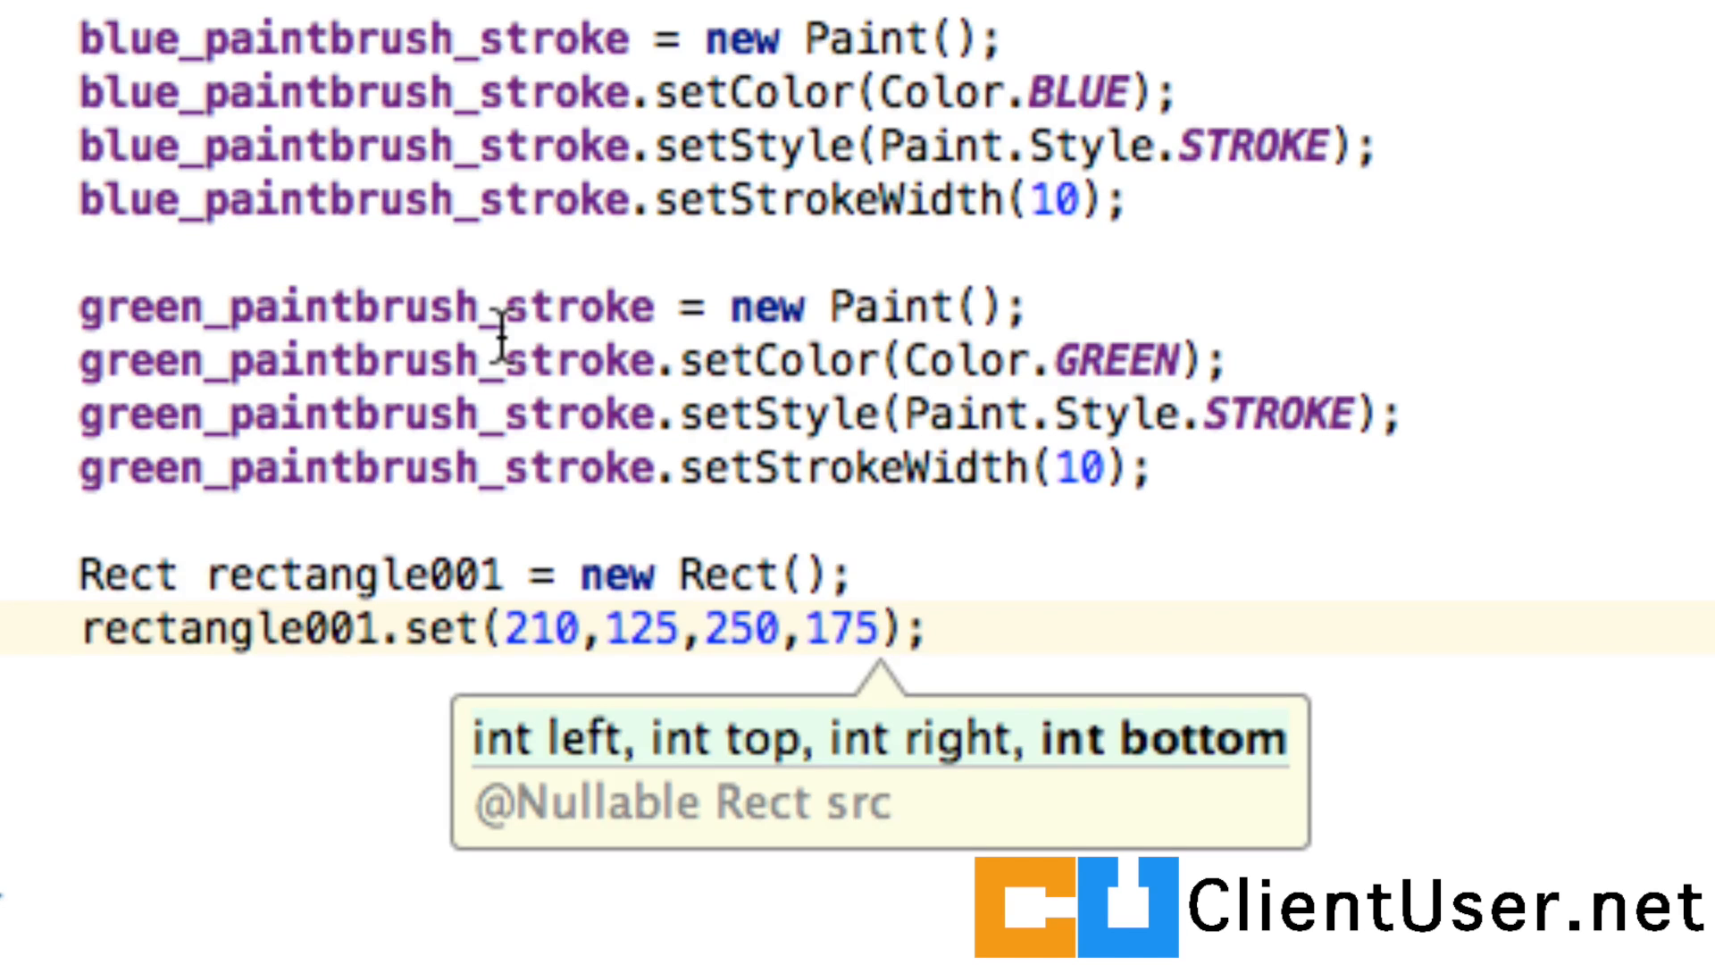
mouse_move(1086, 98)
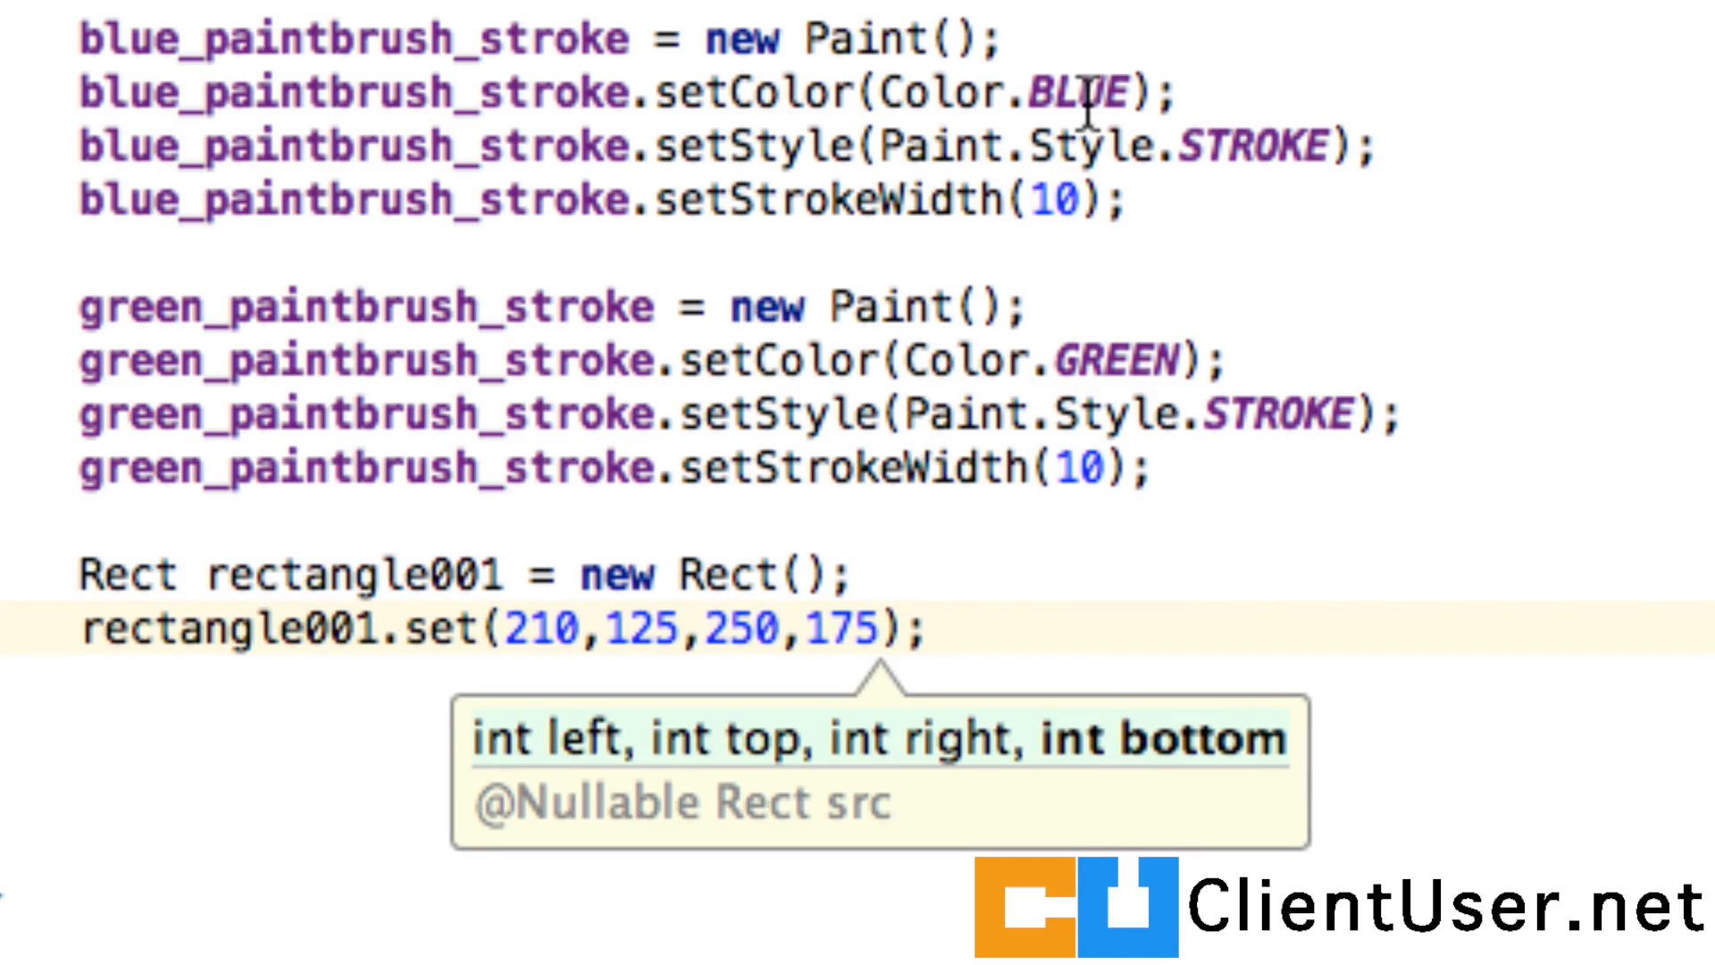
mouse_move(1022, 257)
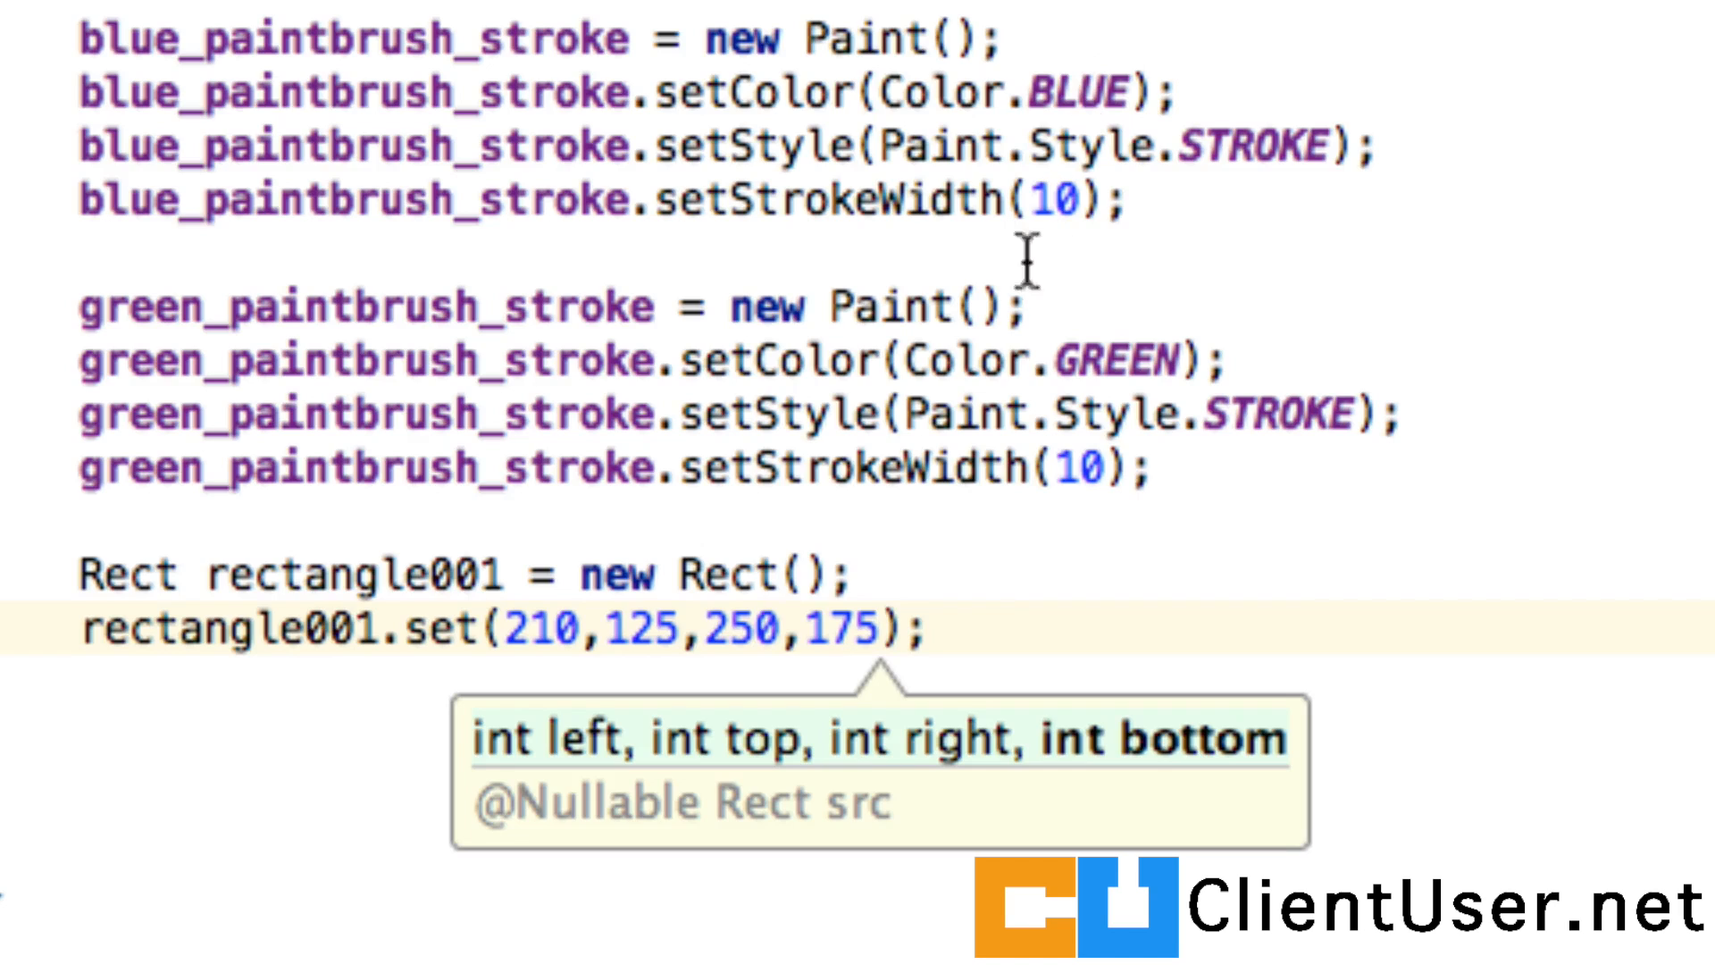
mouse_move(318, 578)
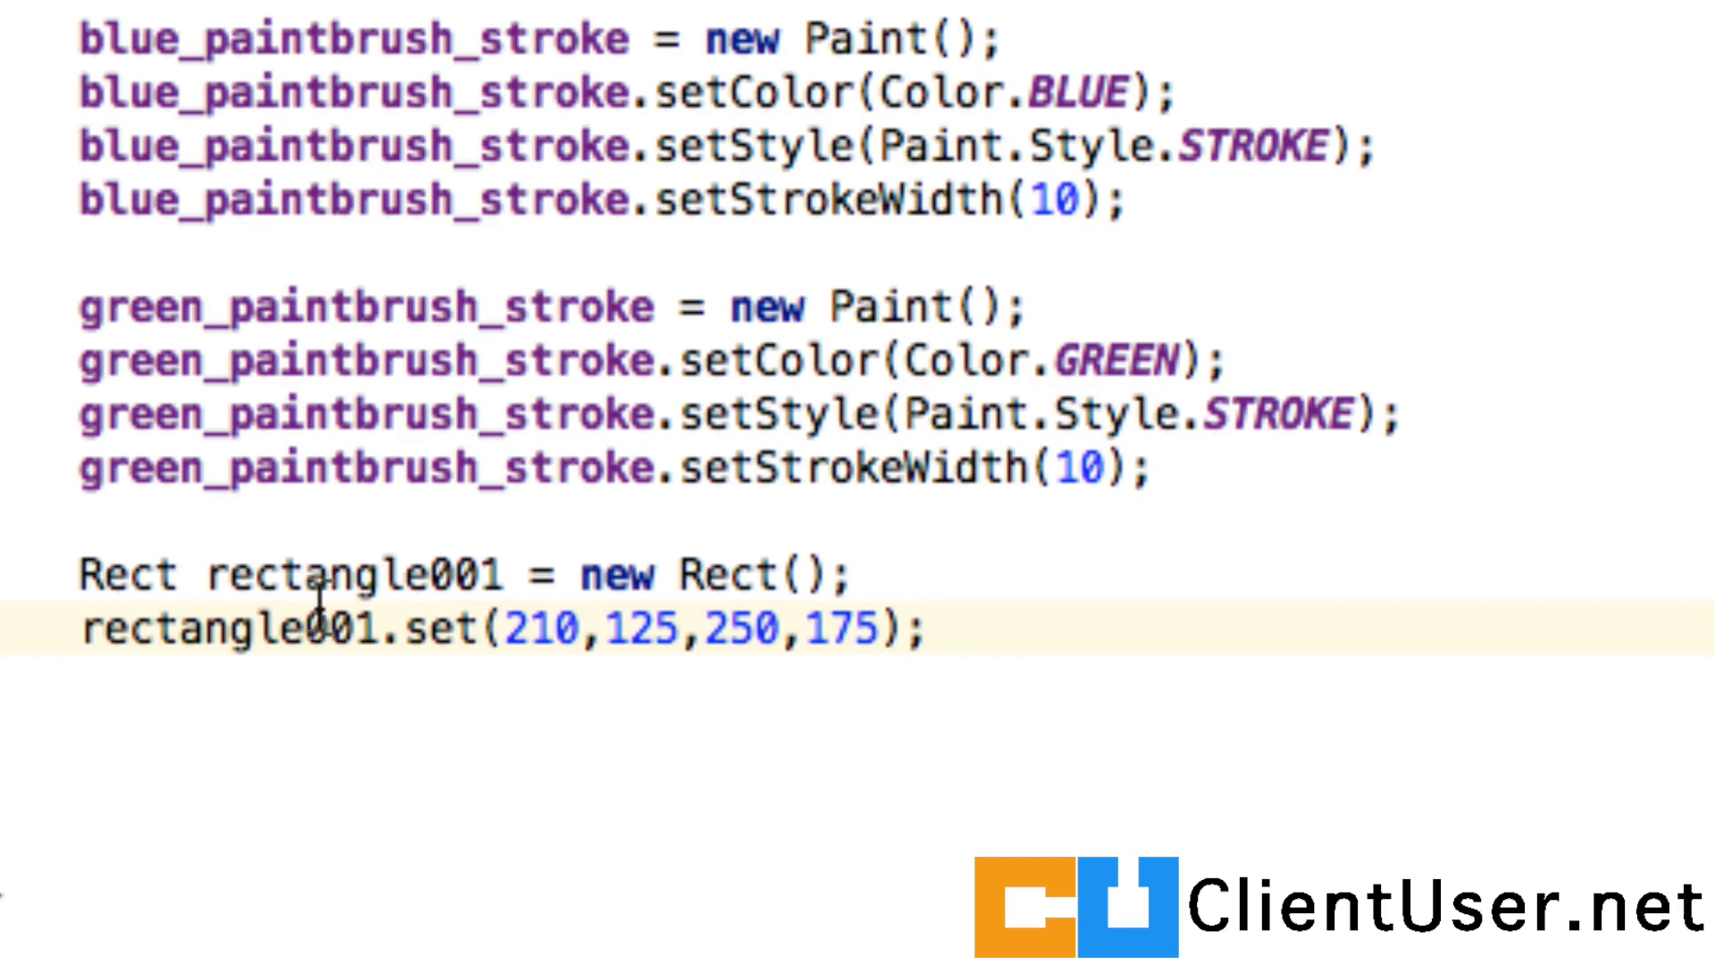
Add canvas.drawRect(rectangle001, green_paintbrush_stroke); to draw the rectangle with the green stroke
left_click_drag(525, 632, 645, 632)
type("canvas.")
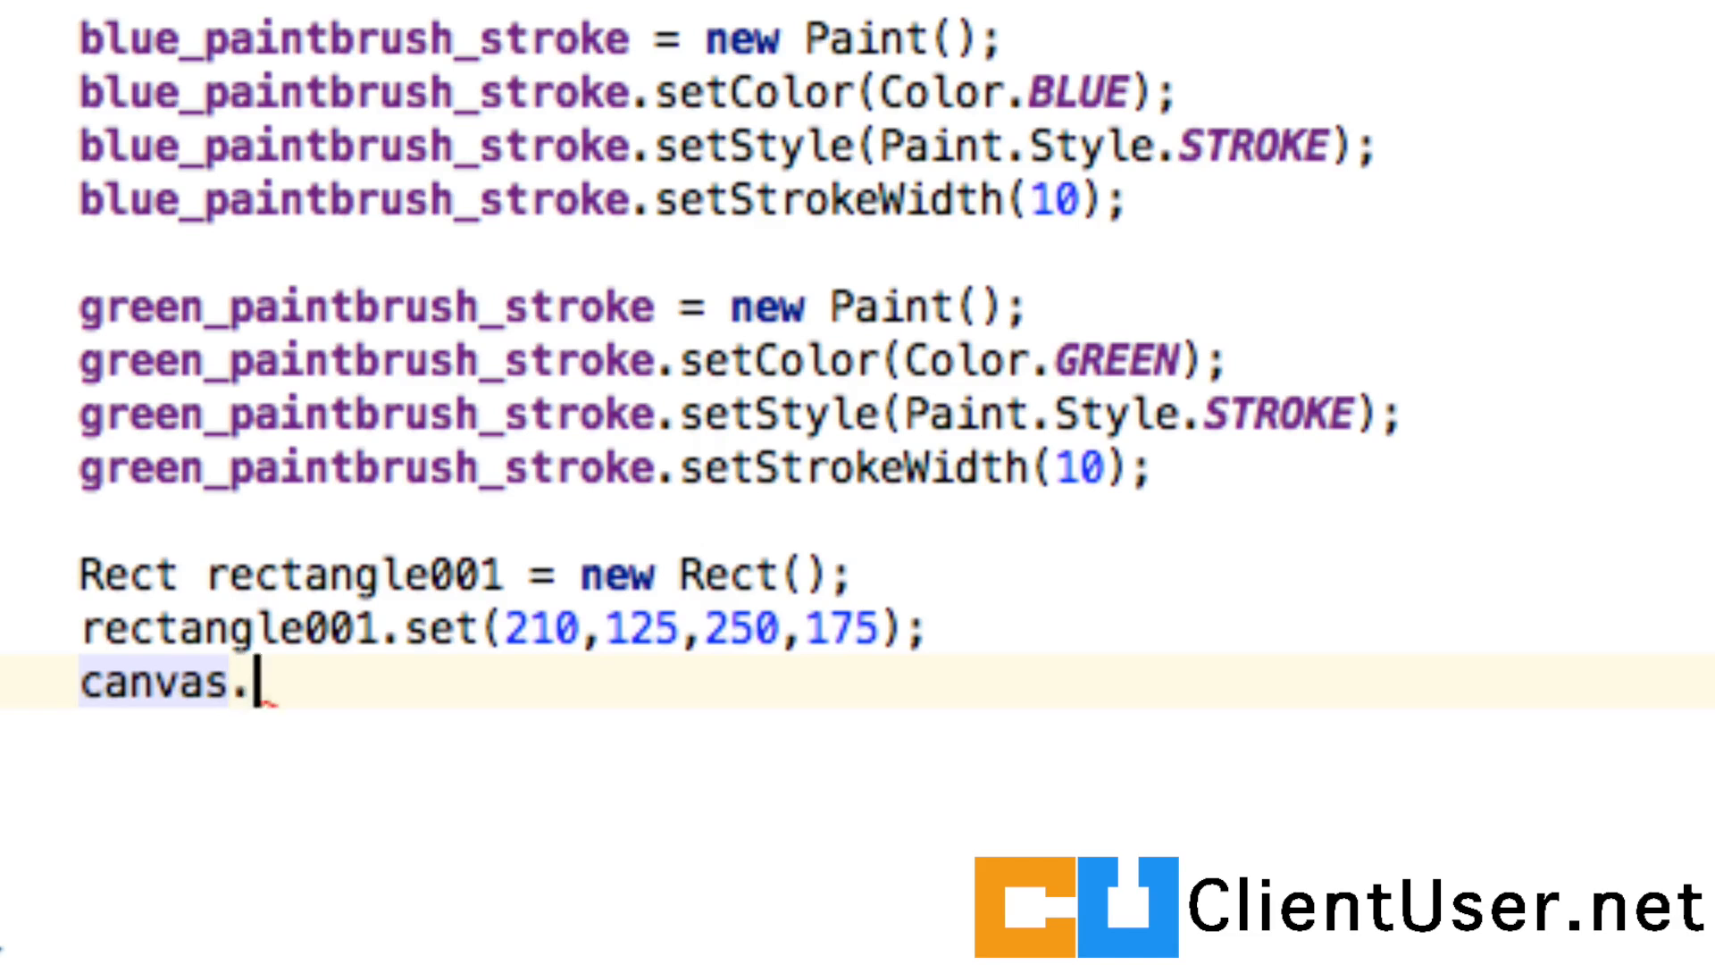
type("drawRect();")
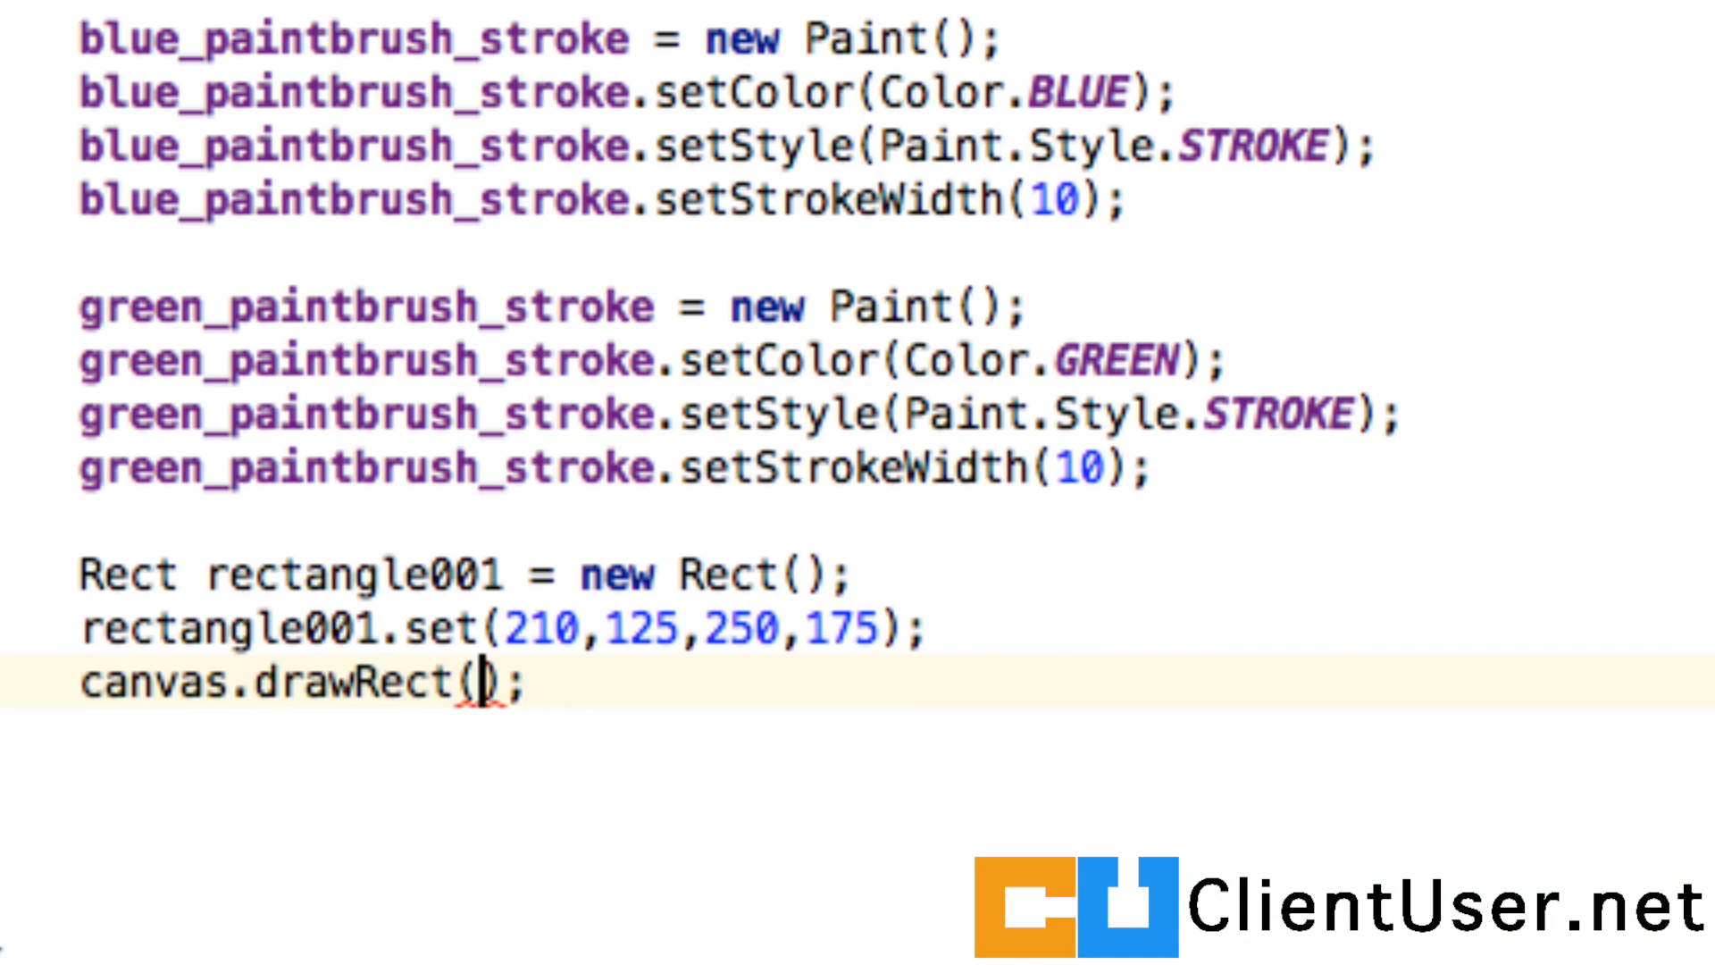
type("rectangle001")
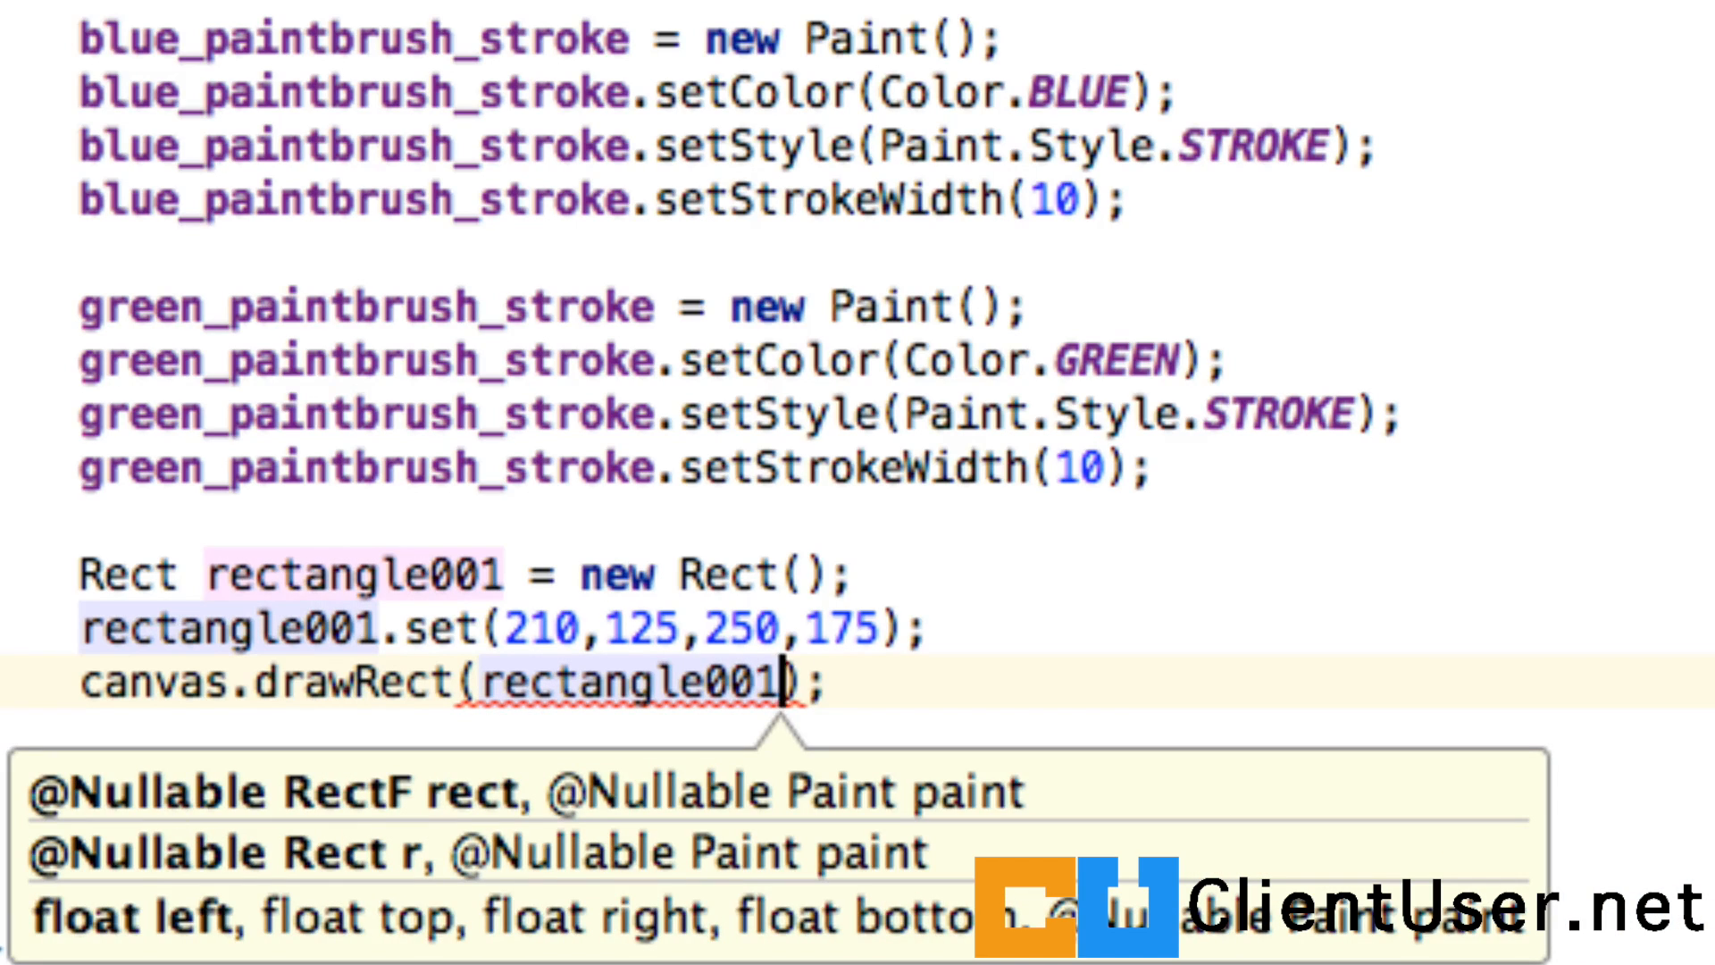
type(",")
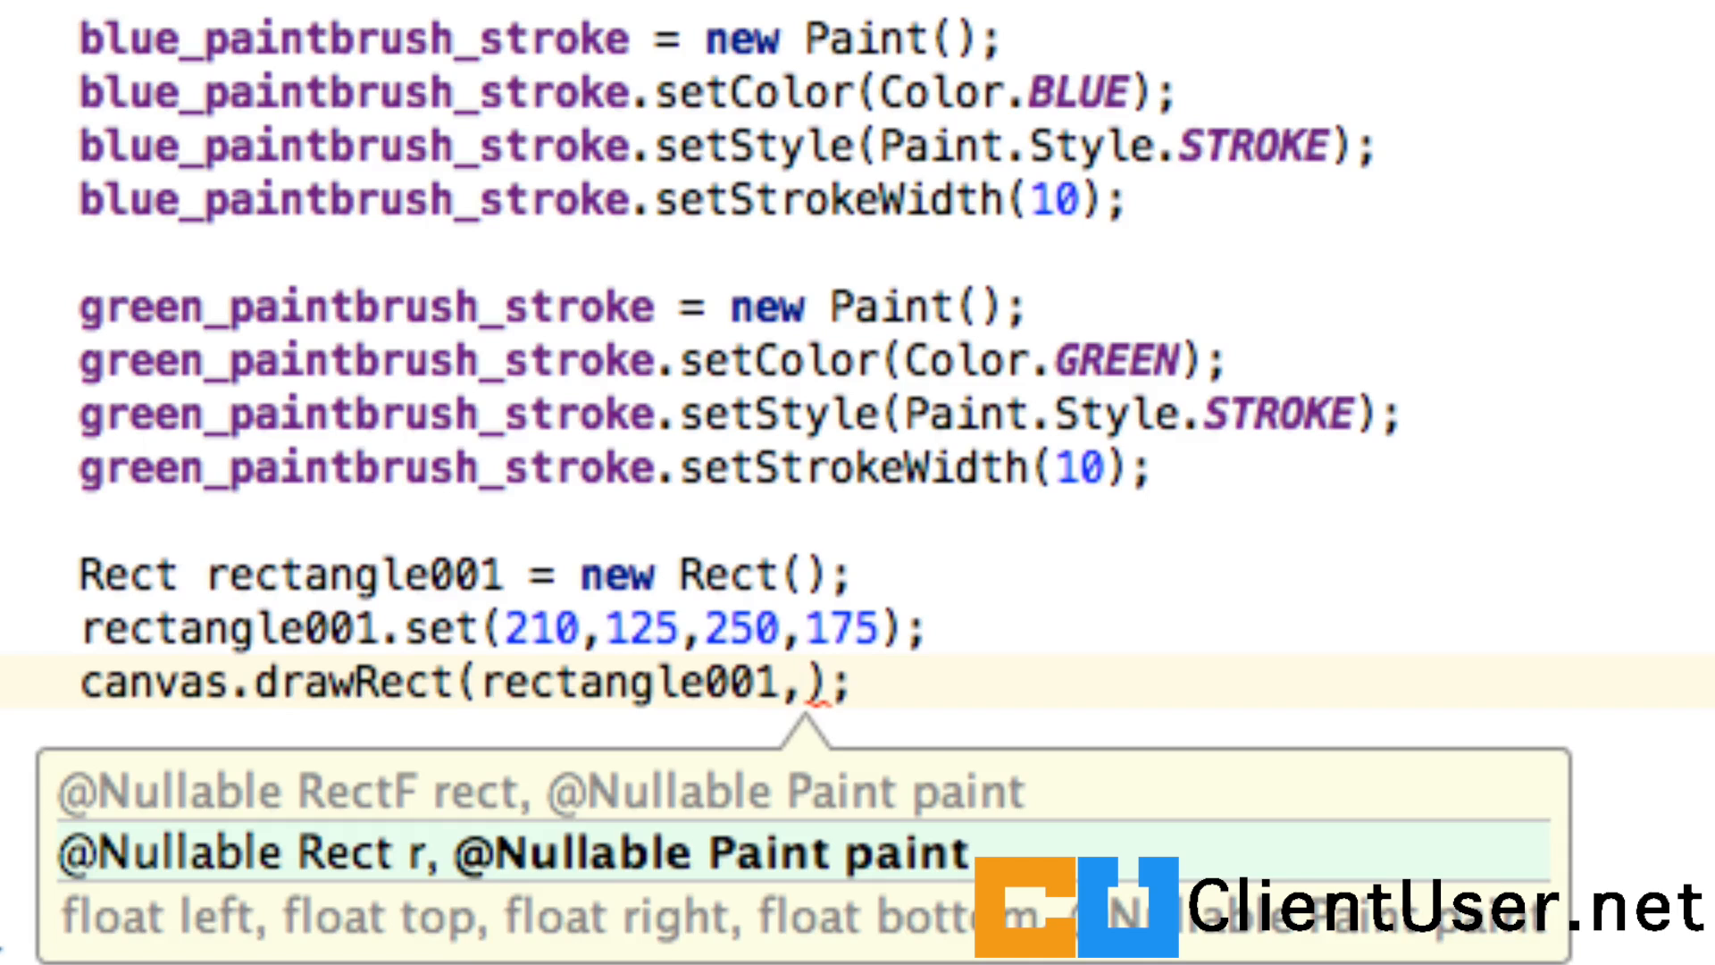
type("gree")
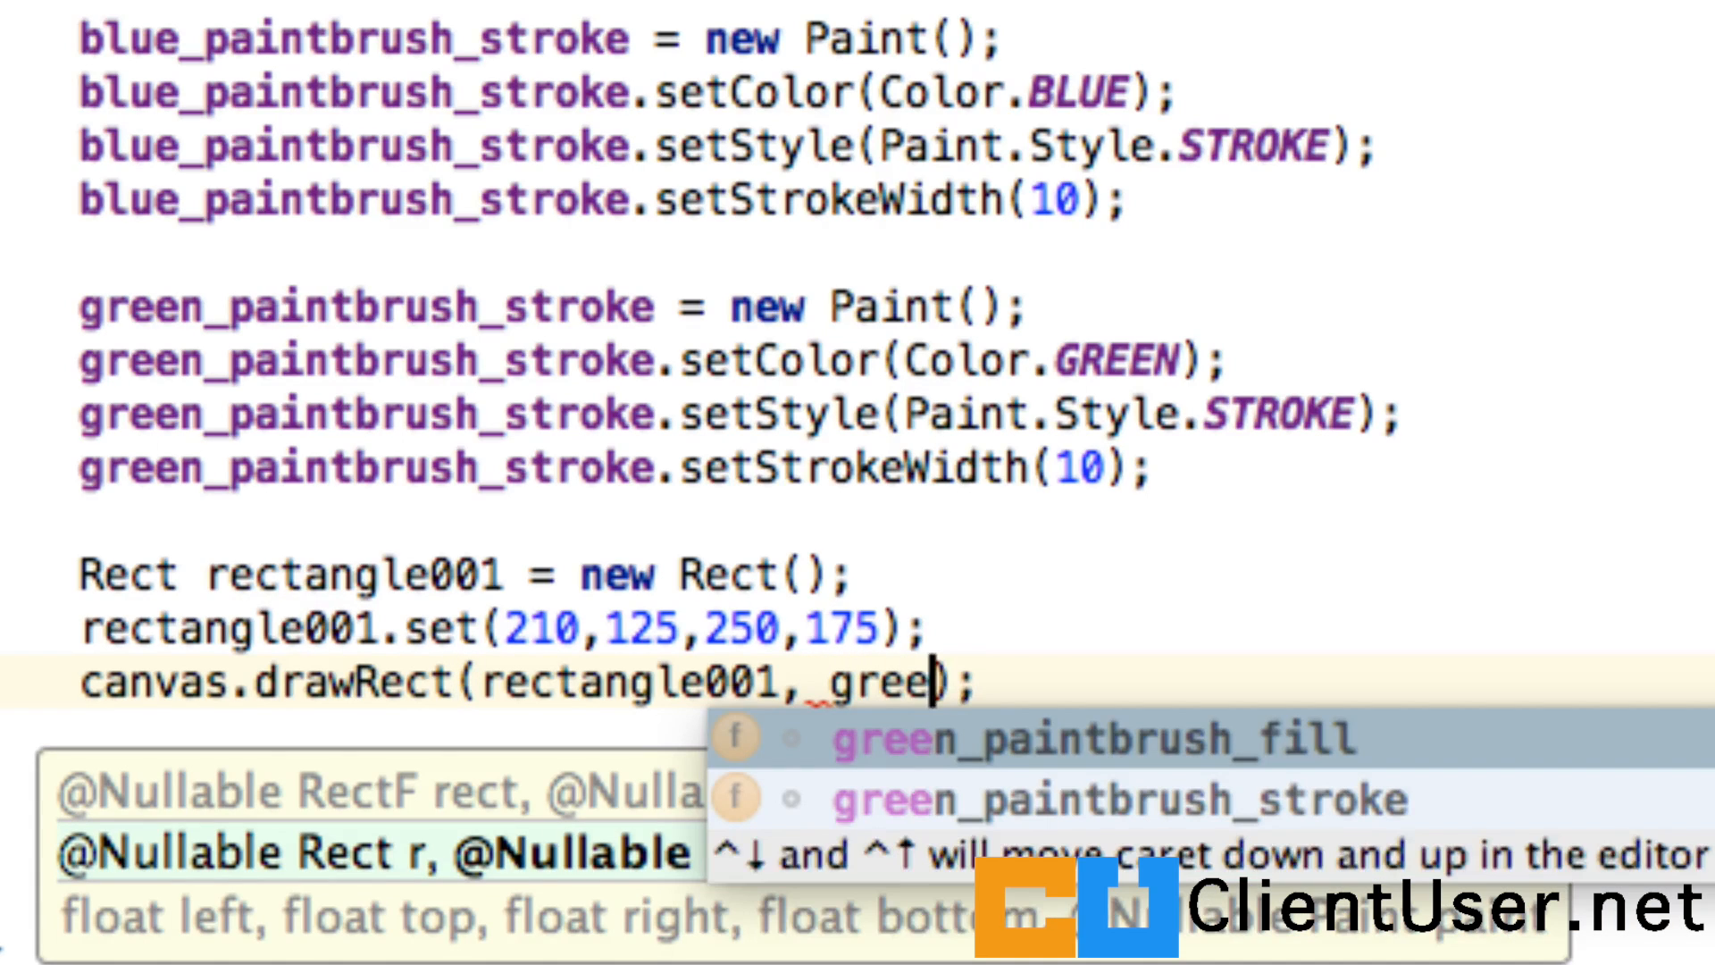
key("Backspace")
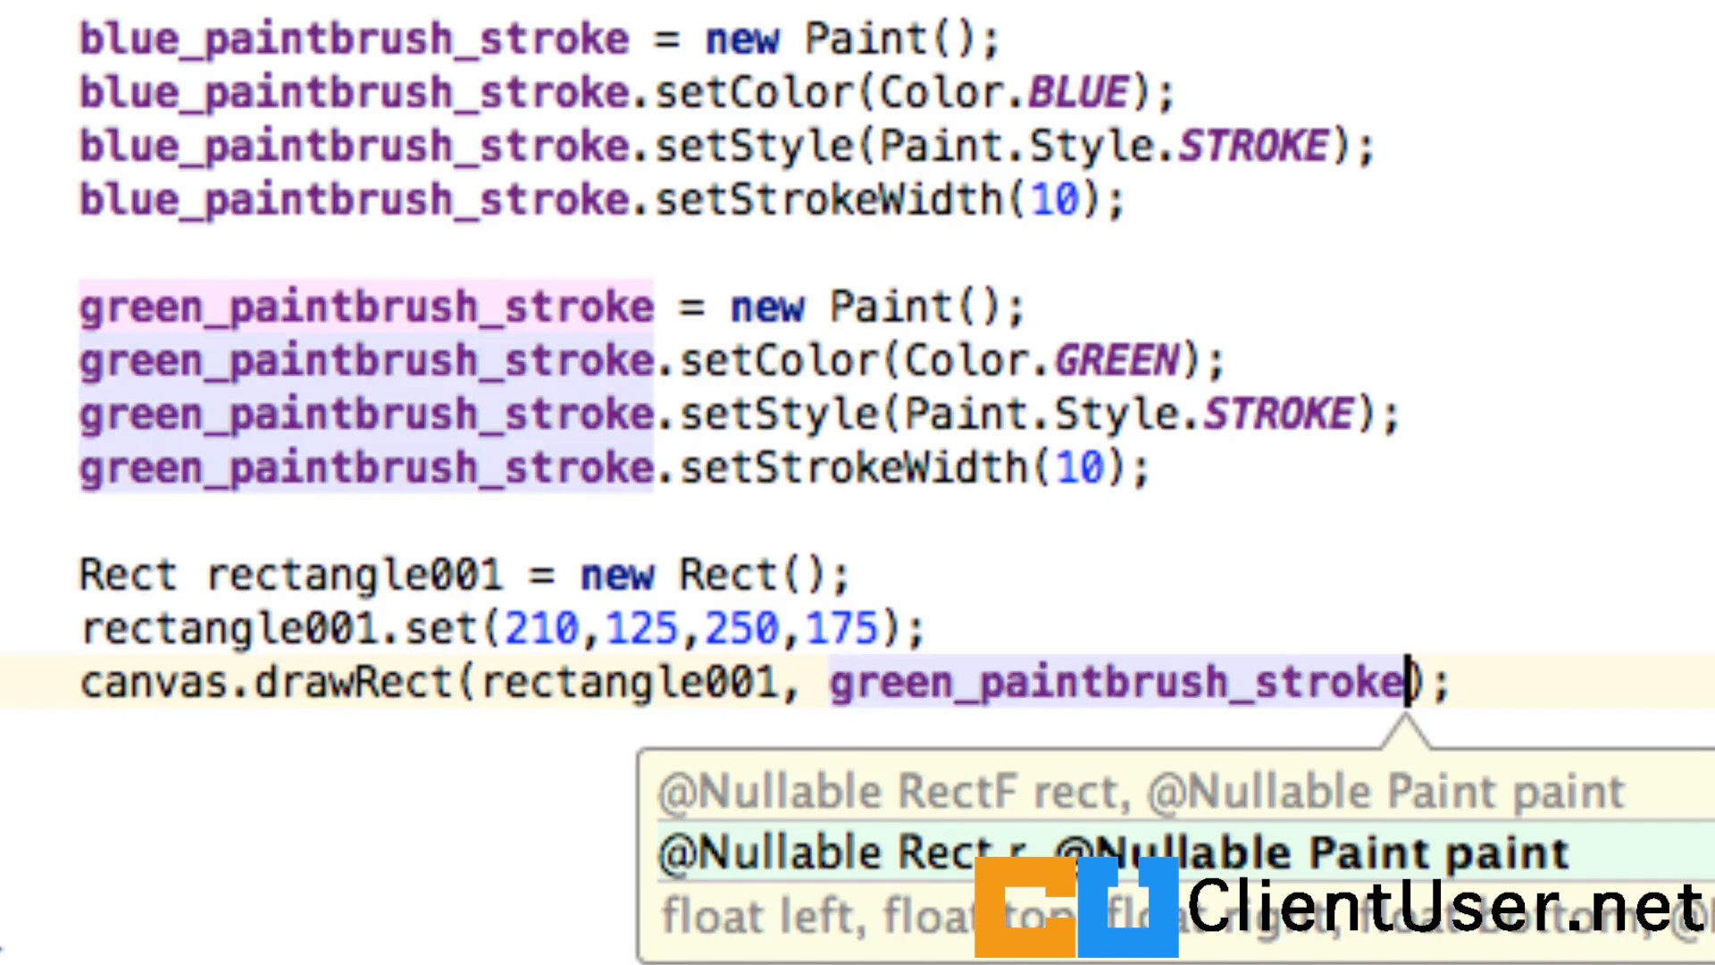
type(";")
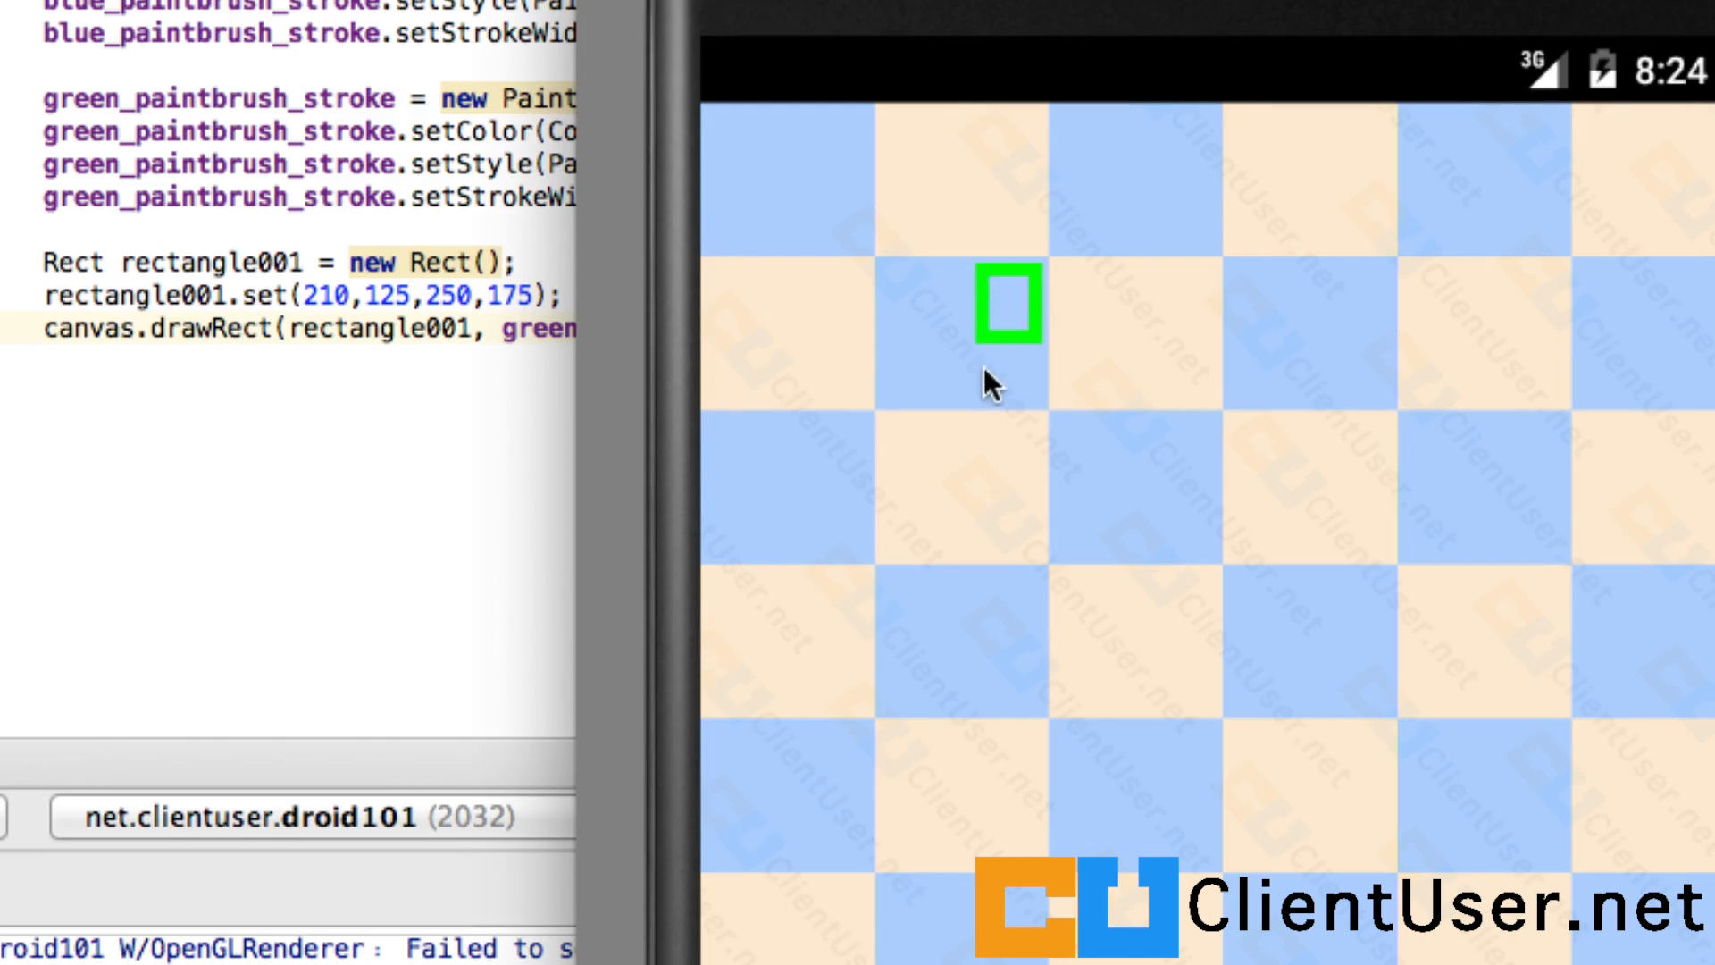
mouse_move(345, 311)
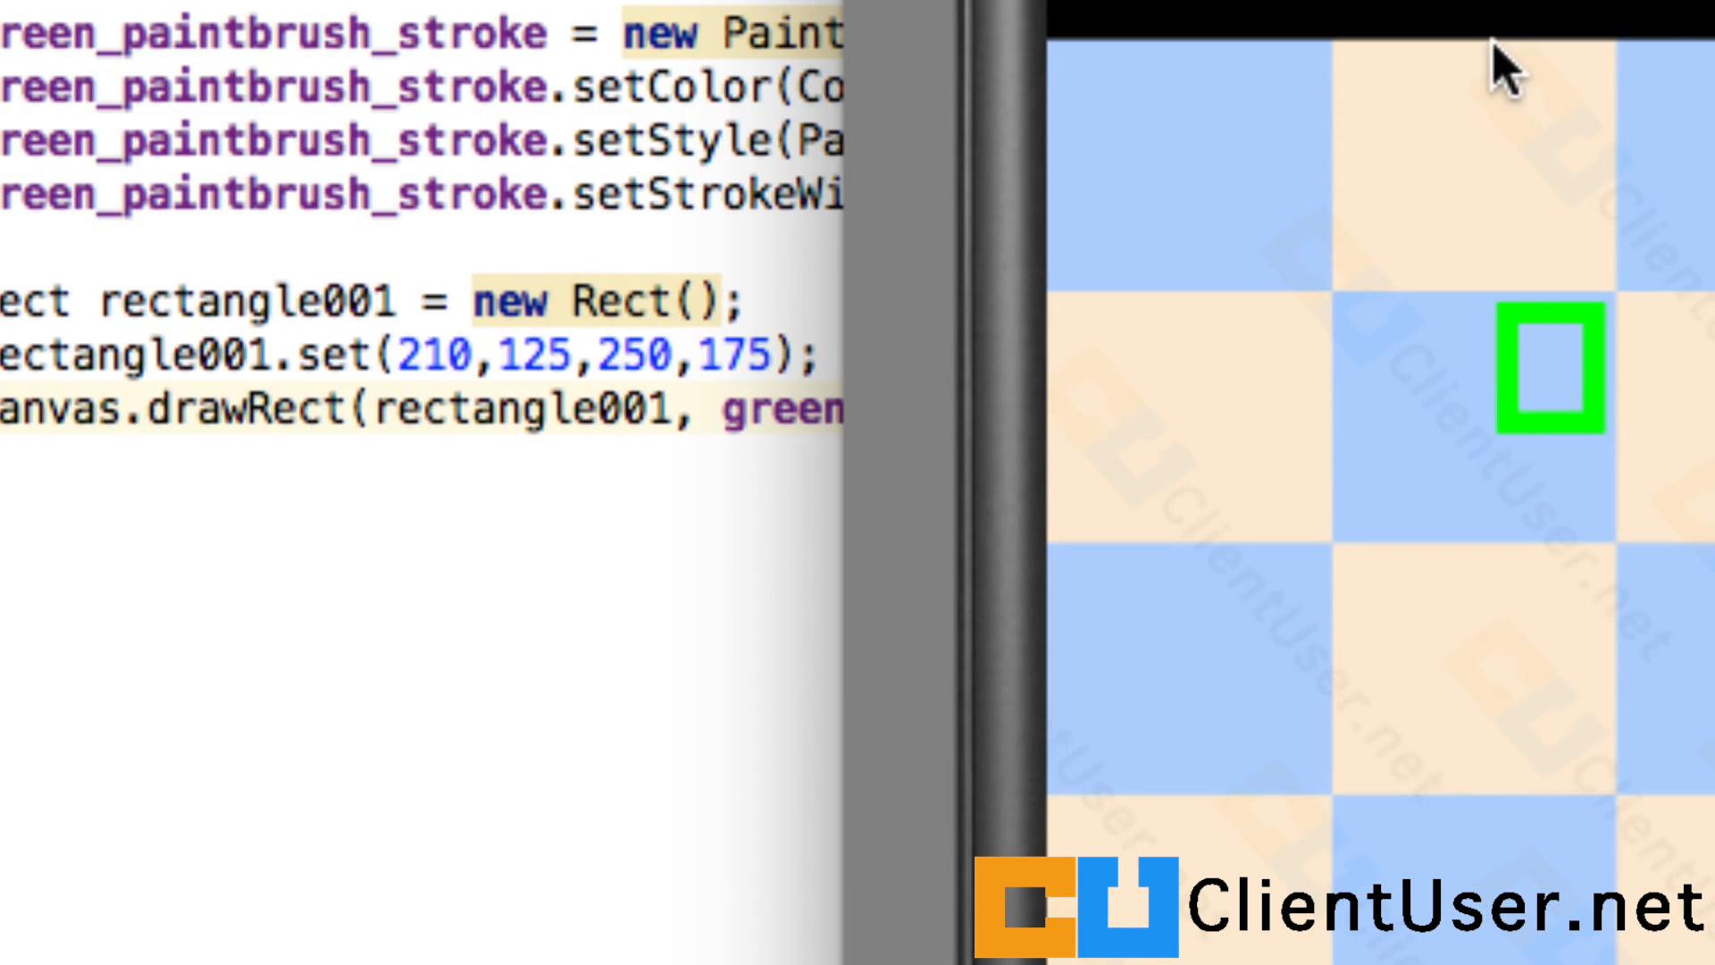
mouse_move(1509, 334)
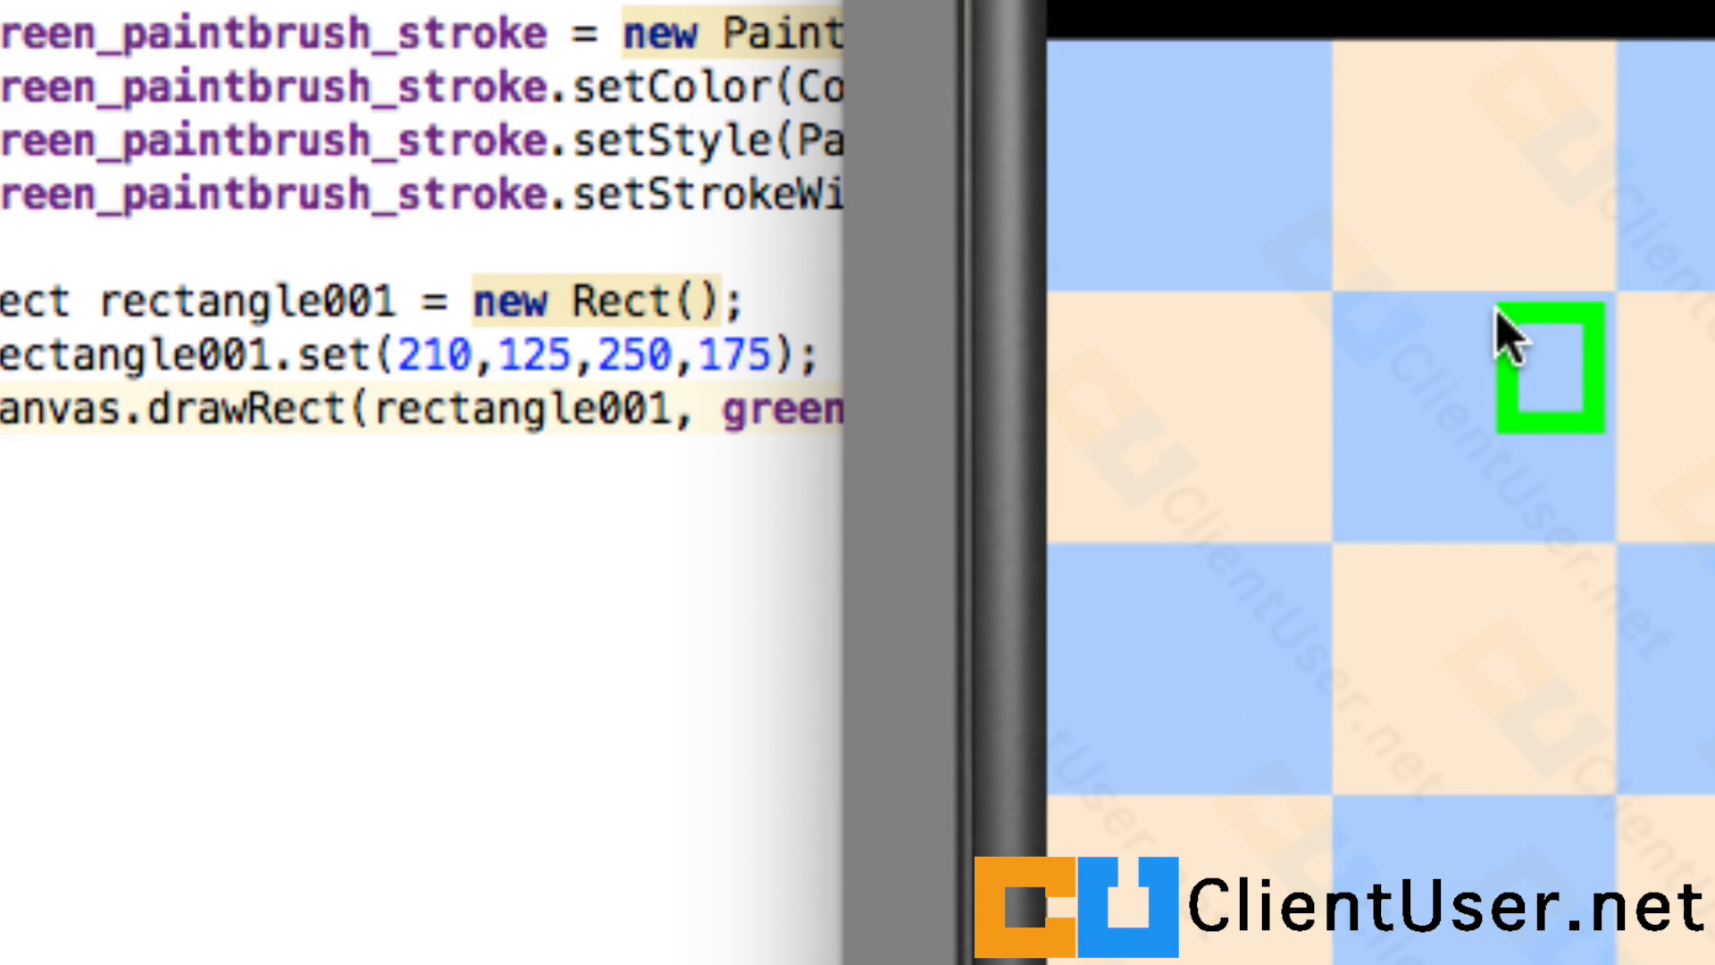
mouse_move(1132, 175)
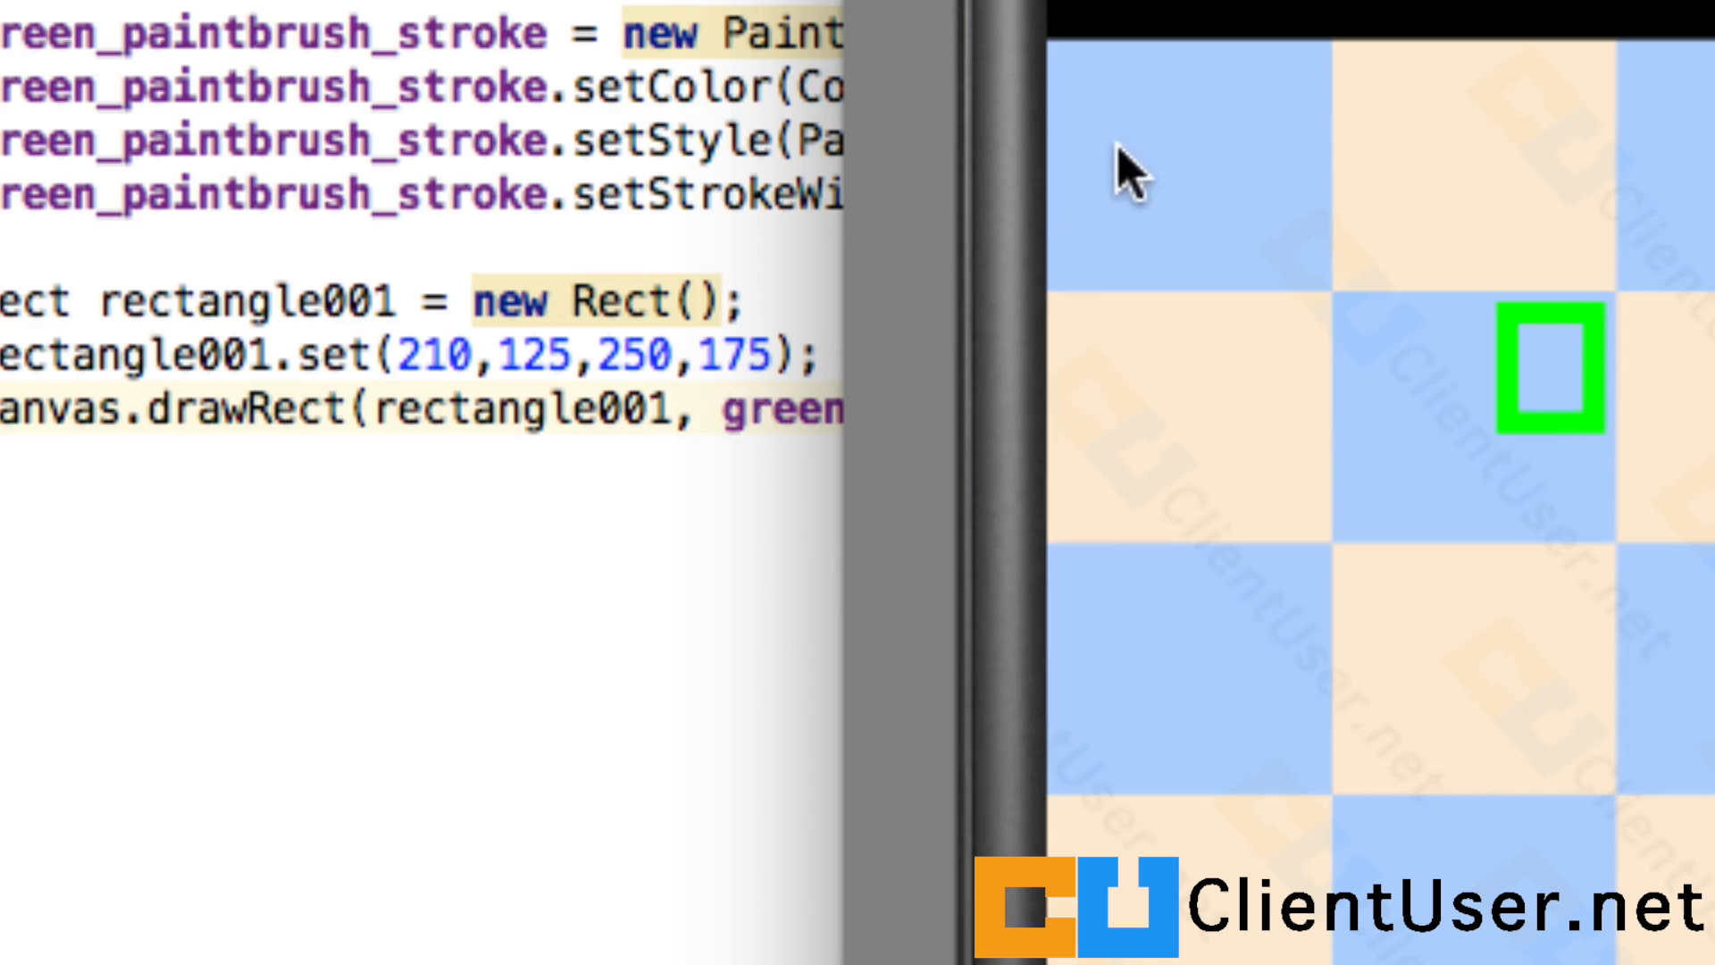
mouse_move(1629, 422)
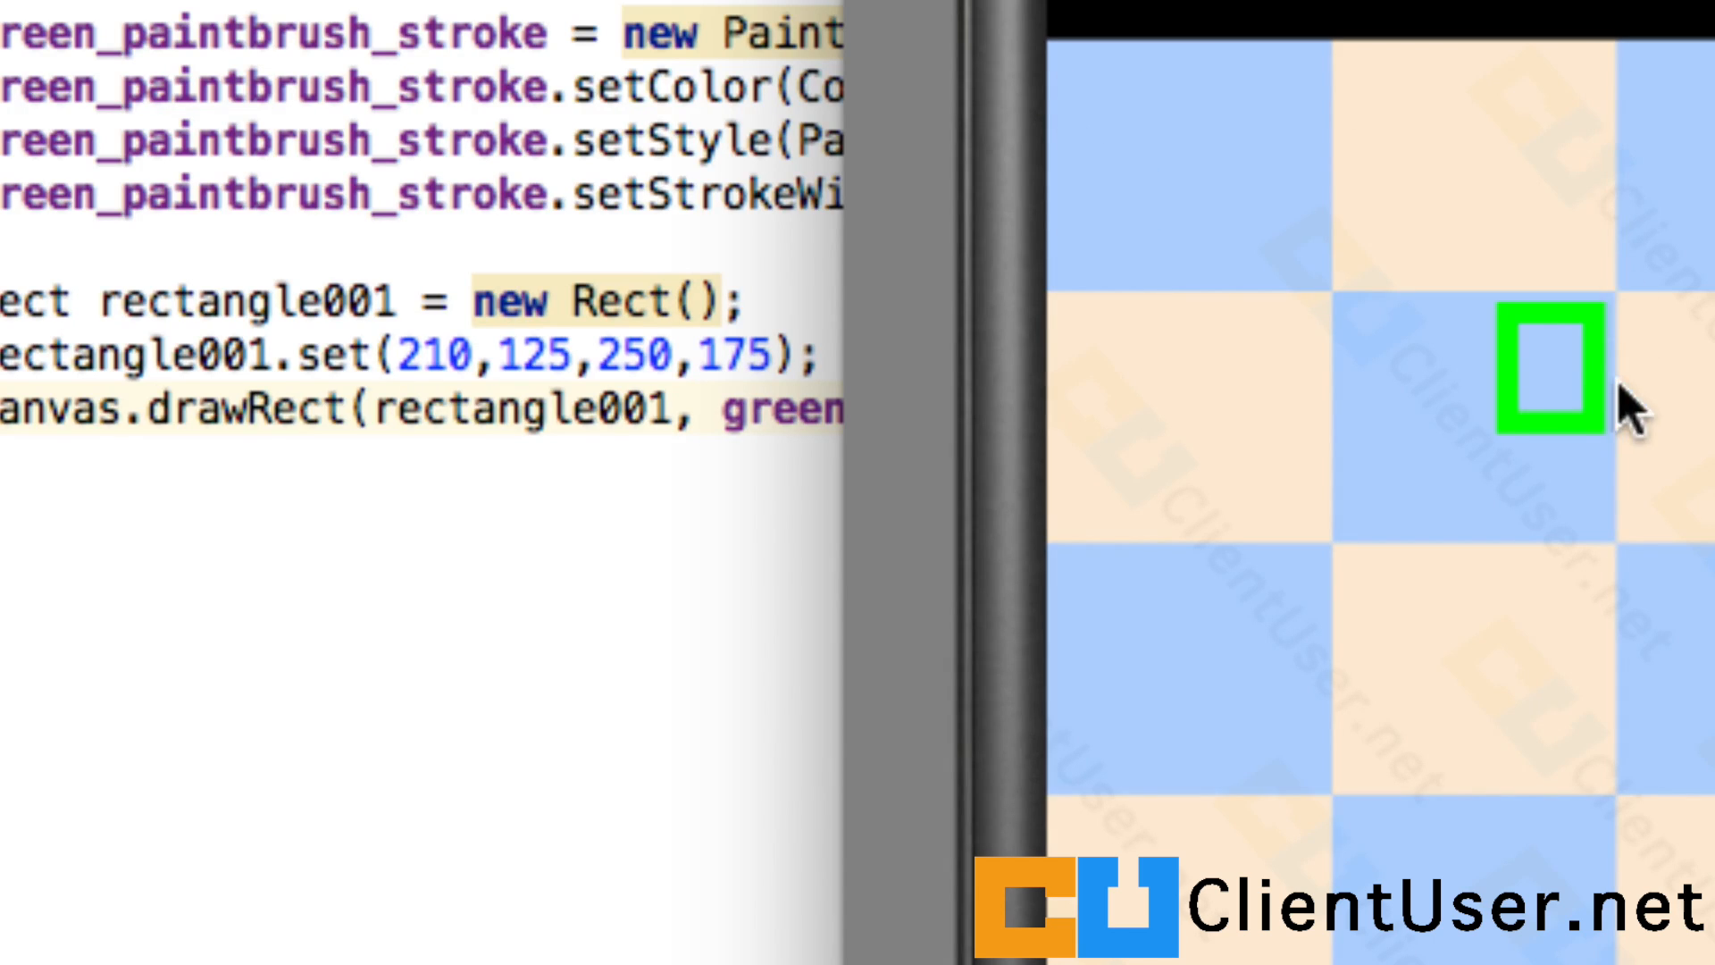
mouse_move(1629, 448)
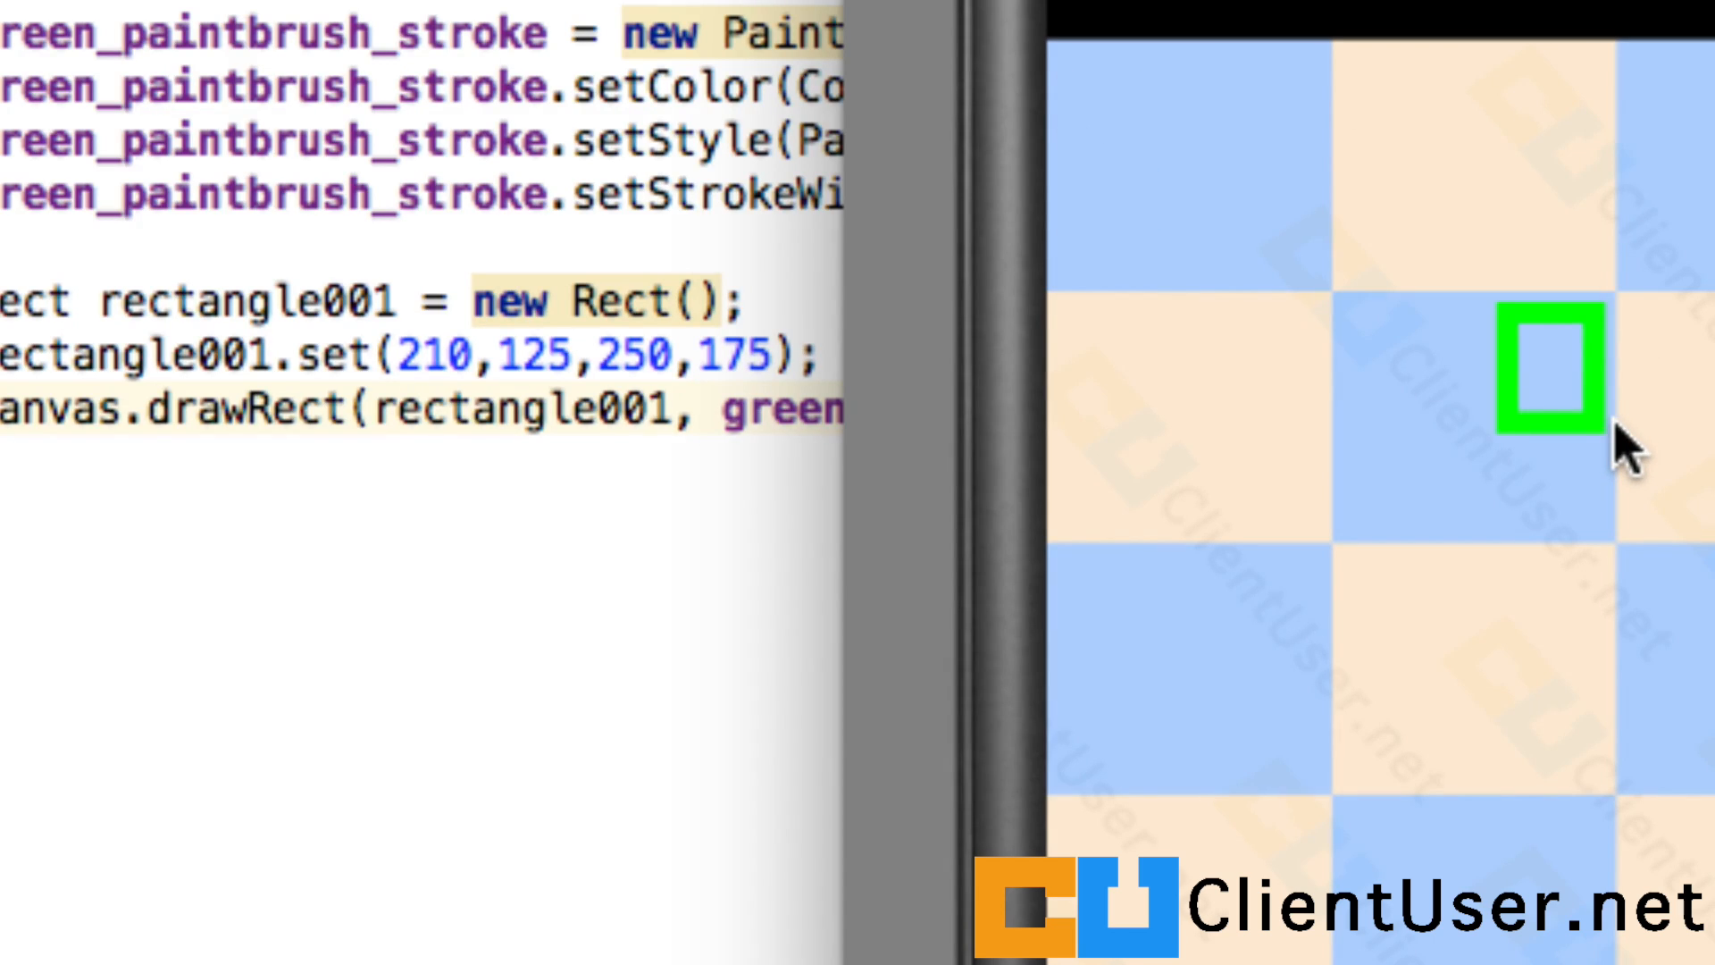